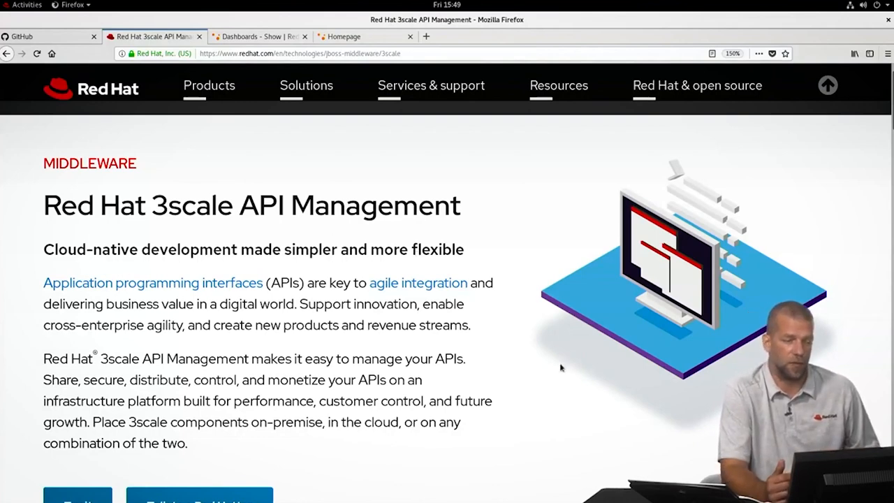
# Return to the 3scale admin portal and open the API service's overview.
pyautogui.scroll(-3)
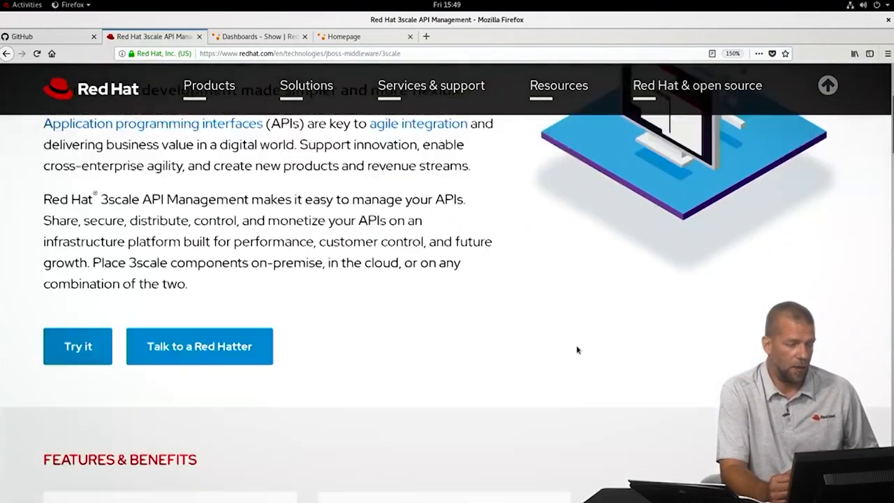
pyautogui.scroll(-3)
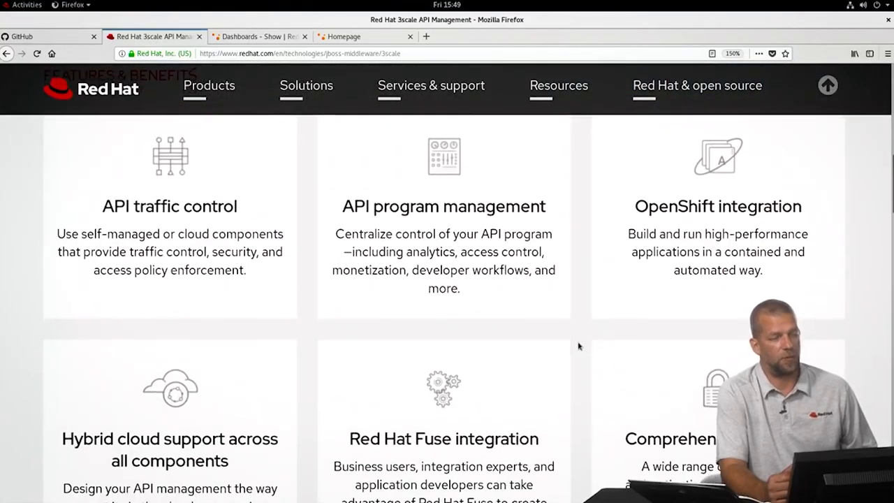
pyautogui.scroll(-3)
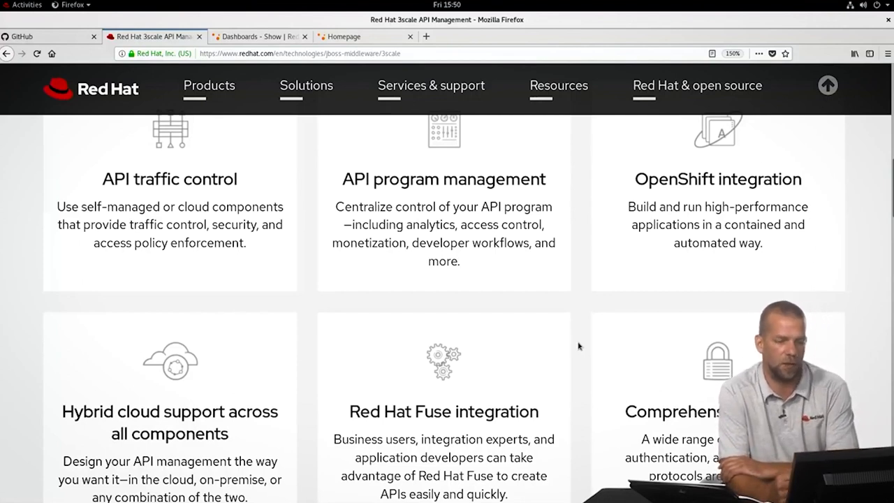
pyautogui.moveTo(592, 213)
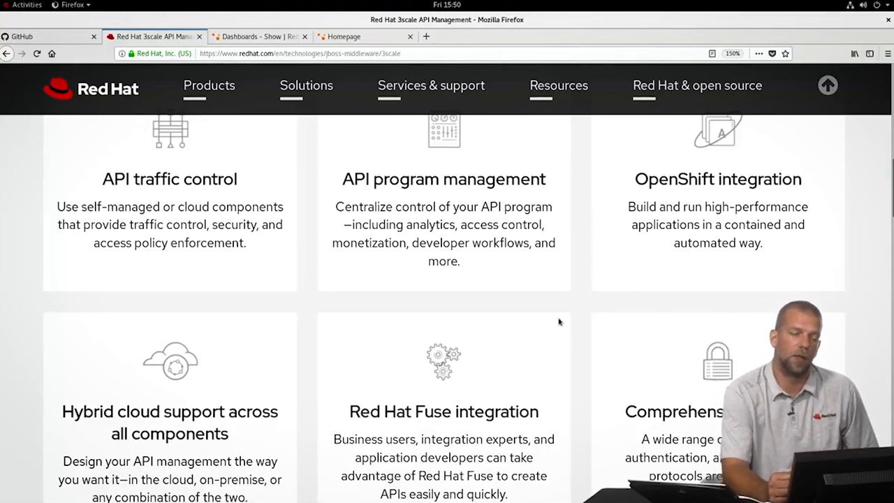
pyautogui.scroll(-3)
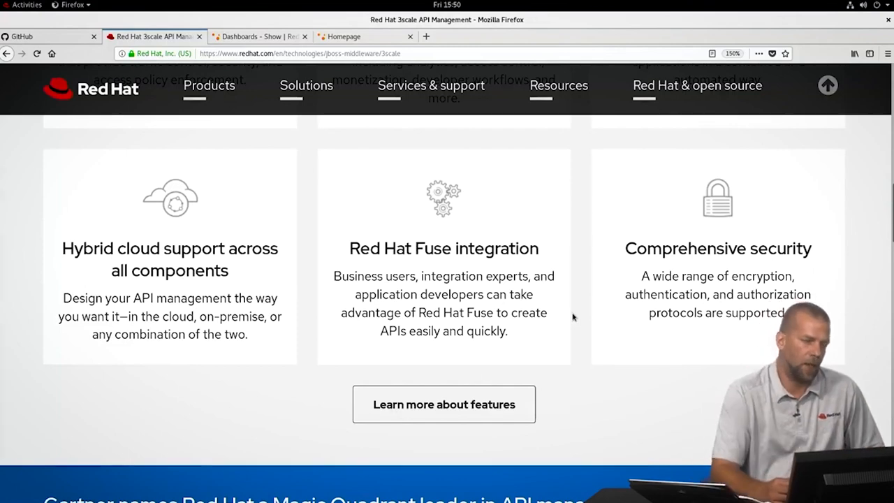
pyautogui.click(258, 36)
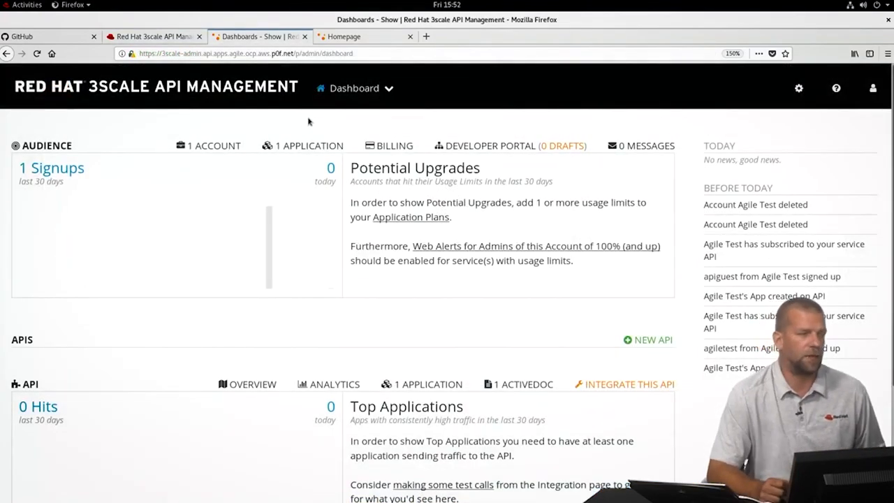
pyautogui.click(355, 88)
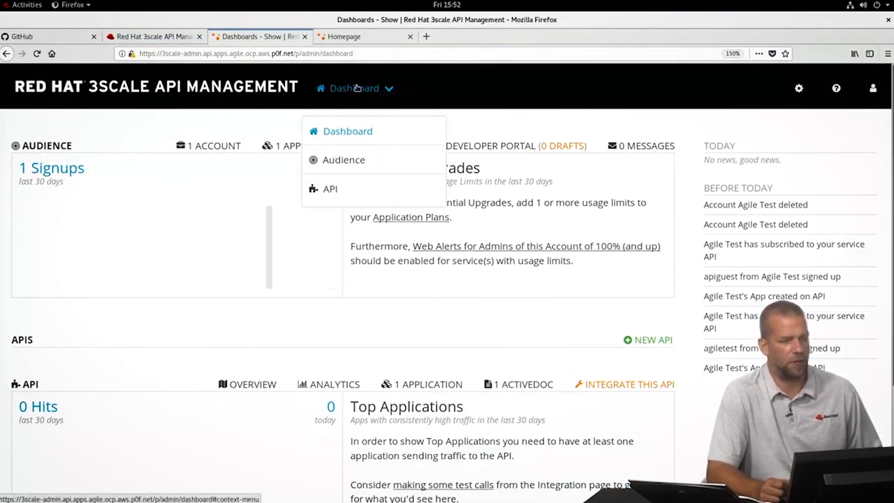
pyautogui.click(330, 189)
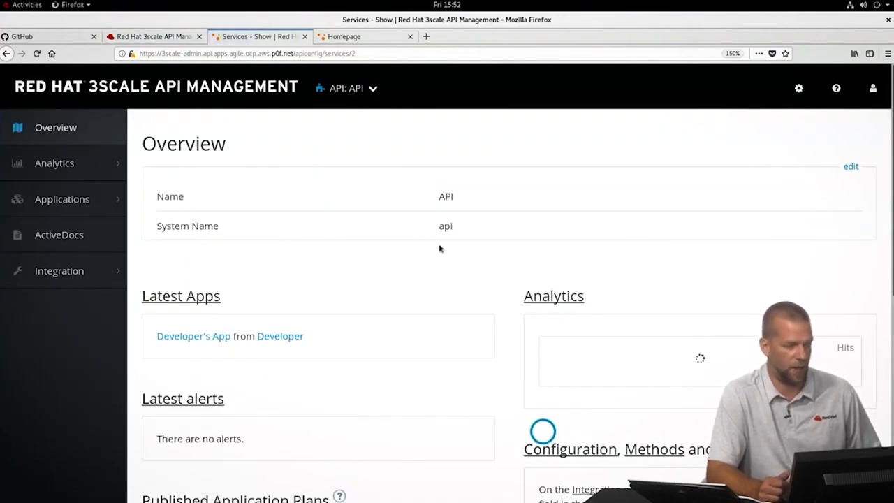
pyautogui.scroll(-3)
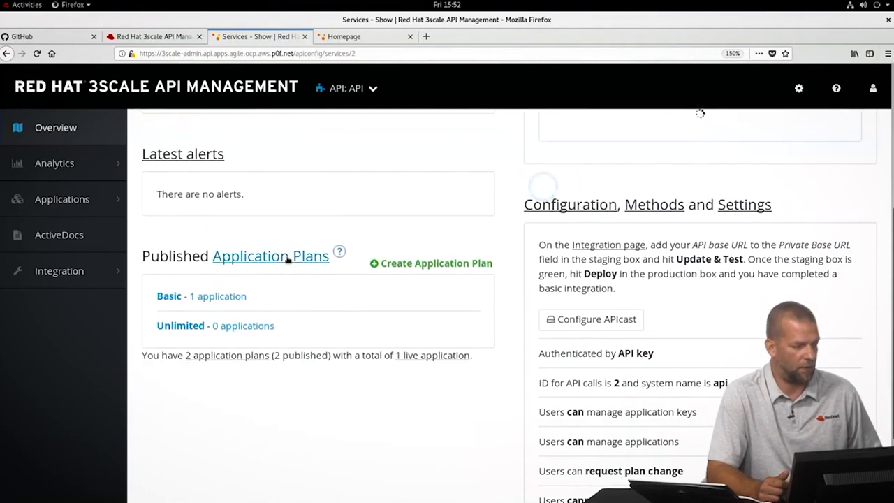
# Visit Application Plans and the Create Application Plan form, then go to Audience Accounts.
pyautogui.click(270, 256)
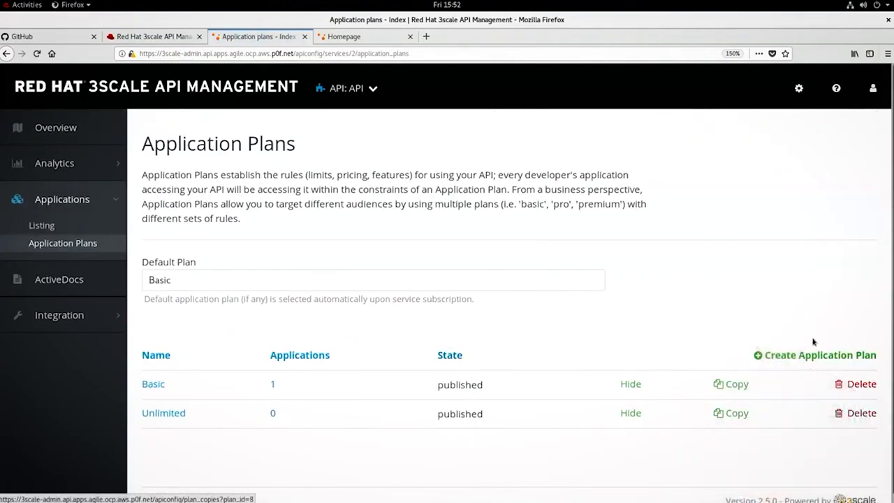
pyautogui.click(814, 355)
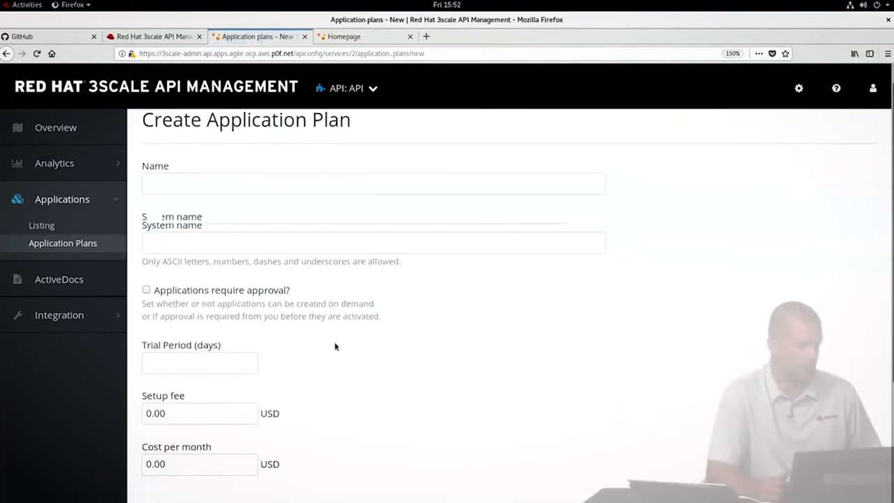
pyautogui.scroll(-3)
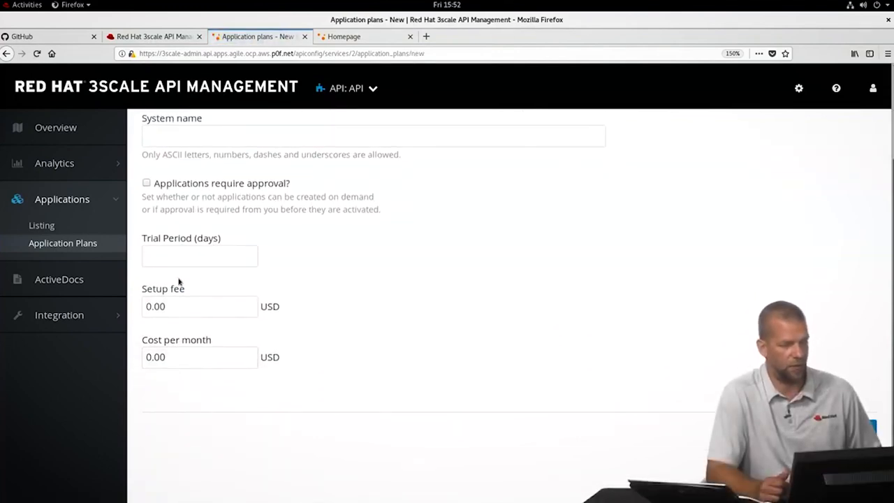
pyautogui.scroll(3)
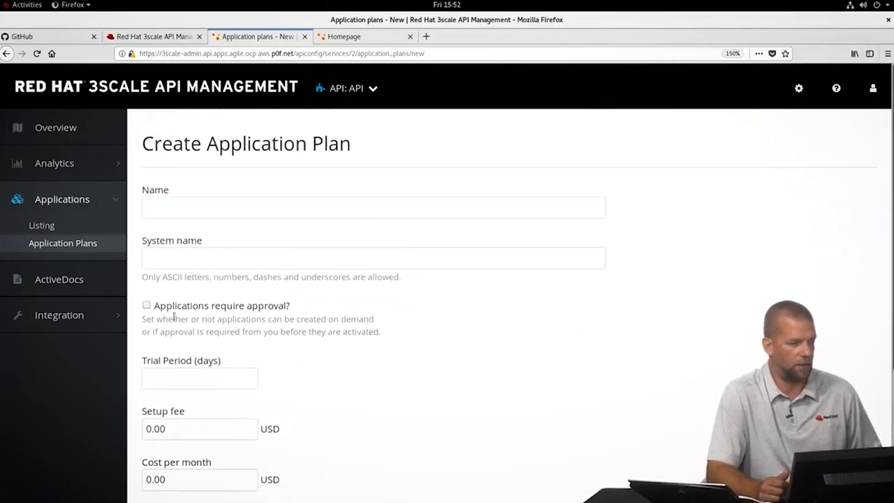
pyautogui.click(147, 305)
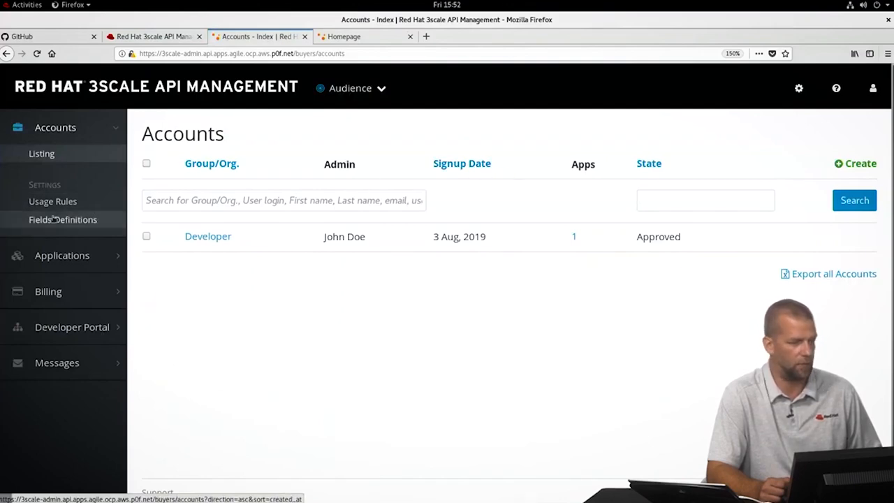
# Review the account Usage Rules settings page.
pyautogui.click(53, 202)
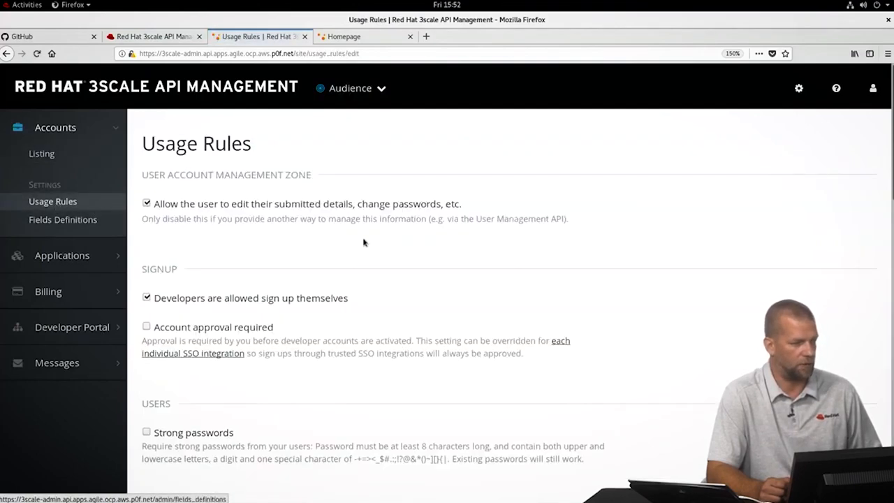
pyautogui.scroll(-3)
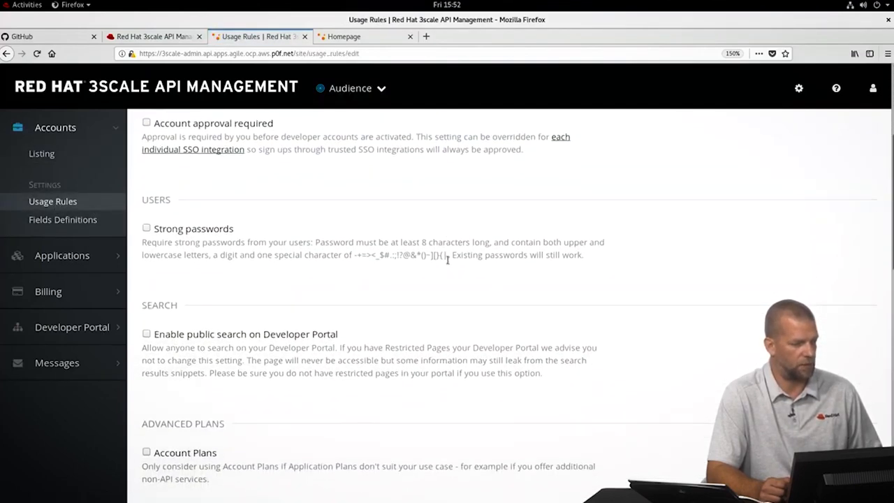
pyautogui.scroll(-3)
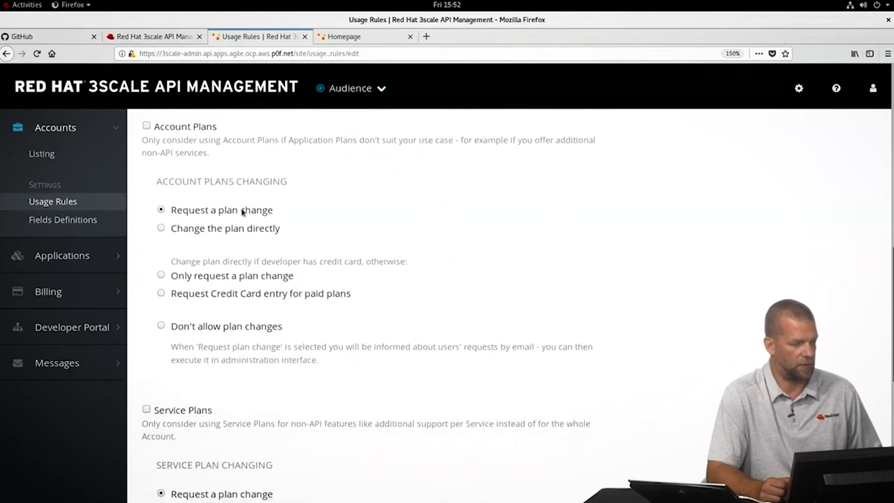
pyautogui.scroll(-3)
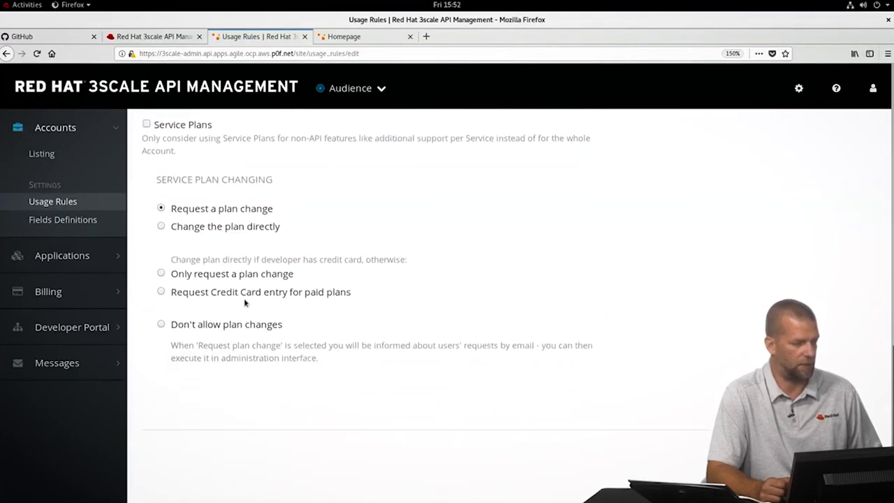
# Start a new developer account with 'admin' as email, then open the Basic plan for editing.
pyautogui.click(42, 152)
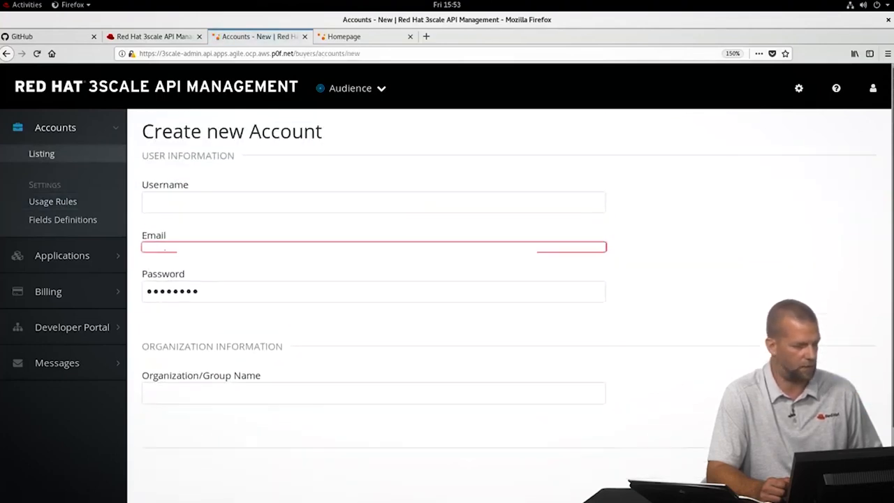
pyautogui.write('admin')
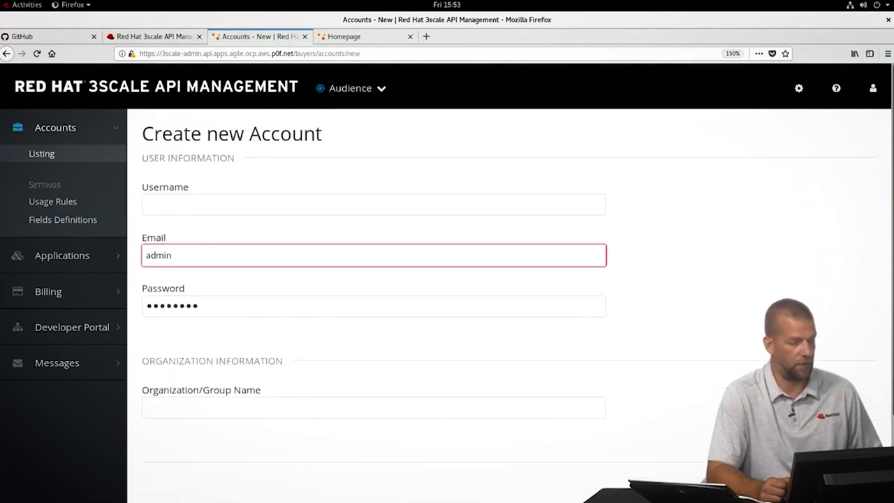
pyautogui.moveTo(346, 195)
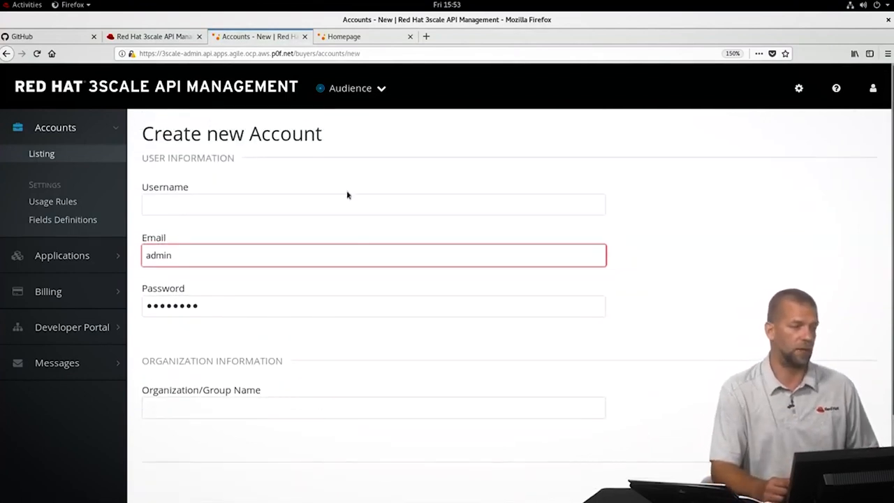
pyautogui.click(351, 87)
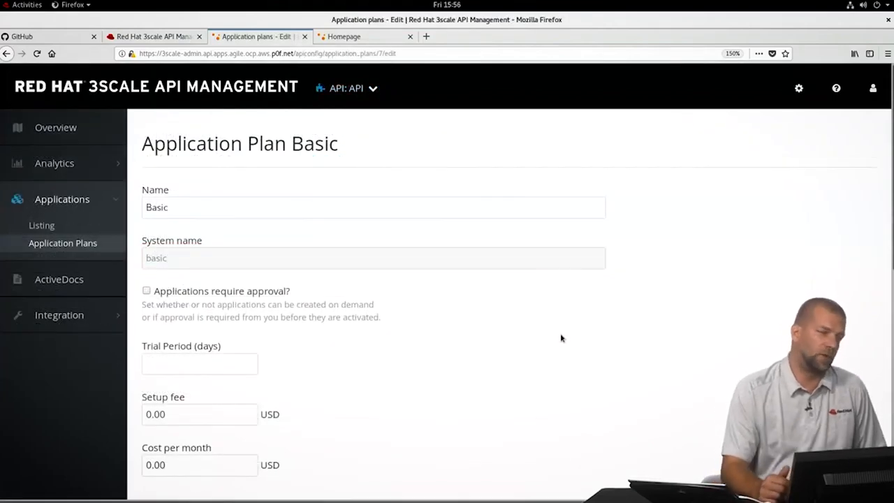
# View Hits pricing and limits, open the New usage limit dialog, then dismiss it unsaved.
pyautogui.scroll(-3)
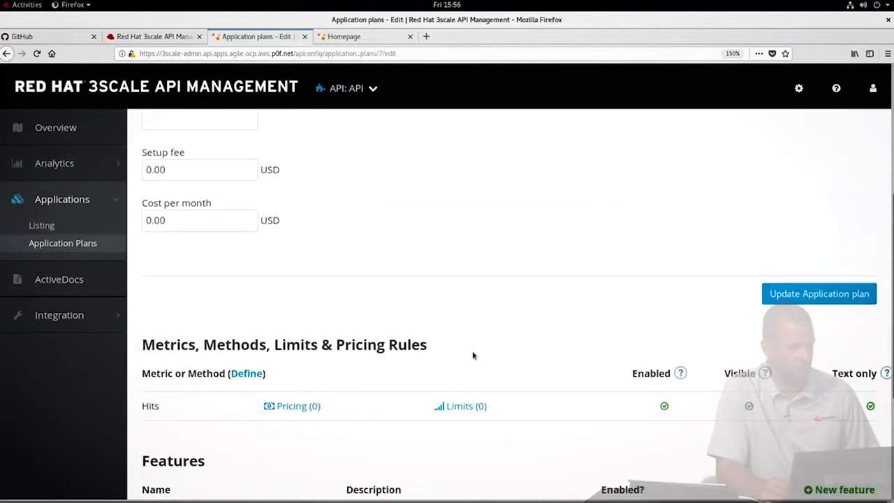
pyautogui.scroll(-3)
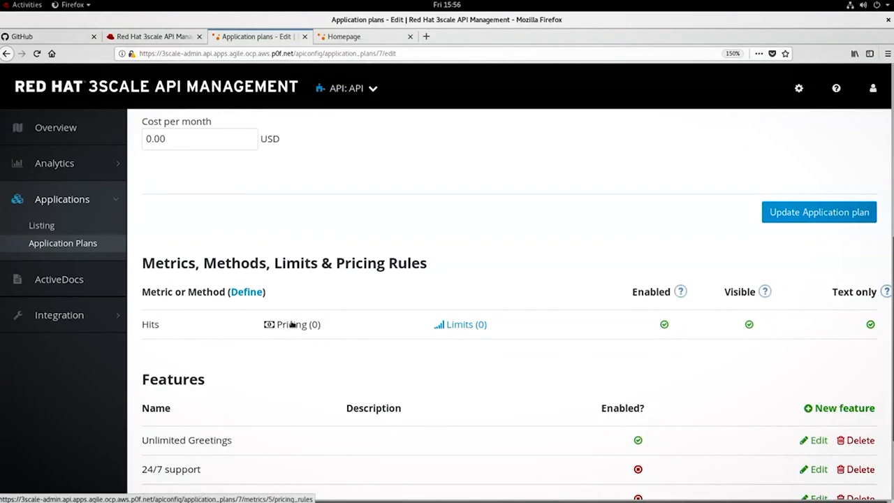
pyautogui.click(291, 324)
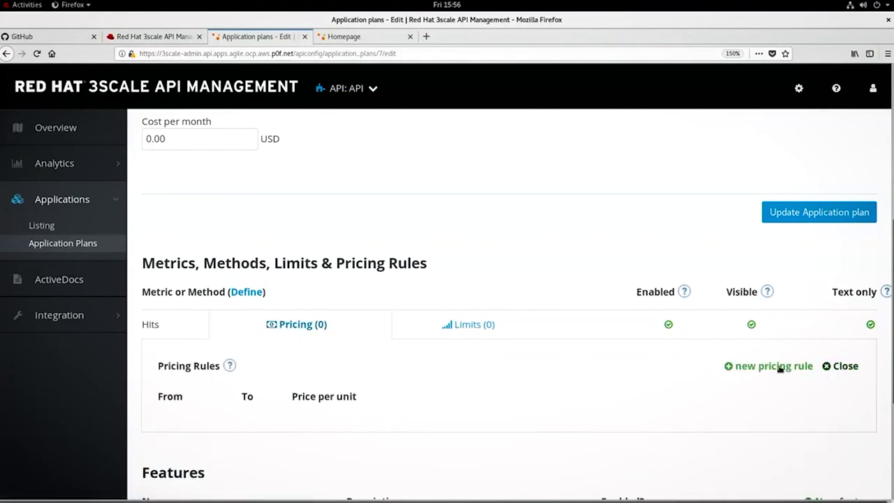
pyautogui.click(769, 366)
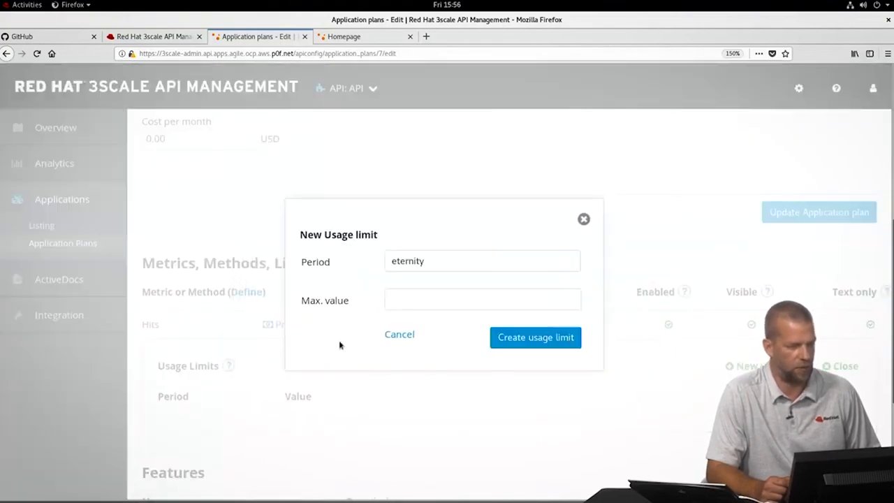
pyautogui.click(481, 261)
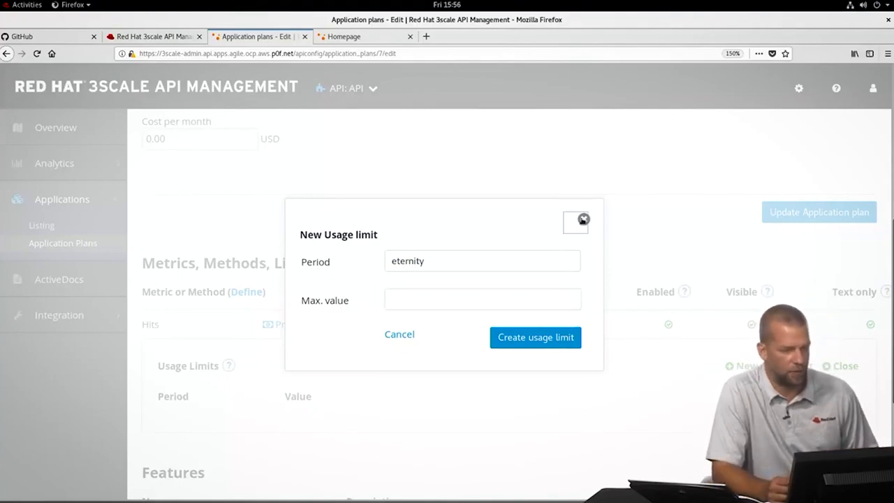
pyautogui.click(366, 37)
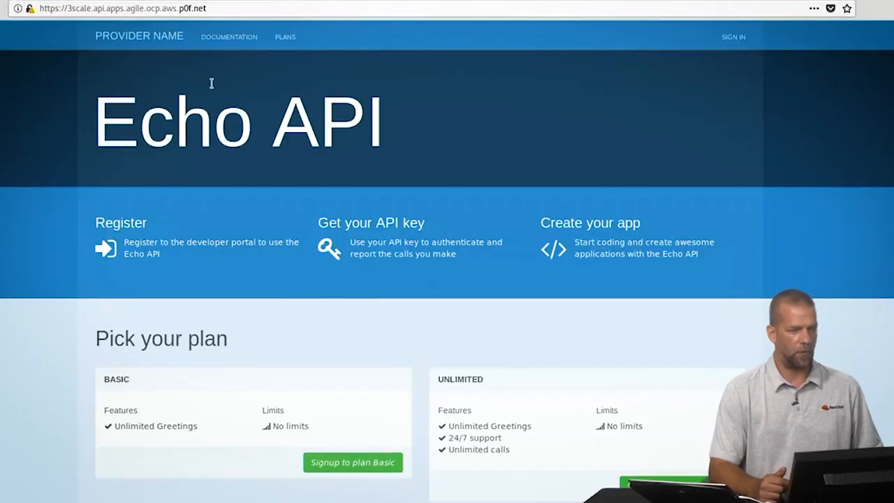
pyautogui.moveTo(168, 117)
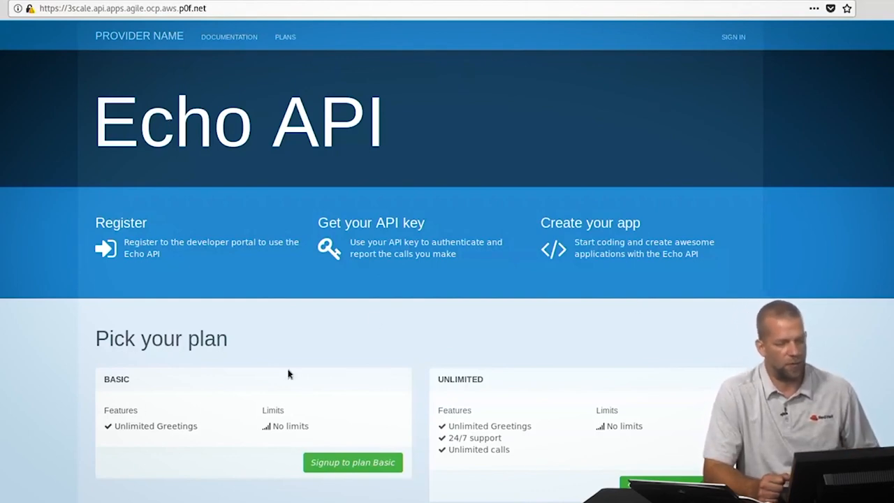
pyautogui.moveTo(450, 333)
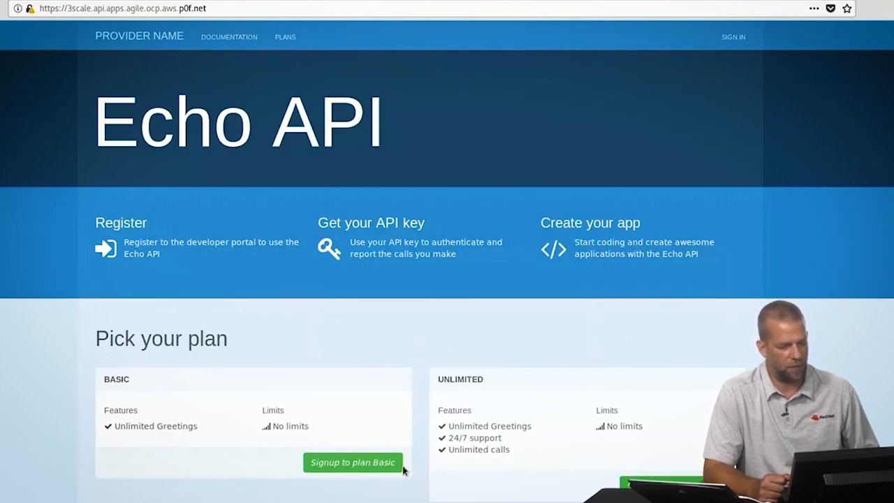
pyautogui.moveTo(550, 485)
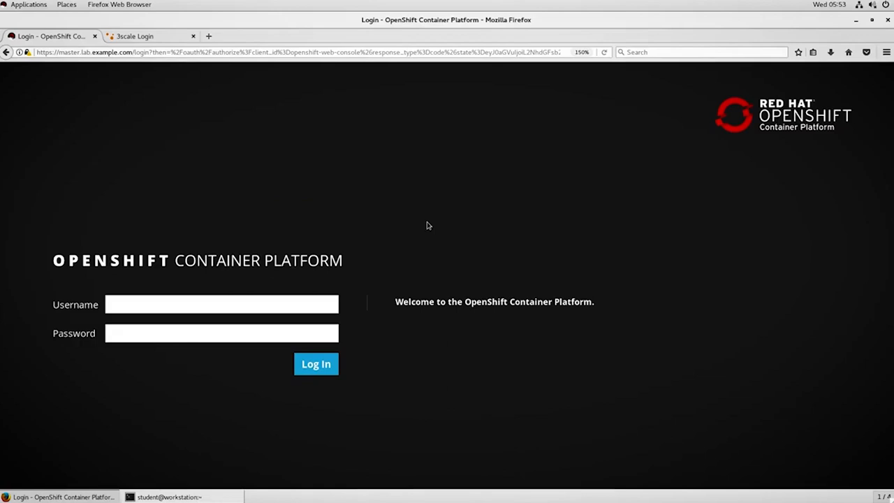
pyautogui.moveTo(208, 268)
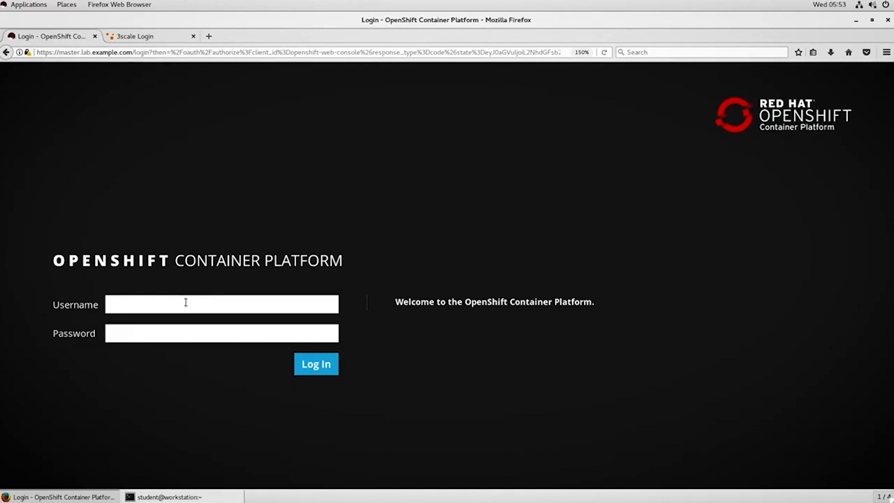
# Log in to the OpenShift Web Console as admin to reach the service catalog.
pyautogui.click(221, 304)
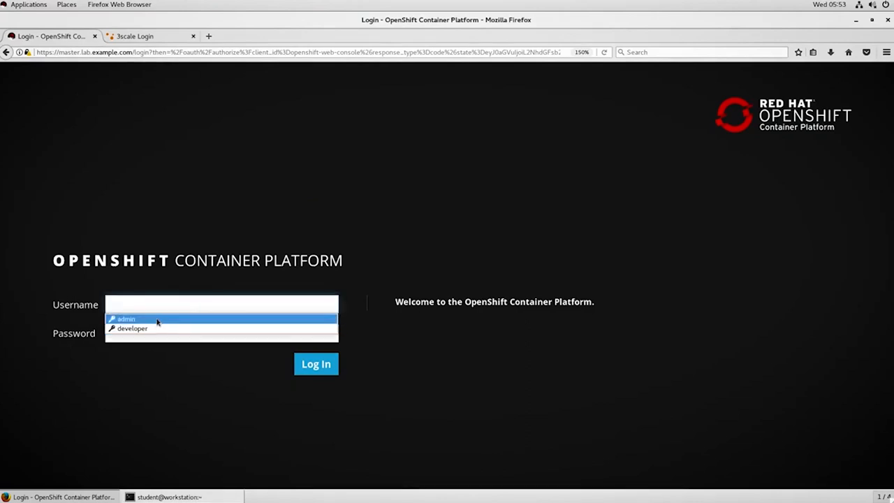
pyautogui.click(125, 318)
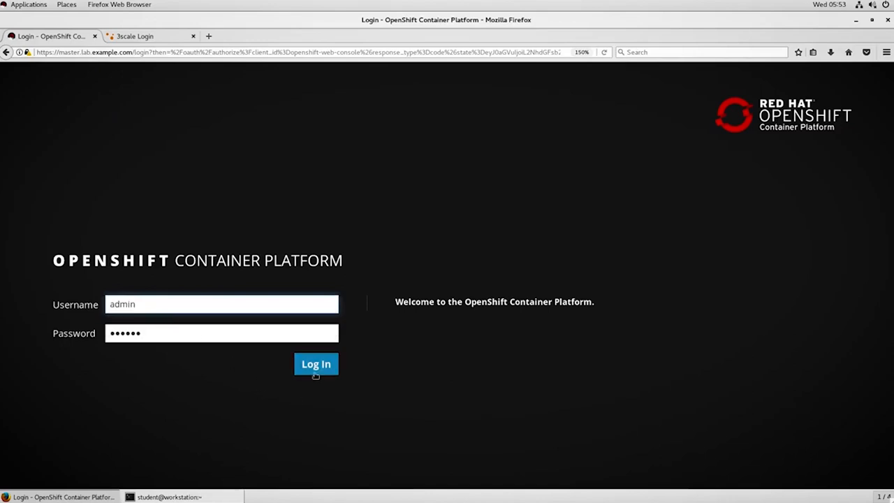
pyautogui.click(316, 363)
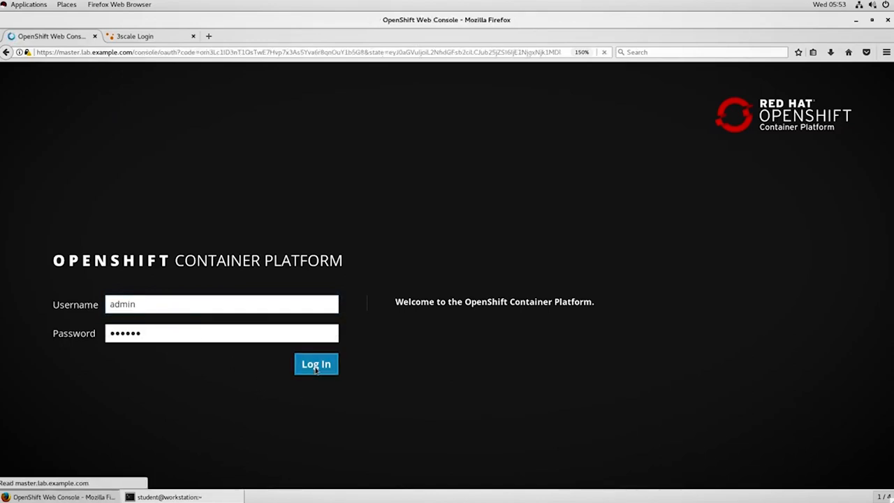
pyautogui.click(316, 363)
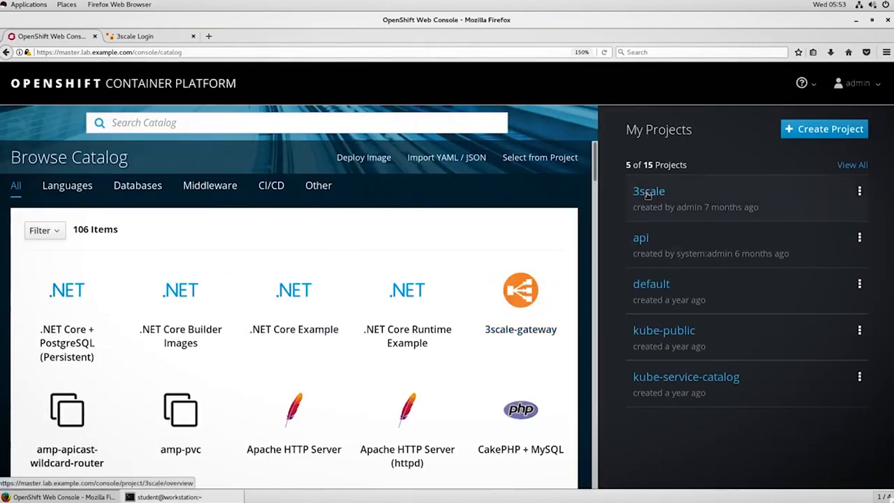
# Open the 3scale project and list its routes (apicast, system, backend hostnames).
pyautogui.click(649, 190)
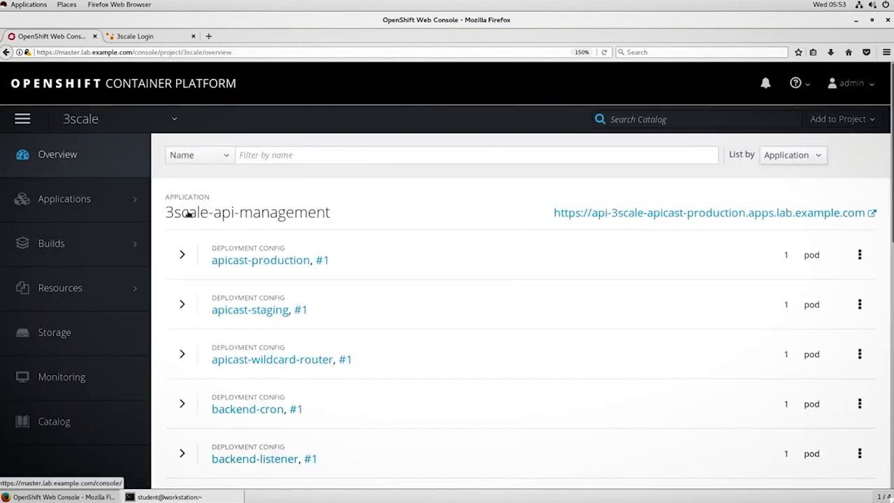
pyautogui.scroll(-3)
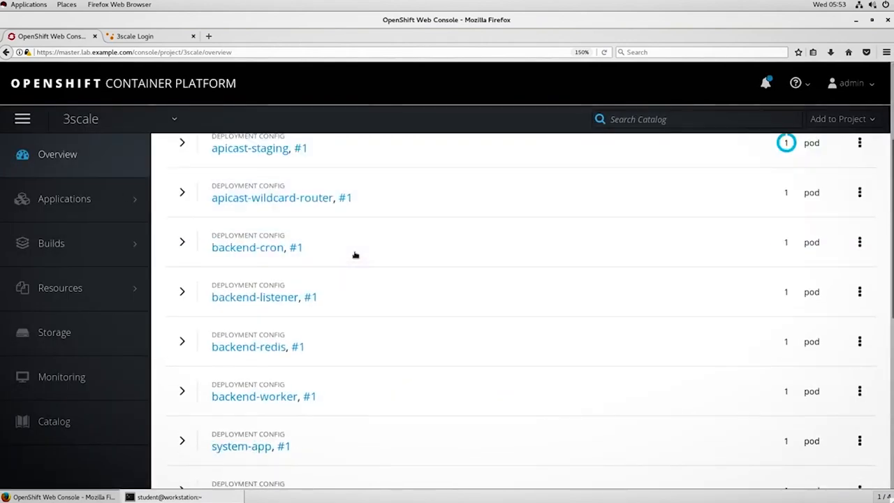
pyautogui.scroll(-3)
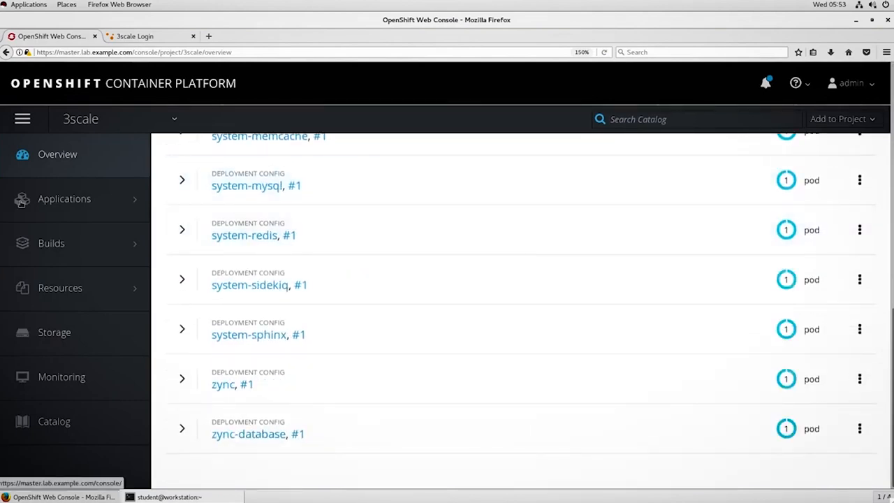
pyautogui.click(184, 281)
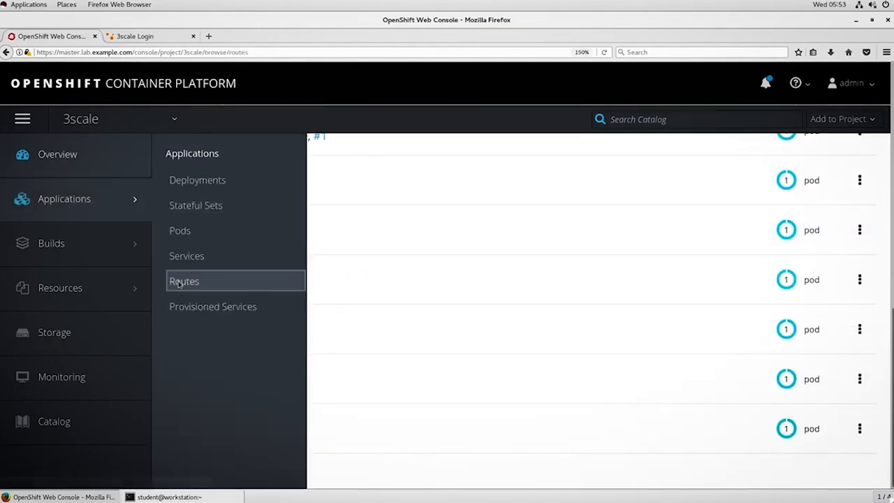
pyautogui.click(185, 281)
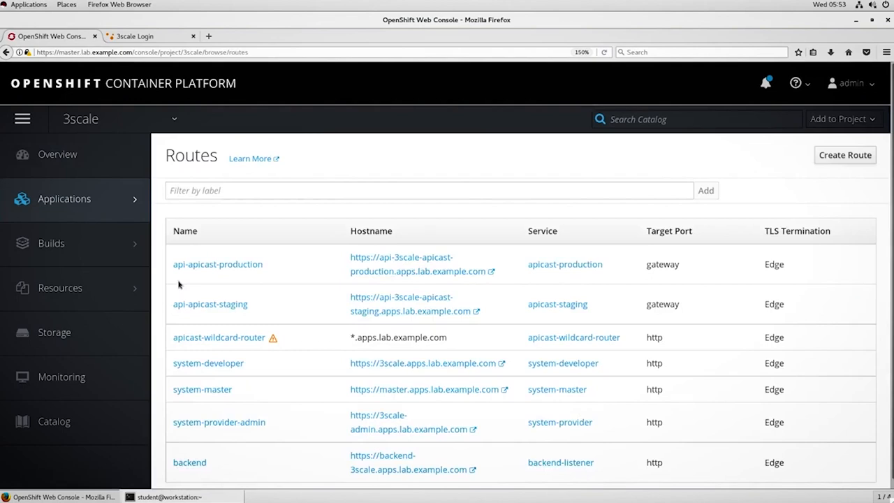
pyautogui.moveTo(530, 222)
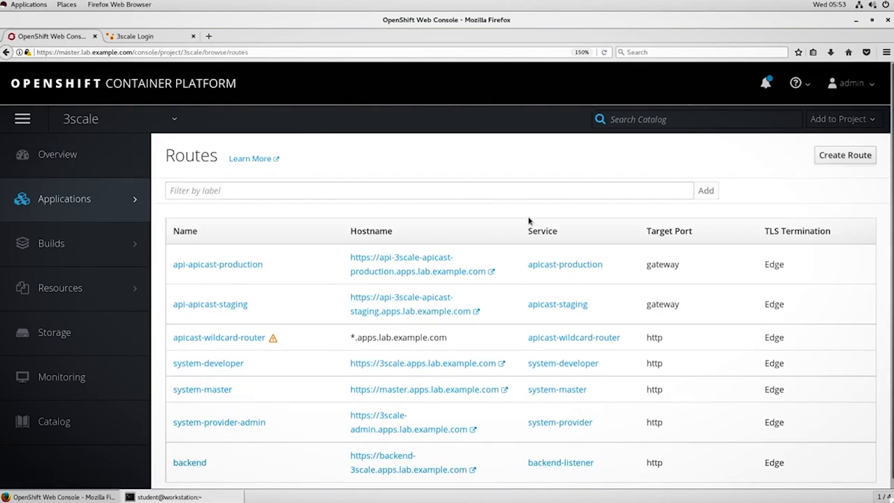
pyautogui.scroll(3)
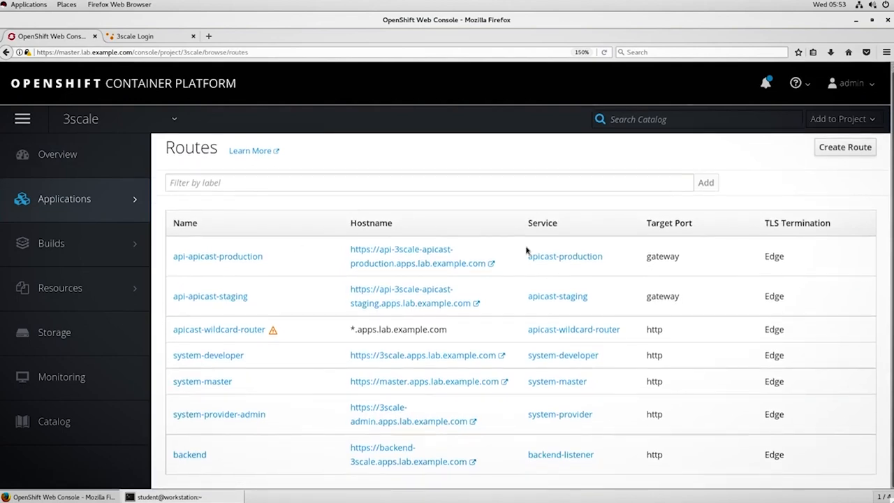
pyautogui.moveTo(402, 420)
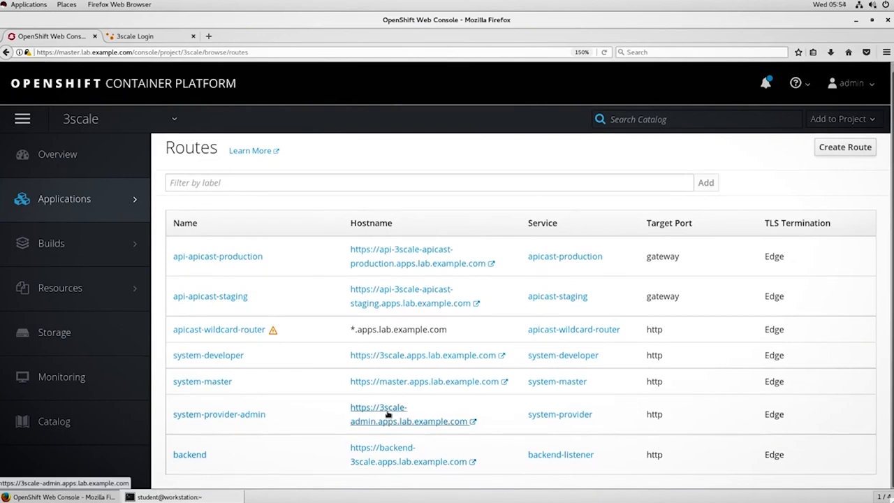
pyautogui.moveTo(176, 67)
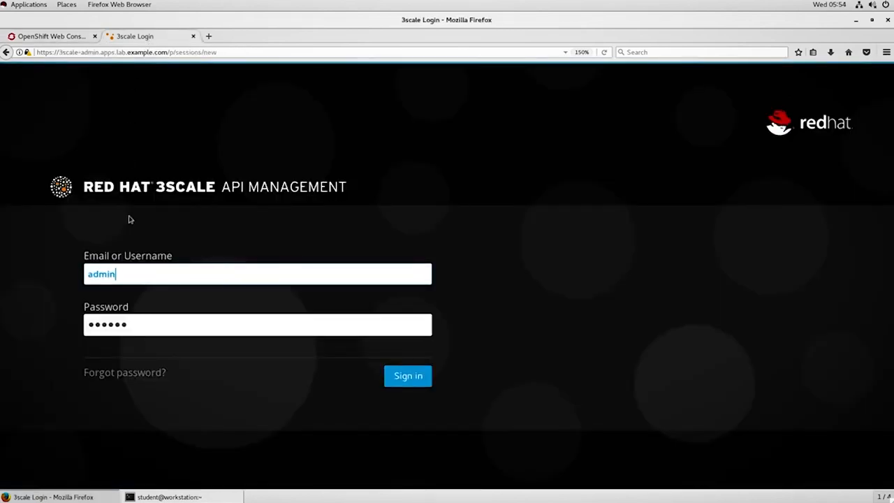
# Sign in to the 3scale admin portal and switch to the API service overview.
pyautogui.click(408, 376)
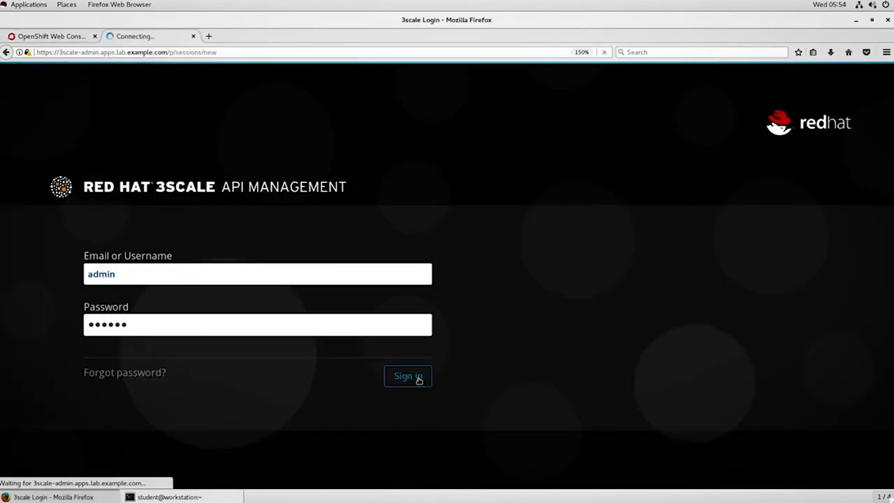
pyautogui.click(408, 376)
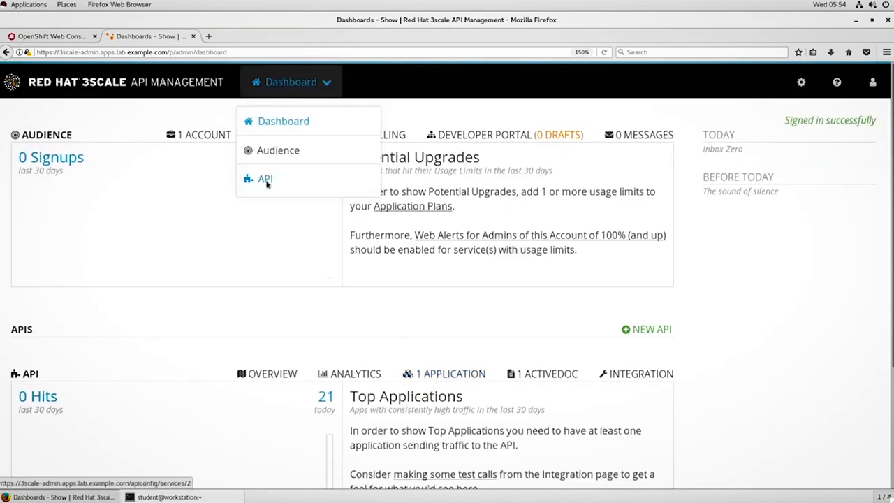
pyautogui.click(265, 179)
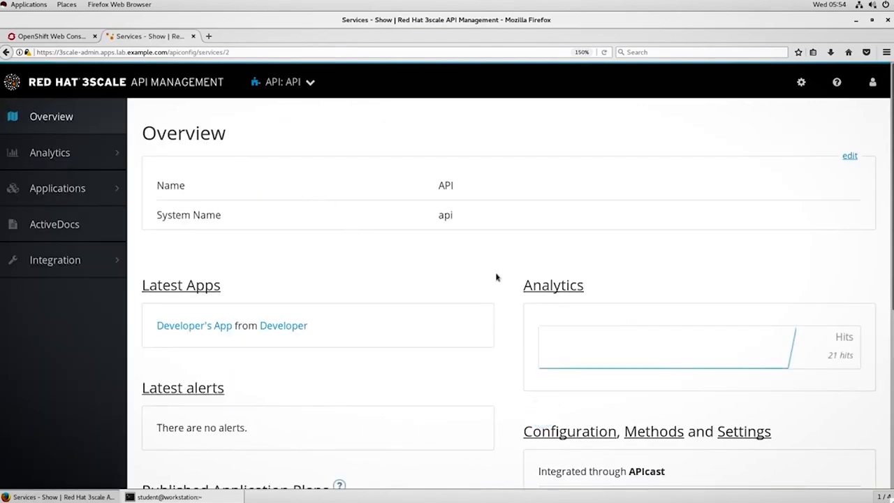
pyautogui.scroll(-3)
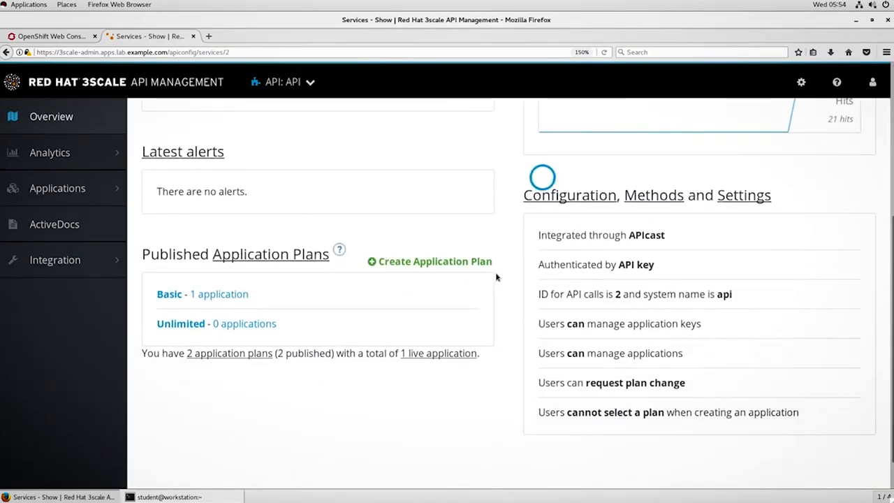
pyautogui.scroll(3)
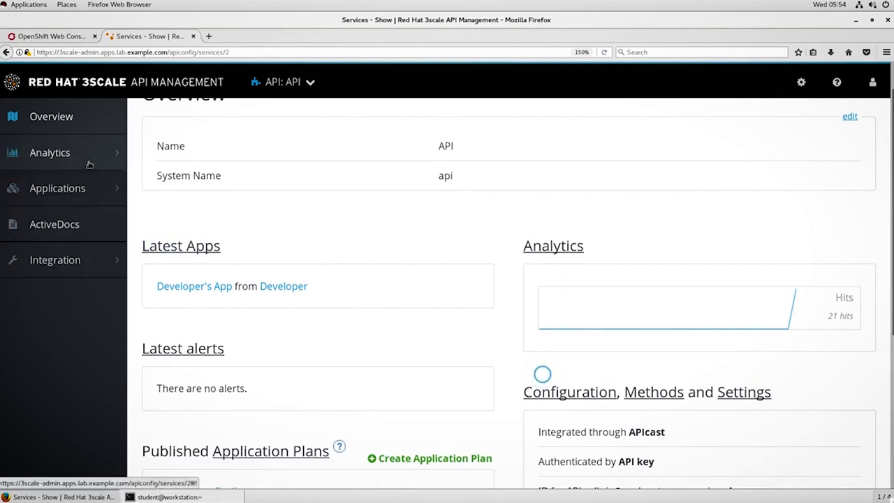
pyautogui.moveTo(215, 224)
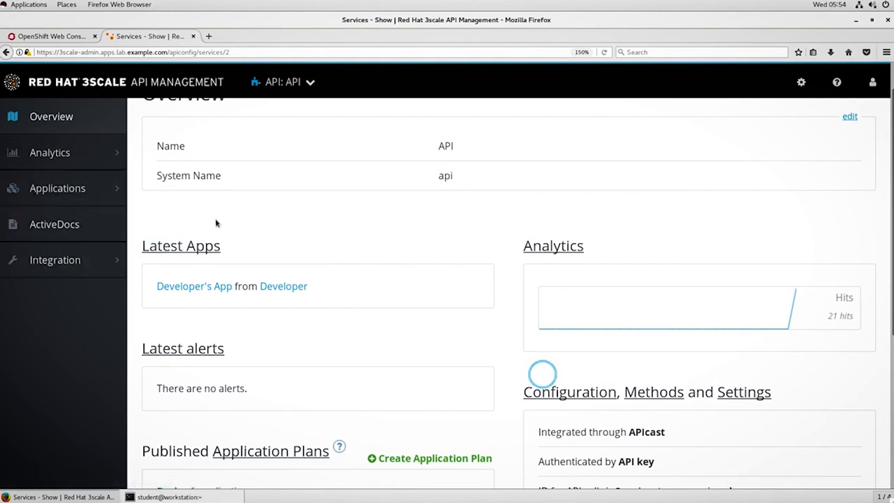
# Open Integration > Configuration and edit the APIcast configuration showing base URLs.
pyautogui.click(54, 259)
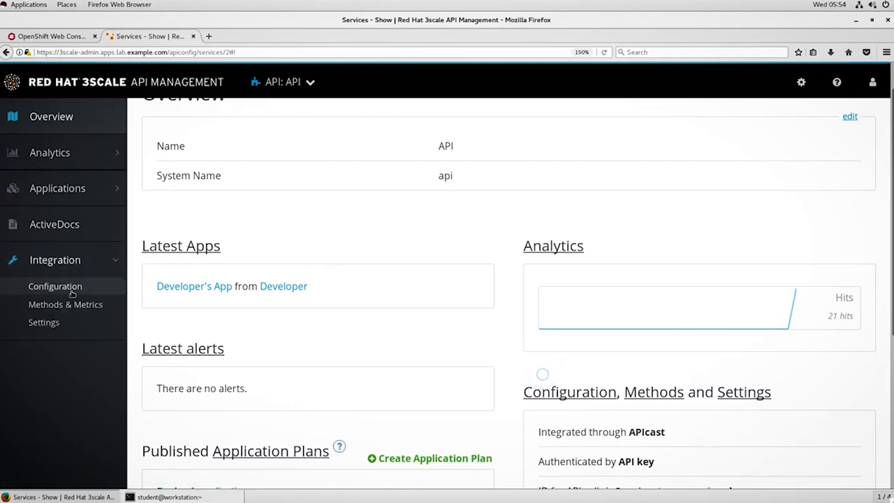
pyautogui.click(55, 287)
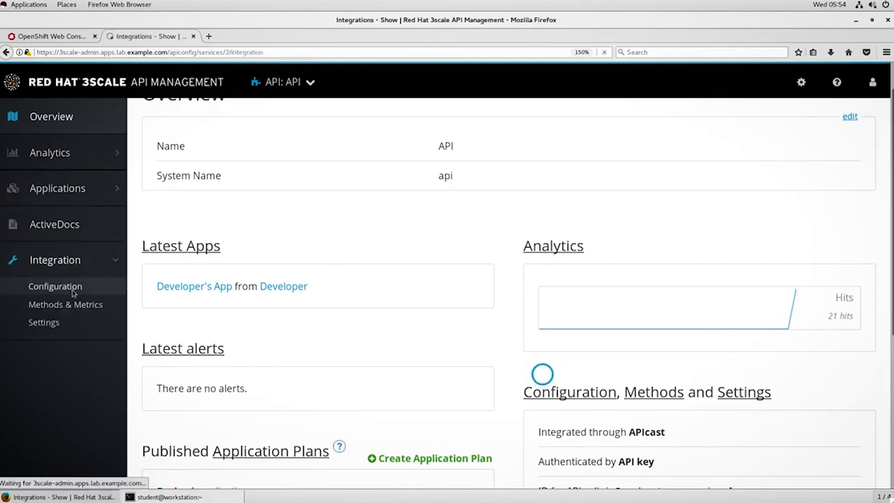
pyautogui.click(55, 285)
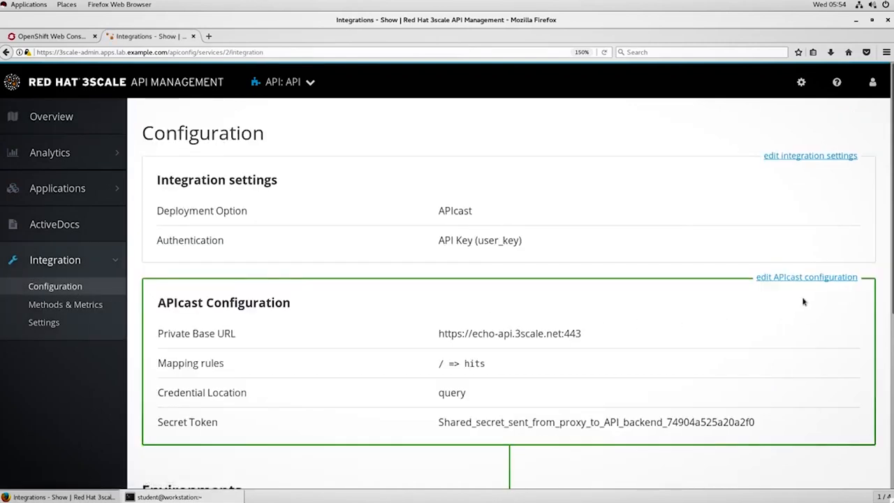
pyautogui.click(808, 277)
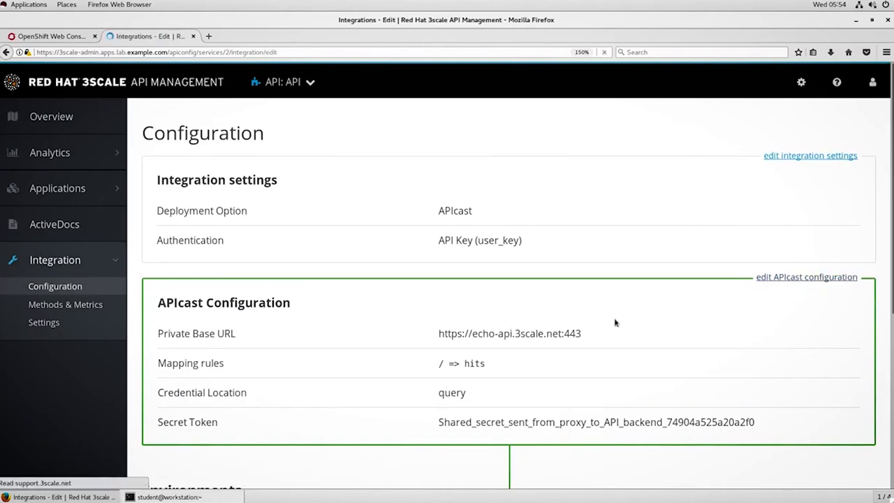
pyautogui.click(806, 276)
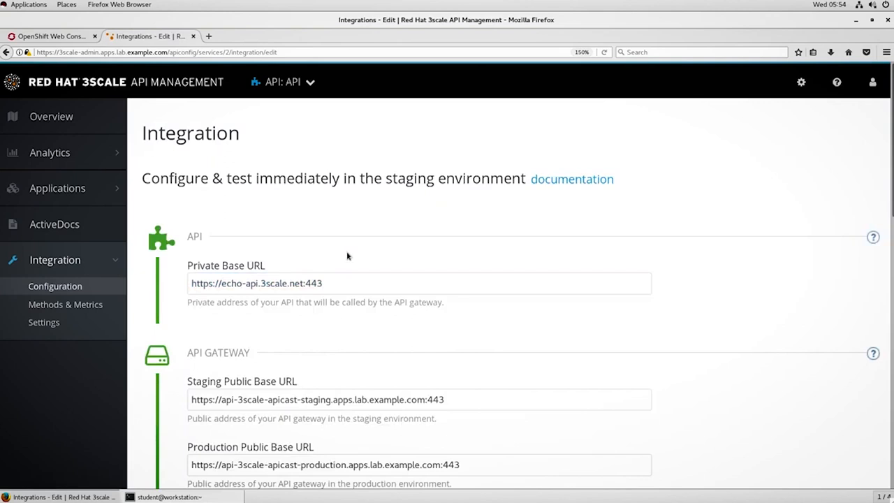
pyautogui.moveTo(299, 207)
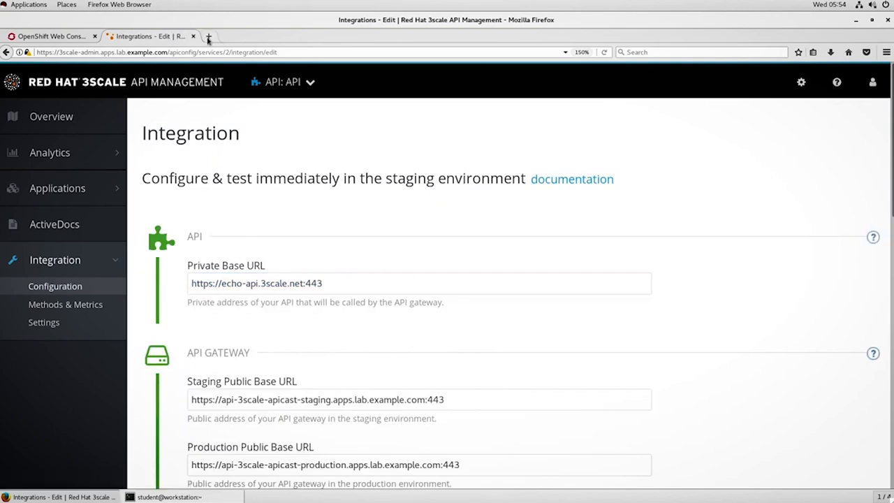
pyautogui.click(208, 36)
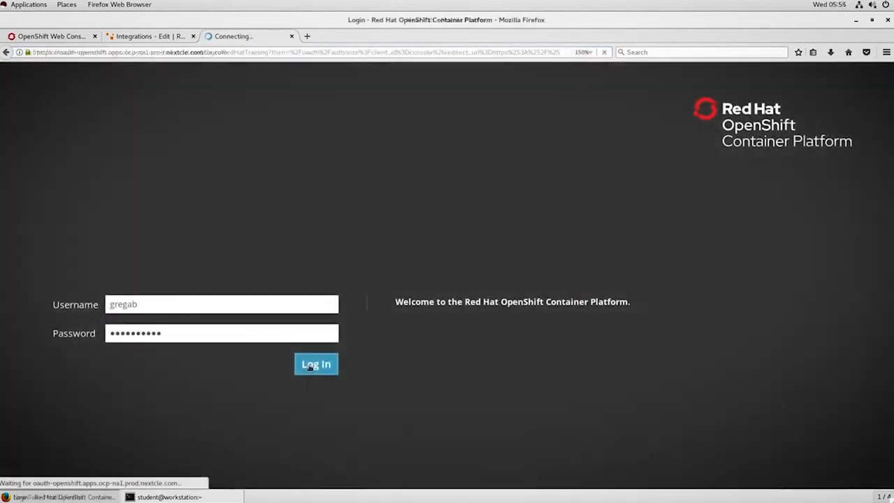
# Sign in to the other OpenShift cluster, list the agile project's routes and open twitter-api's location.
pyautogui.click(316, 364)
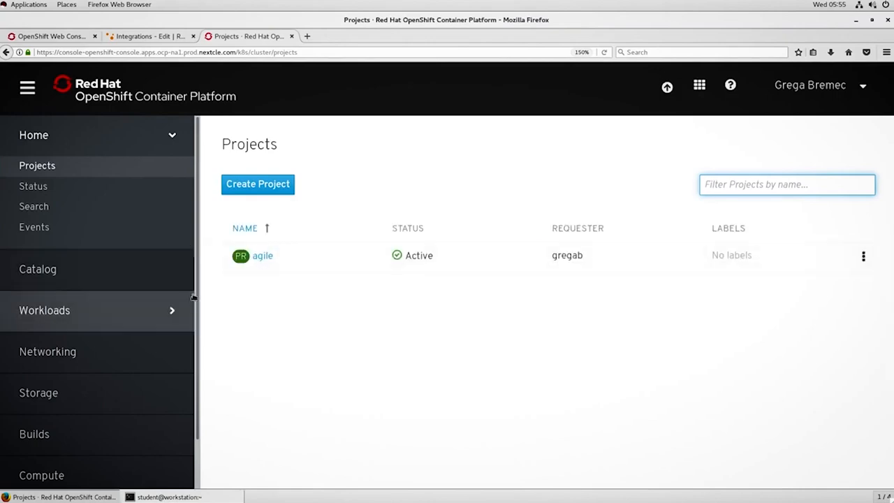
pyautogui.click(47, 352)
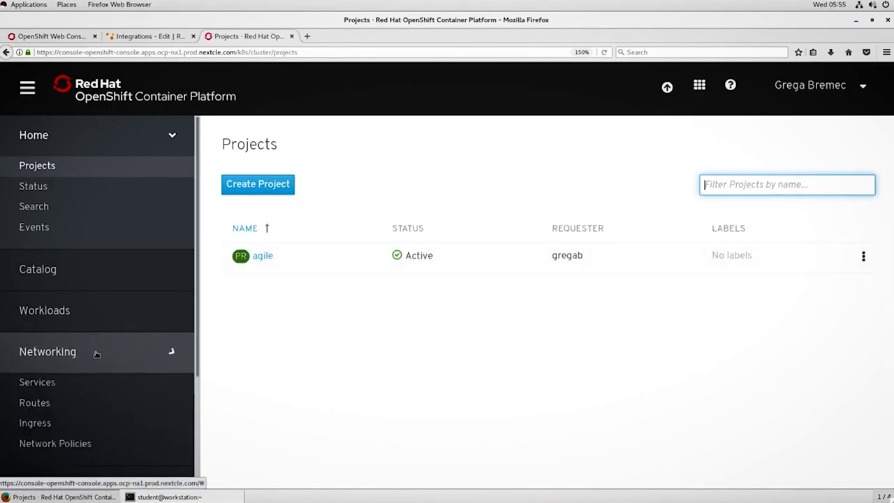
pyautogui.click(34, 402)
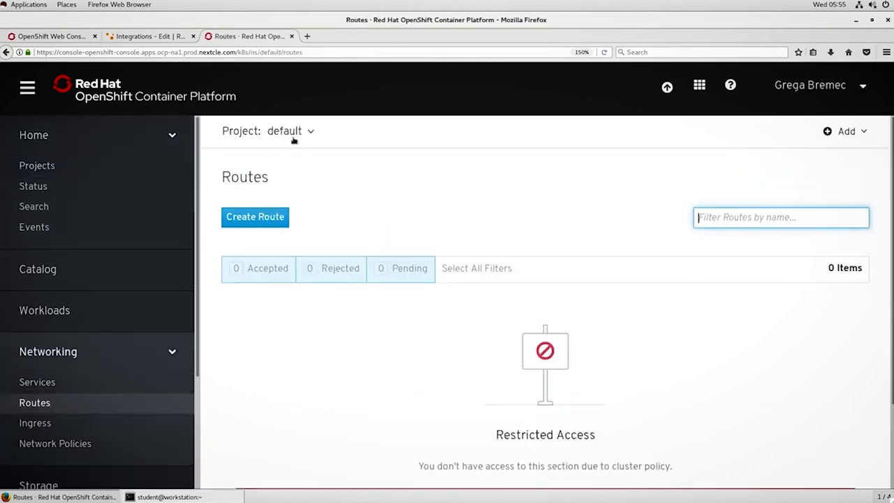
pyautogui.click(291, 132)
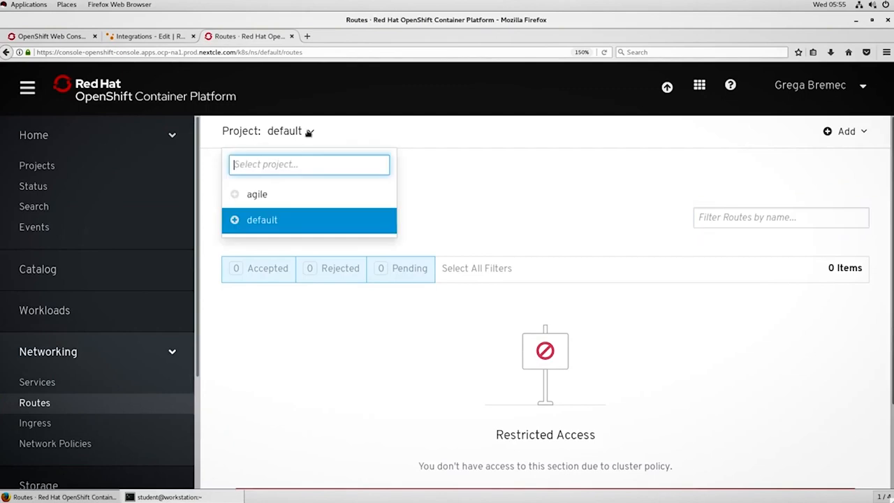
pyautogui.click(257, 195)
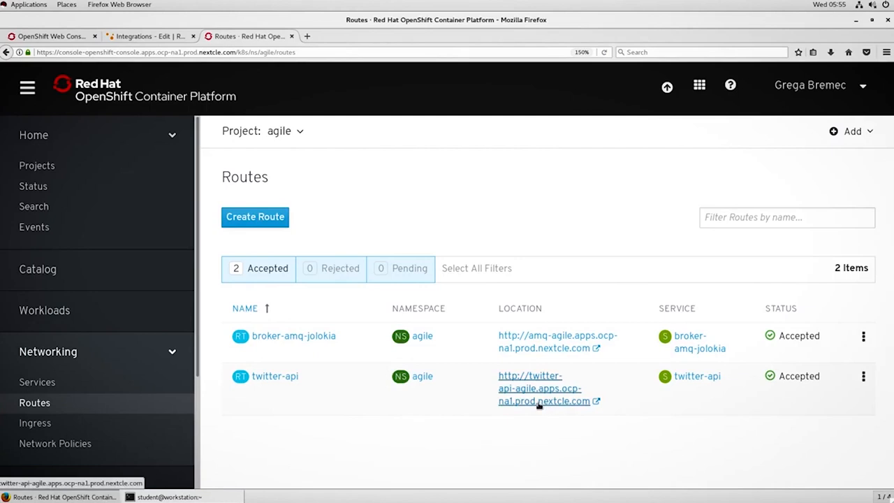
pyautogui.click(539, 388)
pyautogui.write('twitter-api-agile.apps.ocp-na1.prod.nextcle.com/api')
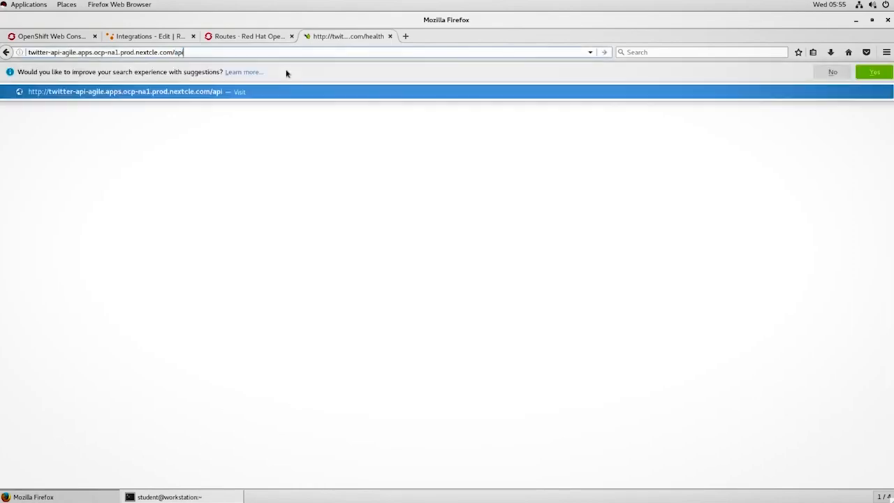
# Request the /api/tweet/en endpoint and return to the 3scale integration page.
pyautogui.write('tweet/en')
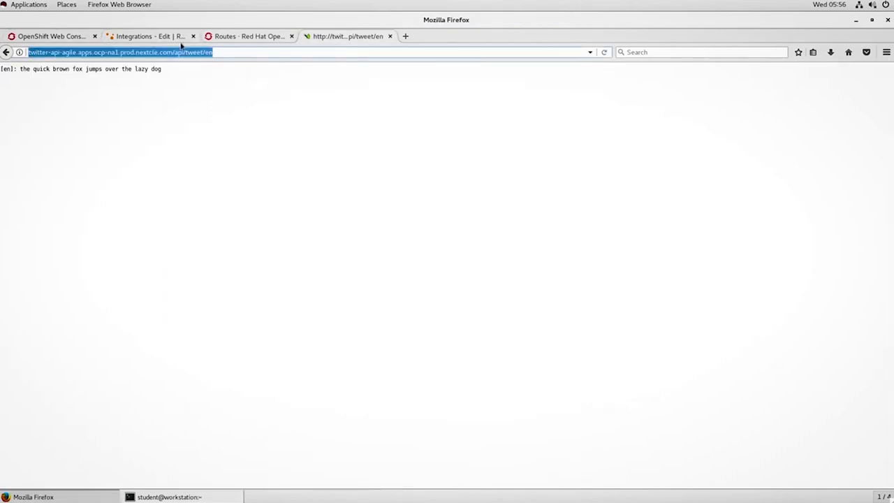
pyautogui.click(147, 37)
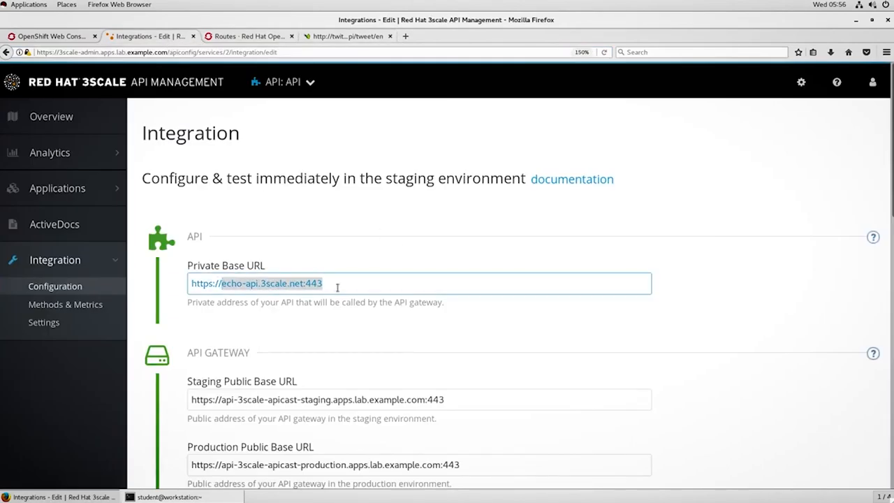
pyautogui.press('ctrl+a')
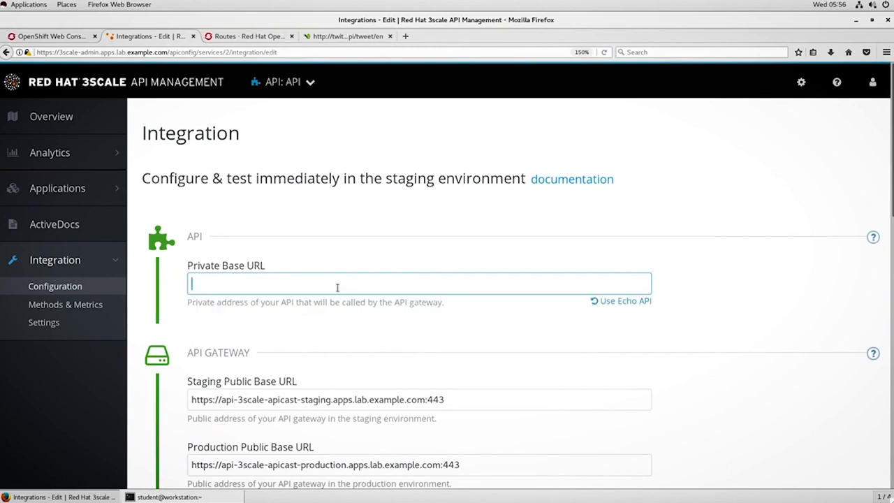
pyautogui.write('http://twitter-api-agile.apps.ocp-na1.prod.nextcle.com/api/tweet/en')
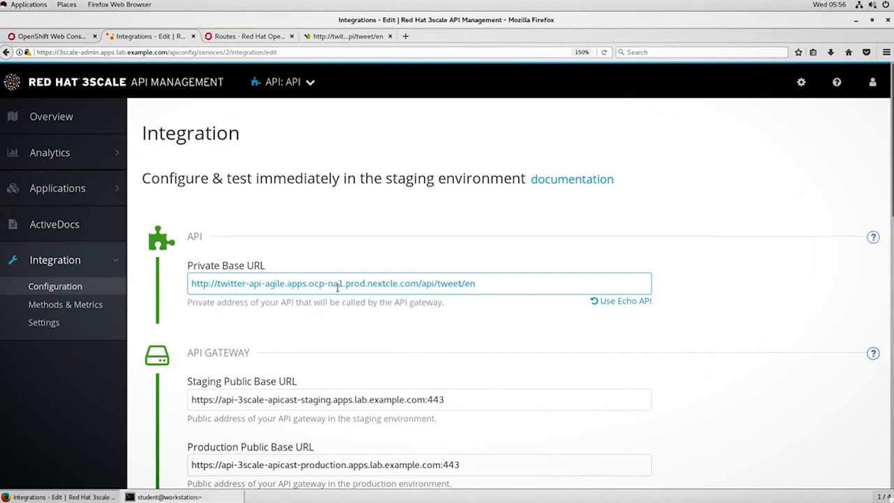
pyautogui.press('BackSpace')
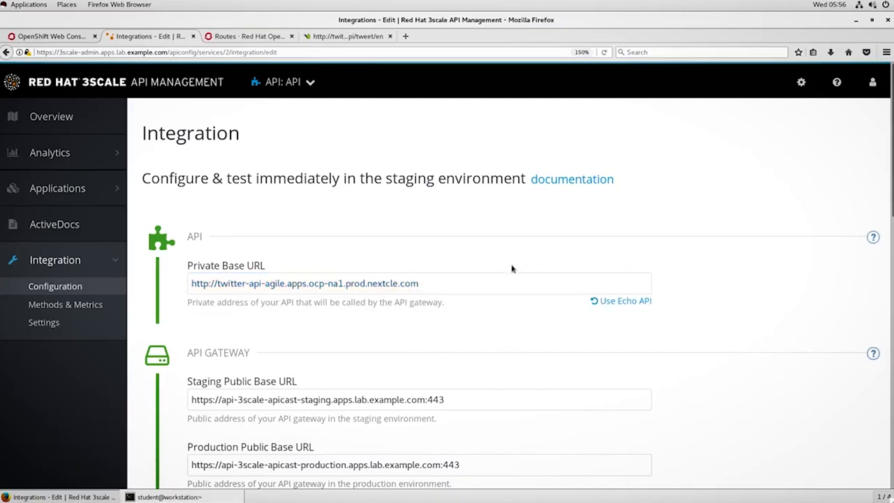
pyautogui.moveTo(690, 331)
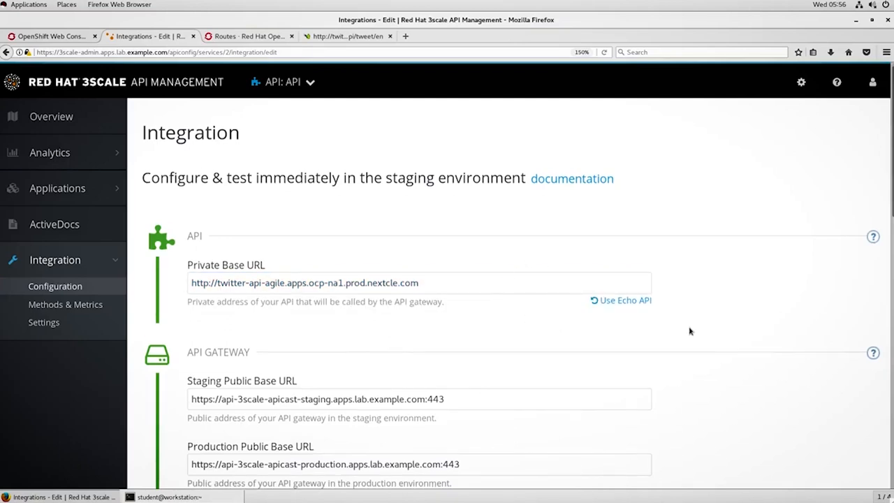
pyautogui.scroll(-3)
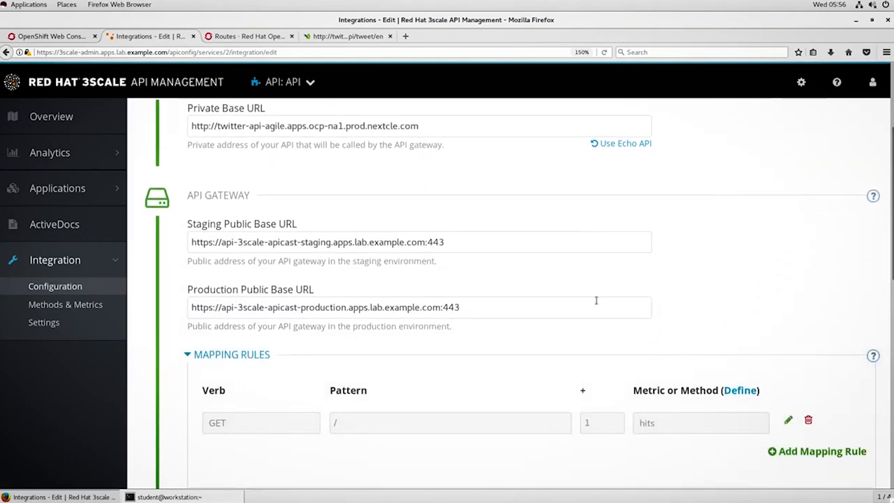
pyautogui.moveTo(296, 232)
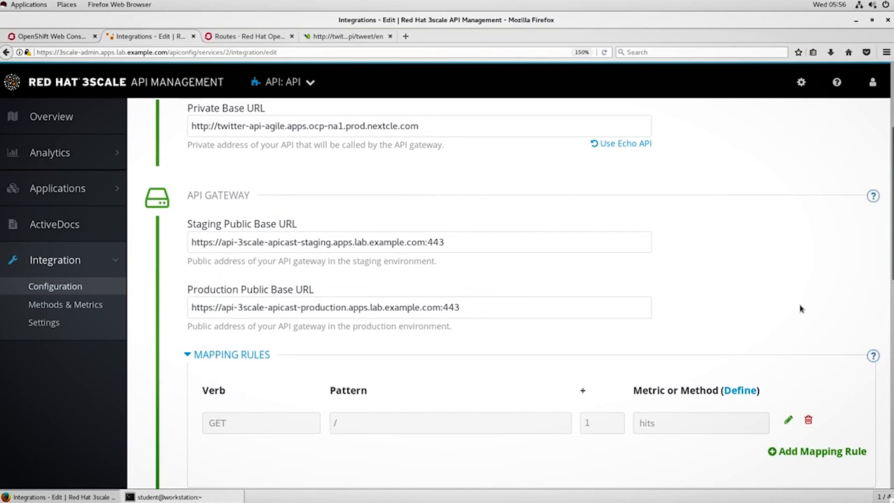
pyautogui.scroll(-3)
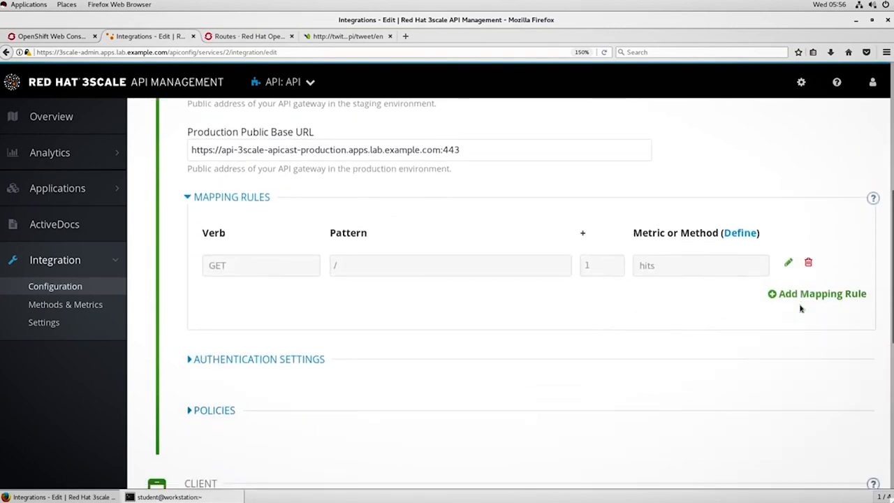
pyautogui.moveTo(752, 306)
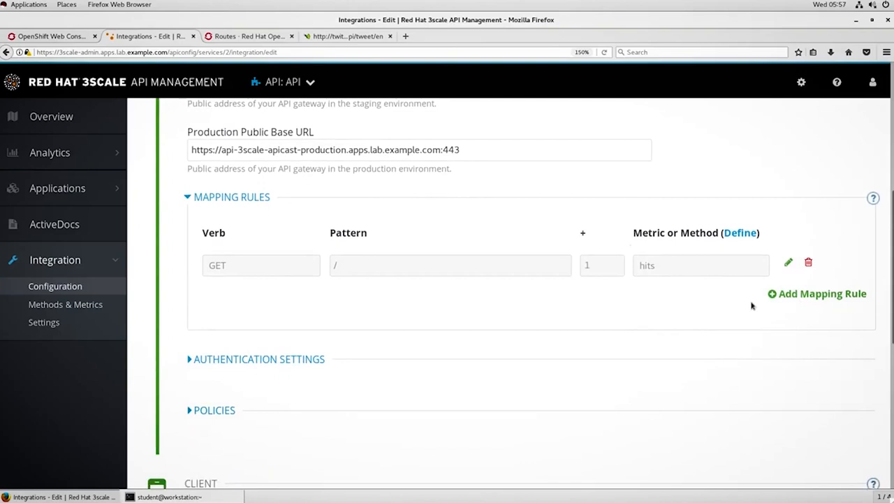
# Select /health as the test request path and update & test in the staging environment, confirming success.
pyautogui.scroll(-3)
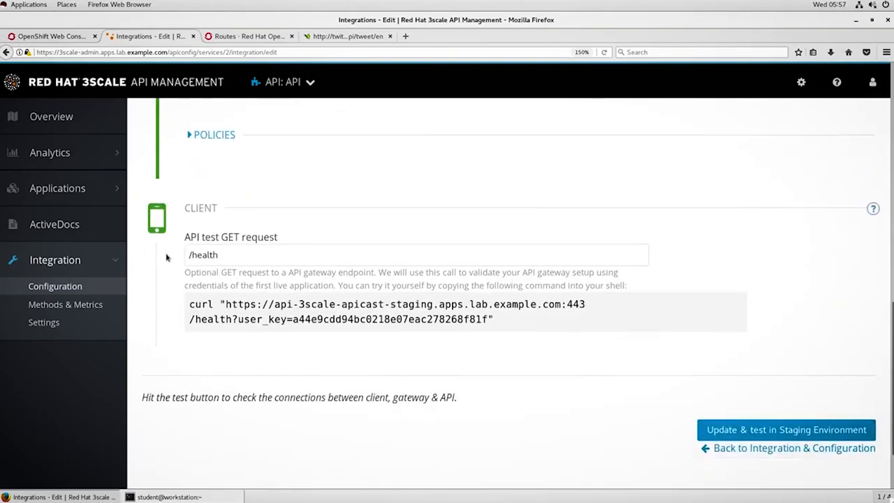
pyautogui.click(417, 254)
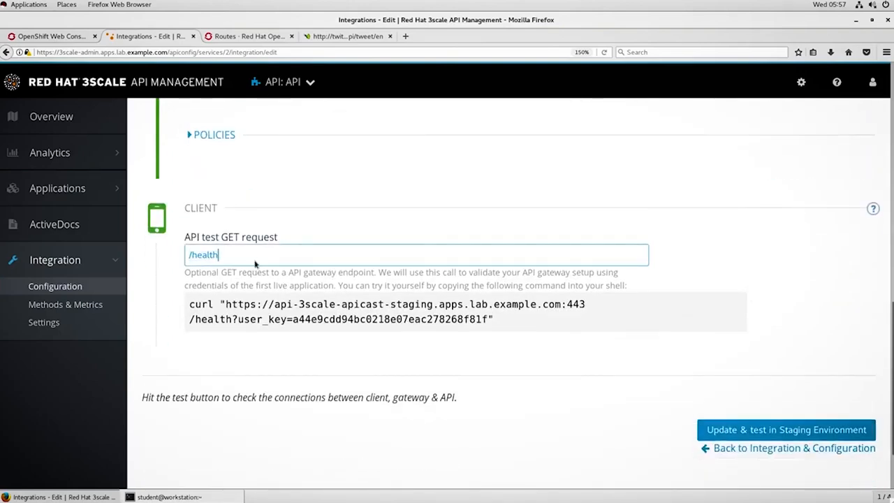
pyautogui.click(786, 430)
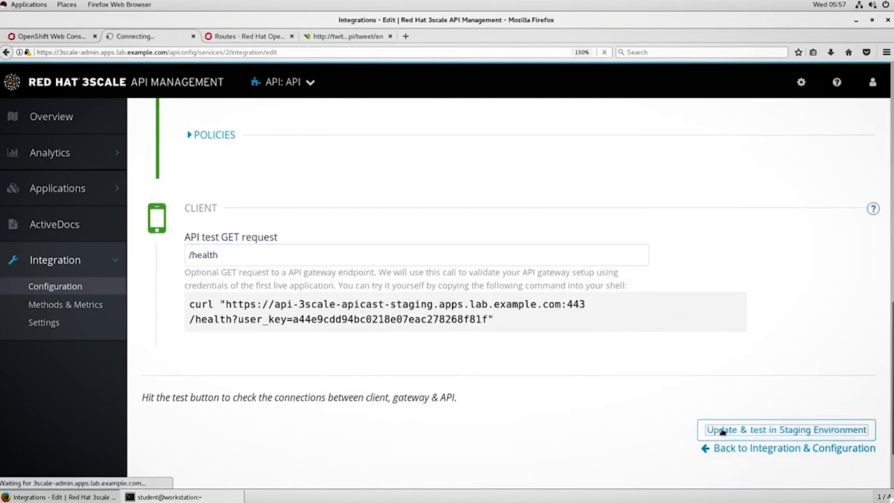
pyautogui.click(786, 431)
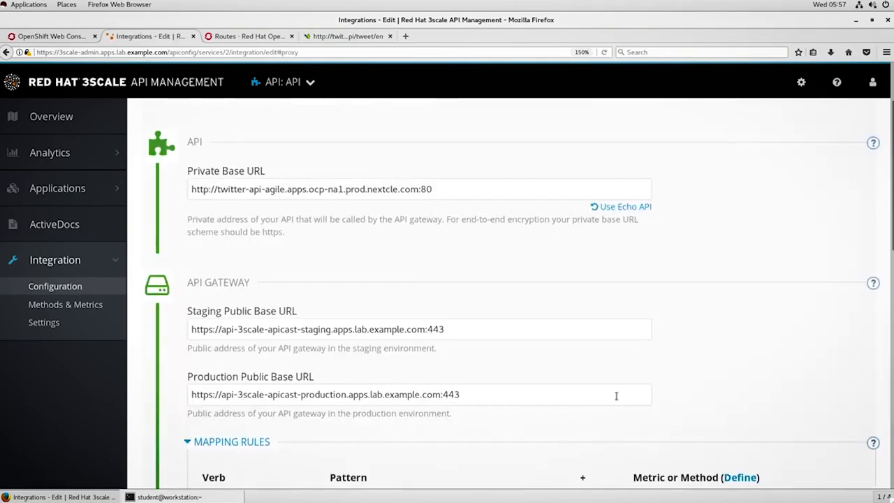
pyautogui.moveTo(181, 164)
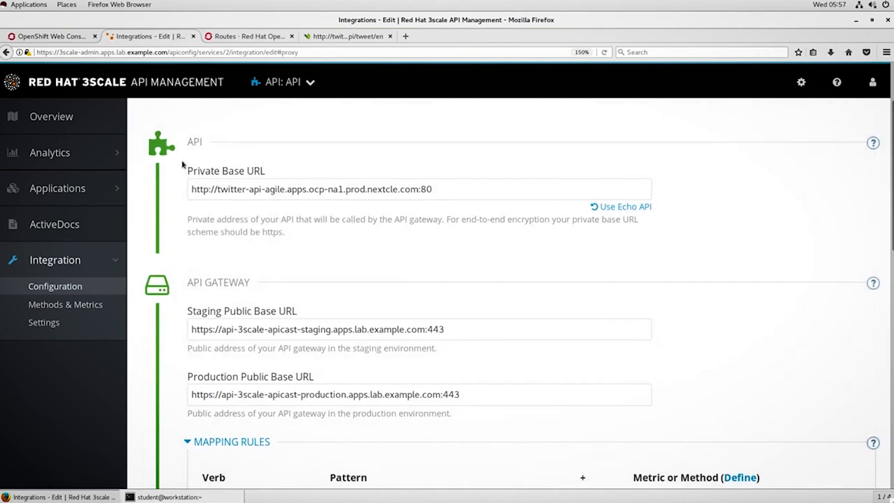
pyautogui.moveTo(375, 211)
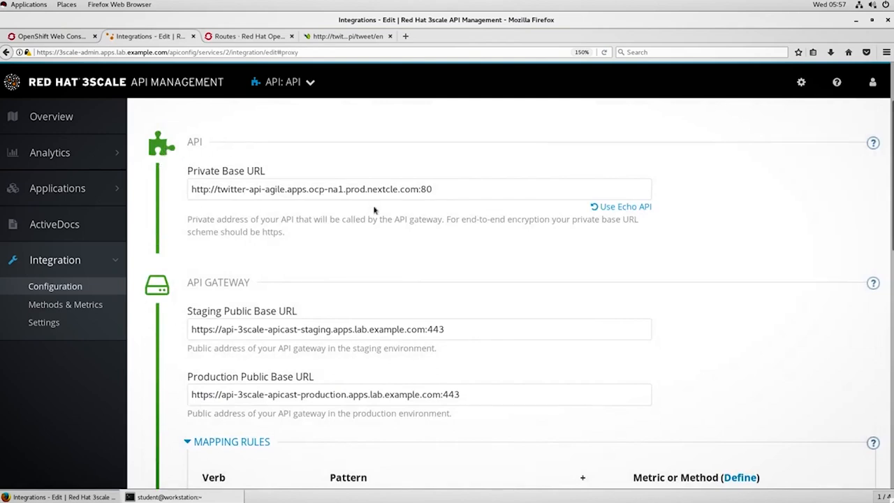
pyautogui.scroll(-3)
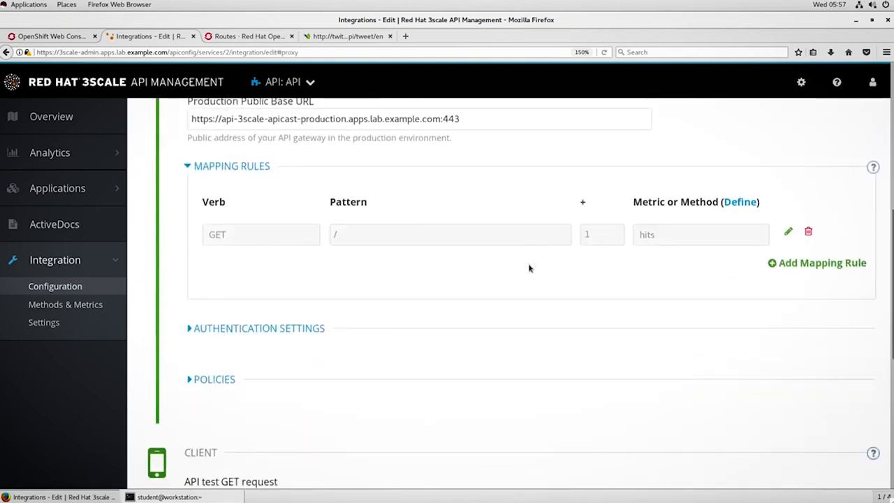
pyautogui.scroll(-3)
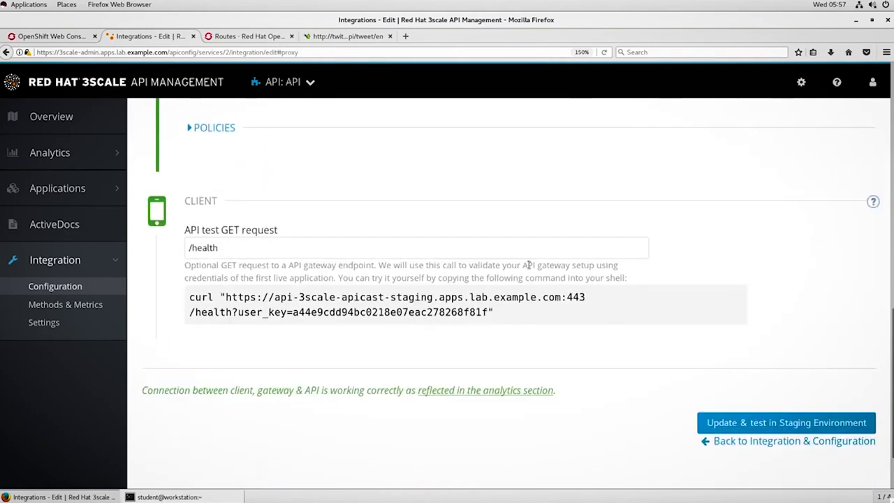
pyautogui.scroll(-3)
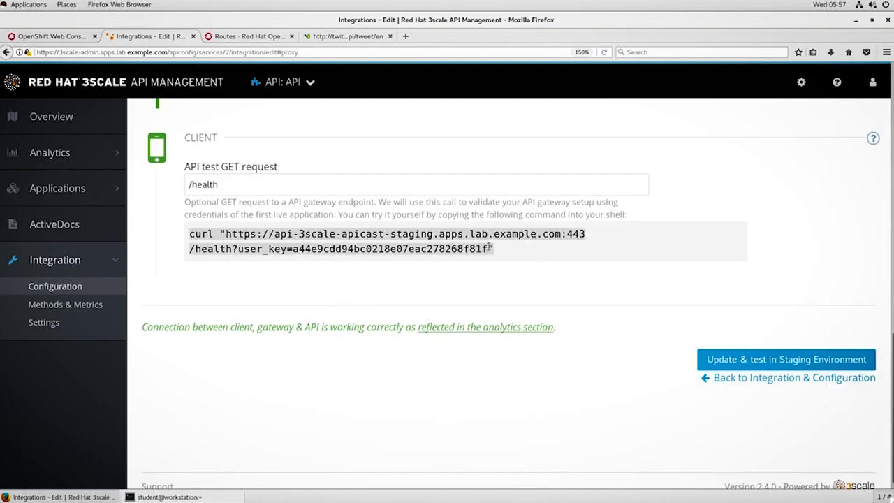
pyautogui.moveTo(282, 299)
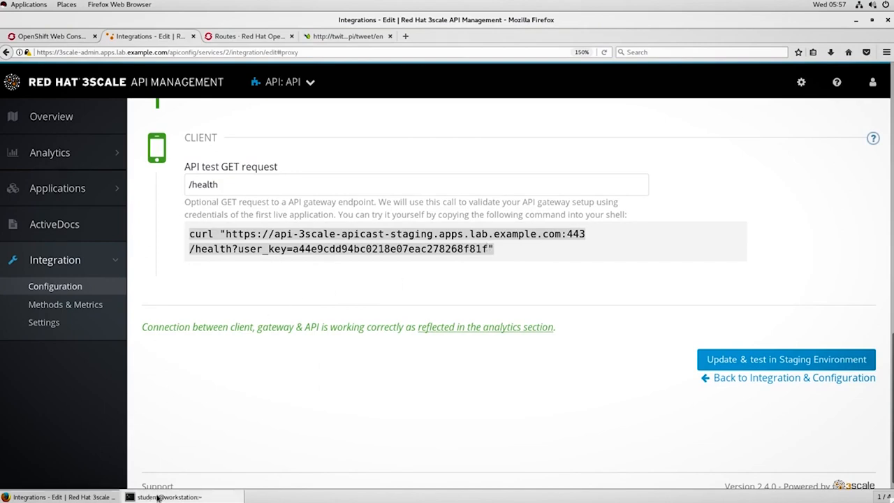
# Run curl -k against the staging gateway /health URL with the user_key, returning outcome UP.
pyautogui.click(147, 497)
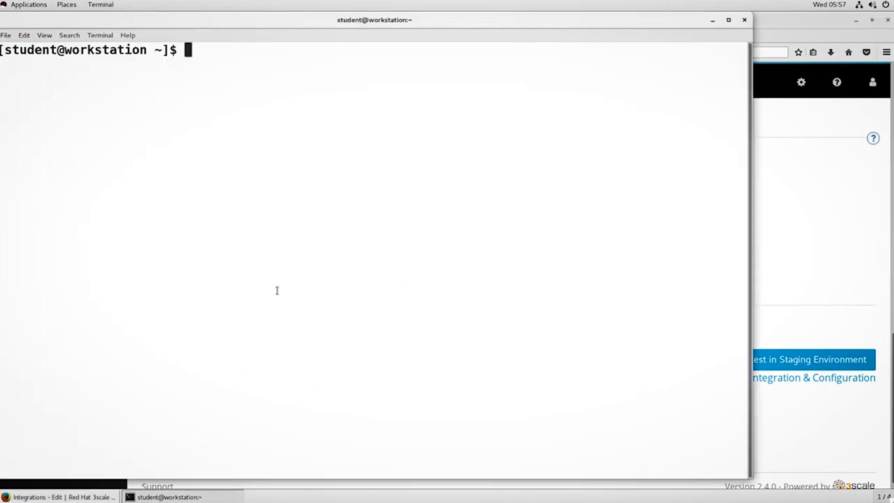
pyautogui.write('curl "https://api-3scale-apicast-staging.apps.lab.example.com:443/health?user_key=a44e9cdd94bc0218e07eac278268f81f"')
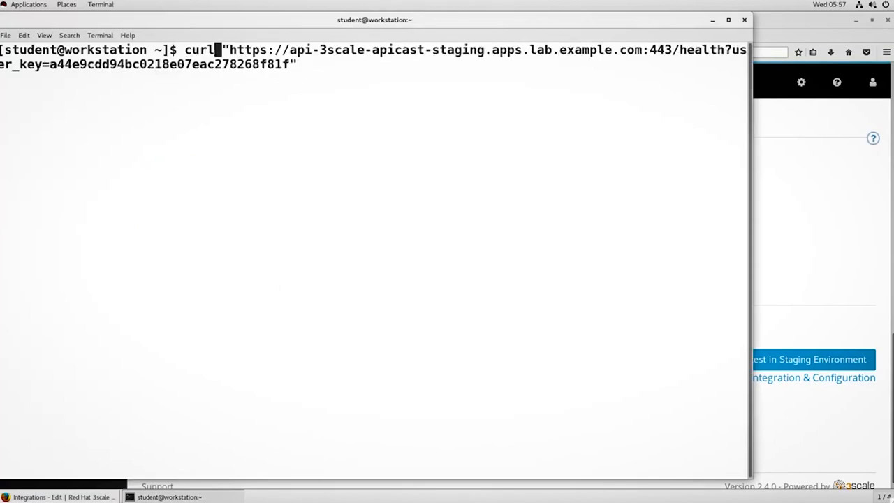
pyautogui.write('-k')
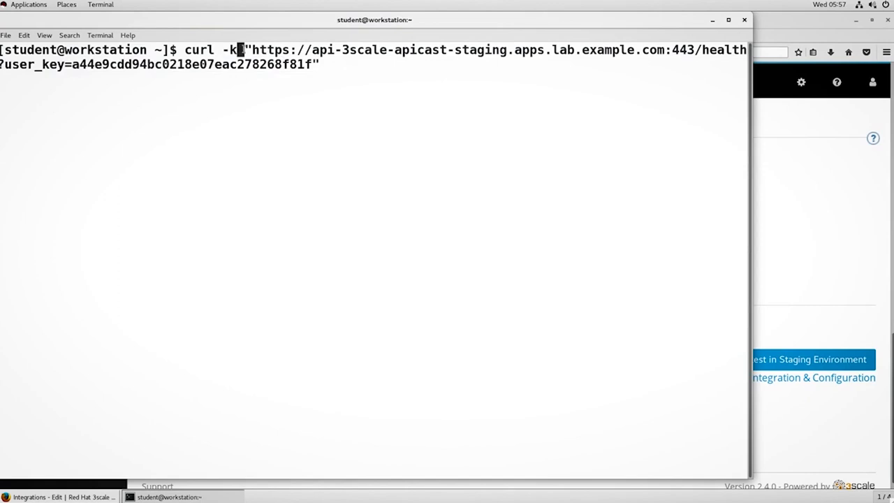
pyautogui.write(';')
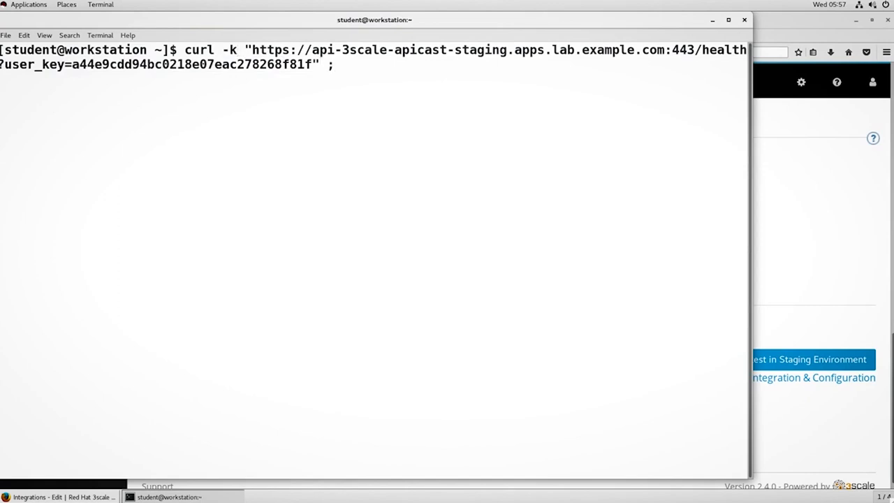
pyautogui.press('Return')
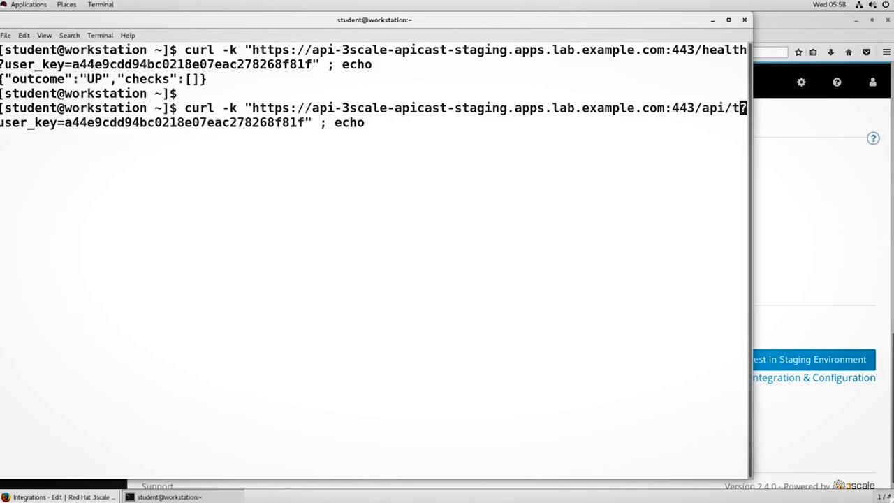
# Rerun the curl request for /api/tweet/en, returning the quick brown fox tweet.
pyautogui.write('we')
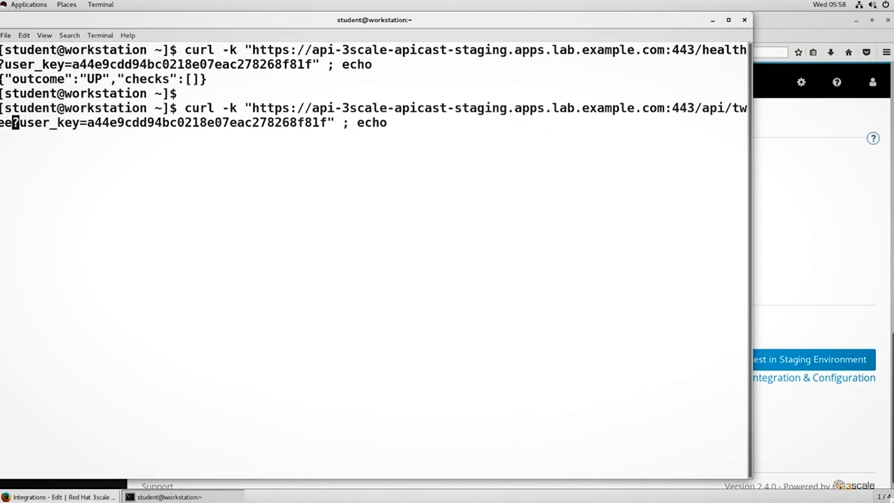
pyautogui.write('en')
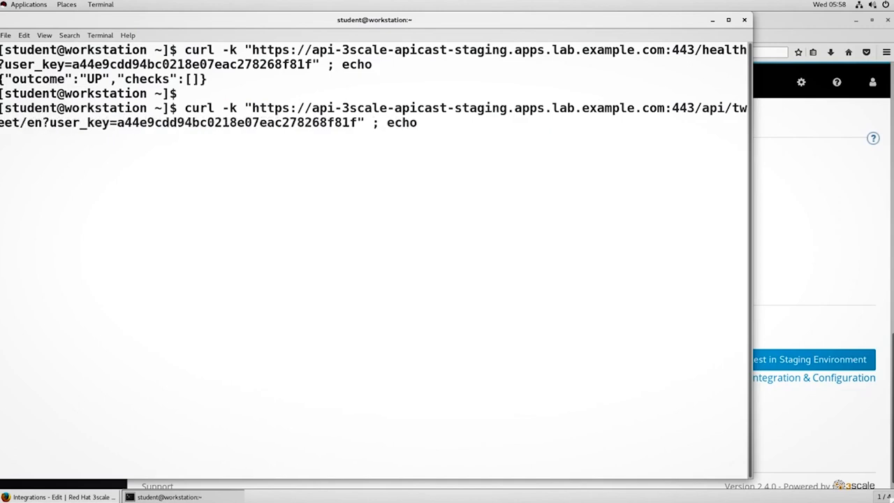
pyautogui.press('Return')
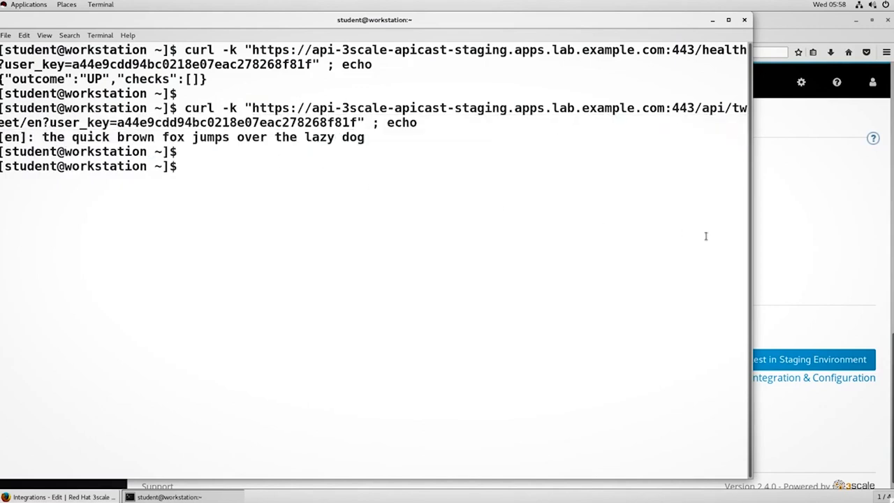
# Return to 3scale, switch to the Audience area and list the Developer account's applications.
pyautogui.click(59, 498)
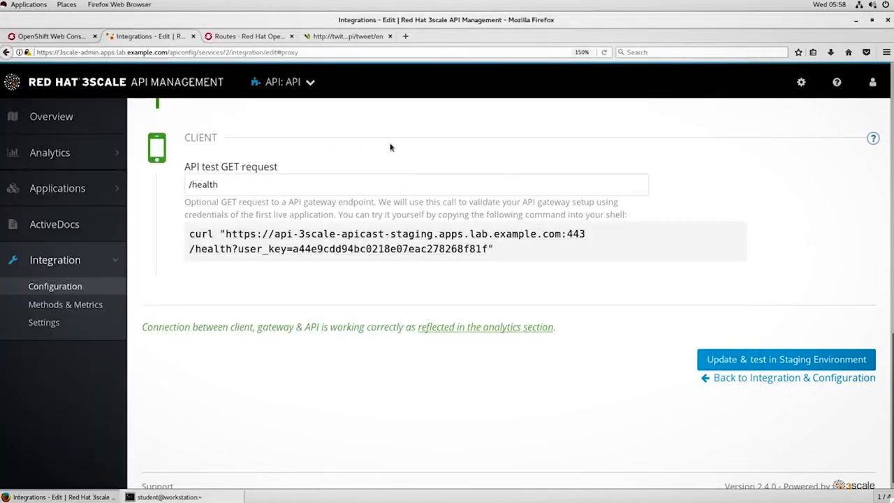
pyautogui.scroll(3)
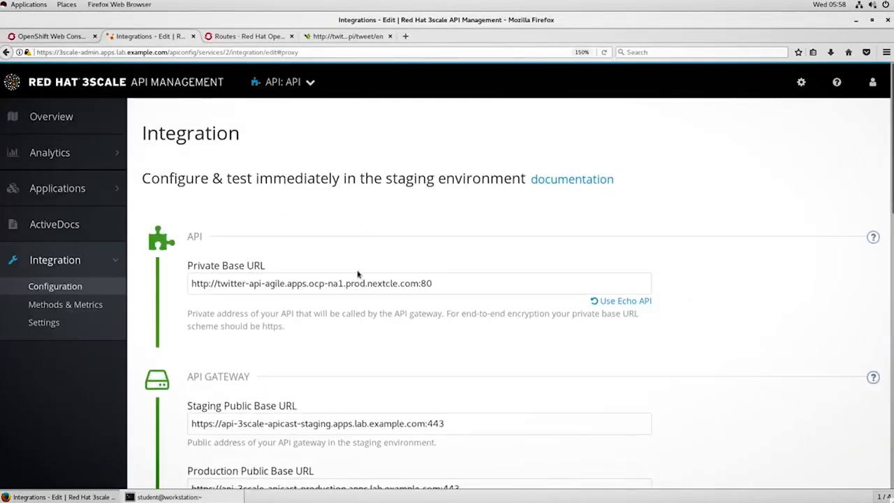
pyautogui.moveTo(296, 109)
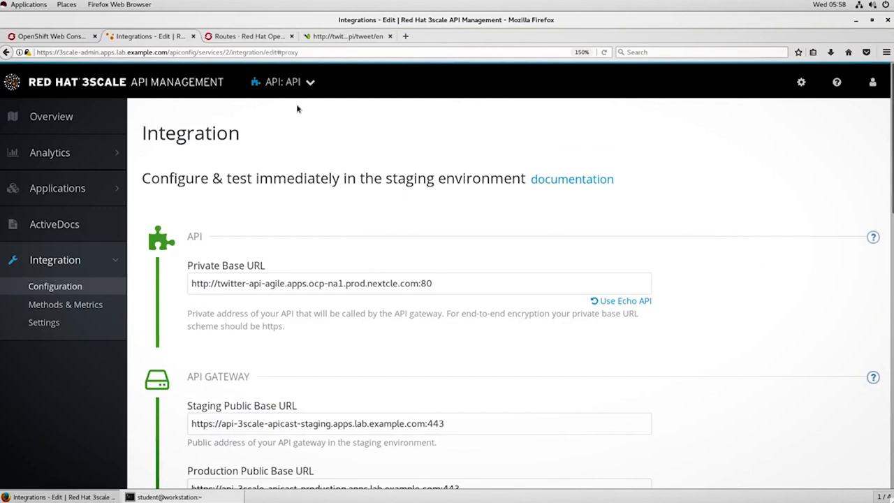
pyautogui.click(283, 81)
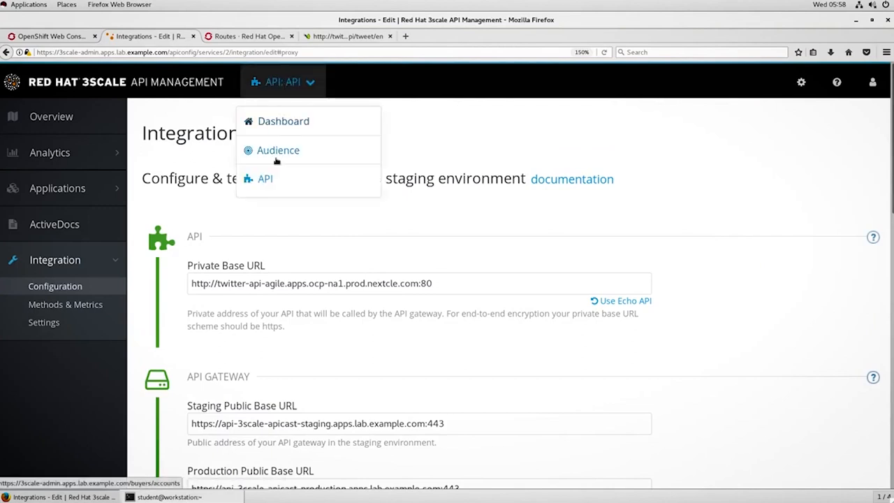
pyautogui.click(278, 150)
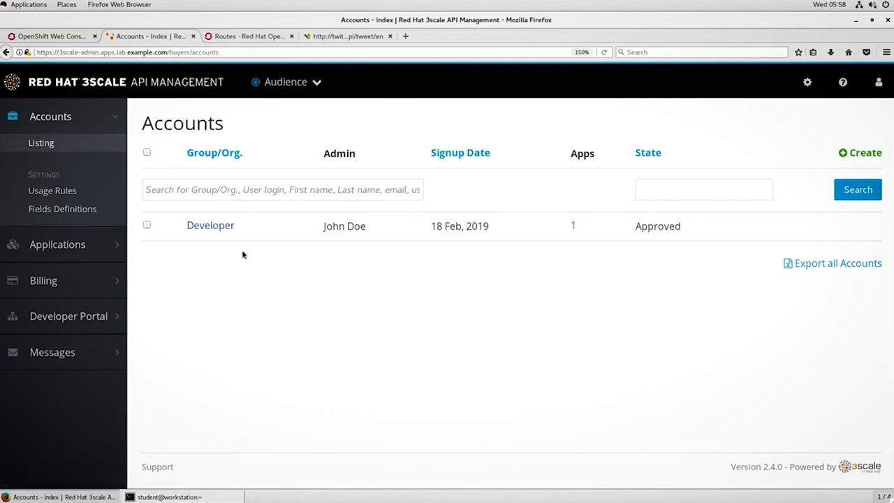
pyautogui.moveTo(562, 241)
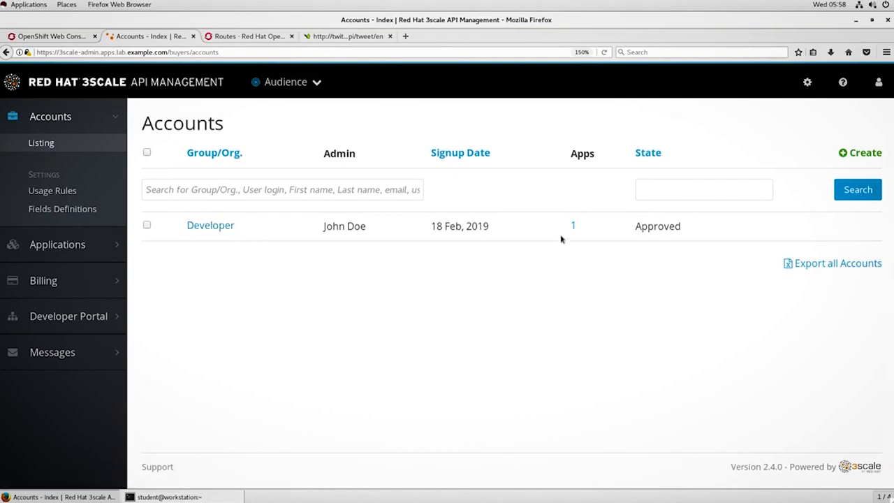
pyautogui.click(573, 225)
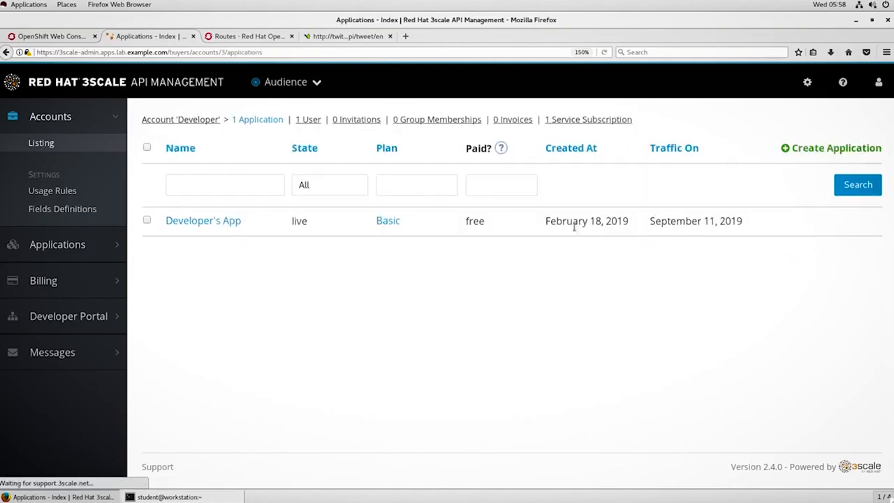
pyautogui.click(204, 220)
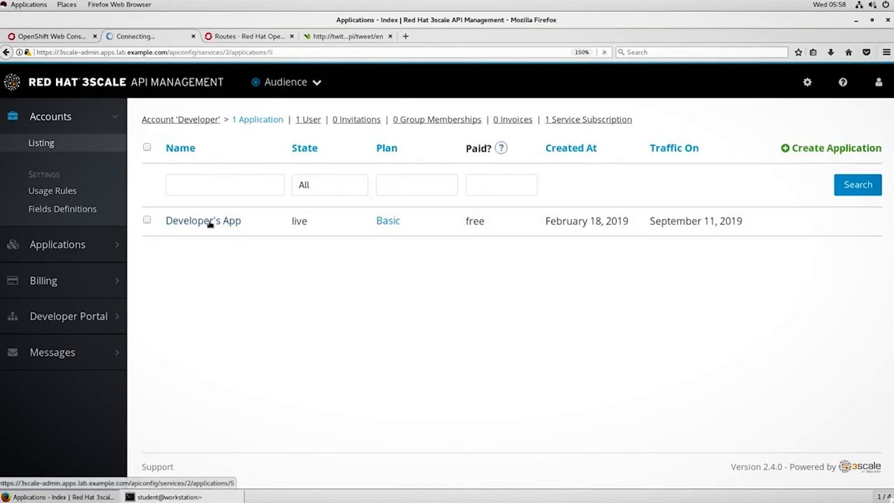
# Review Developer's App details: live on Basic plan, user key, 10 hits per minute limit.
pyautogui.click(204, 221)
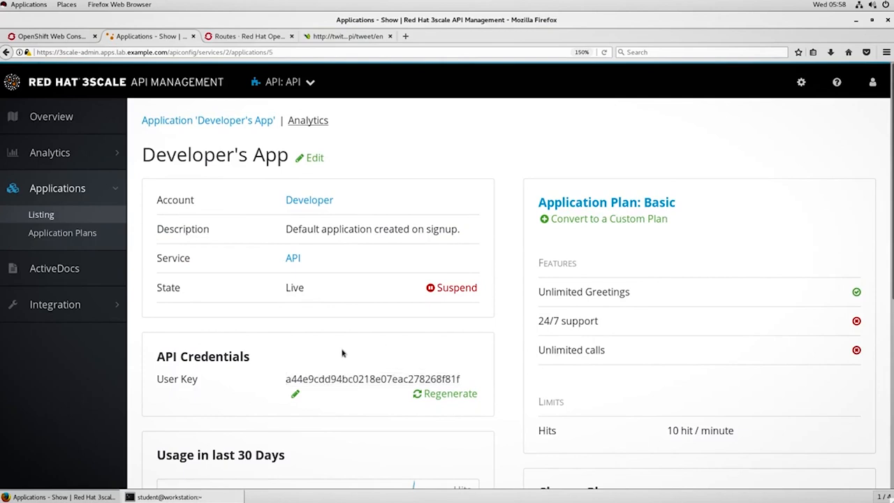
pyautogui.moveTo(381, 347)
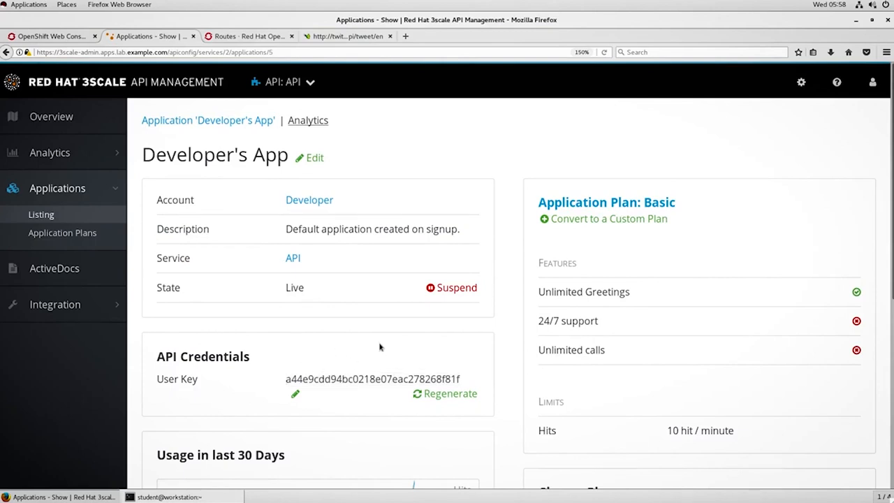
pyautogui.moveTo(411, 152)
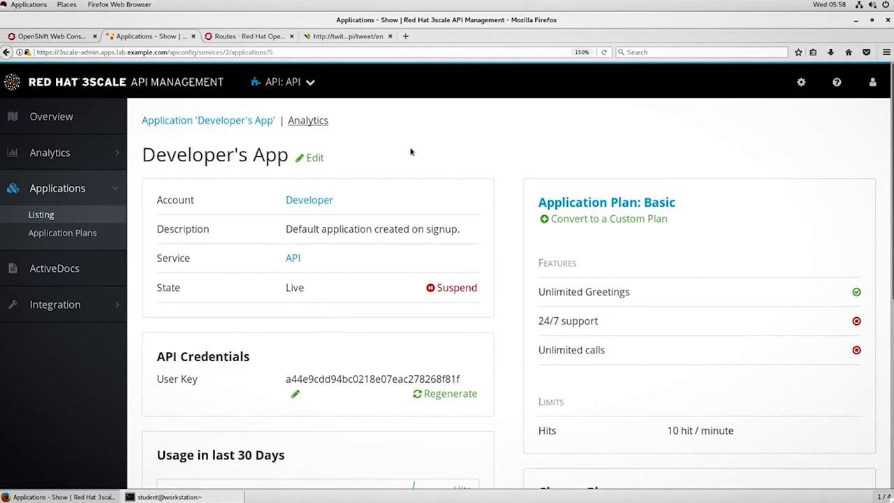
pyautogui.moveTo(439, 168)
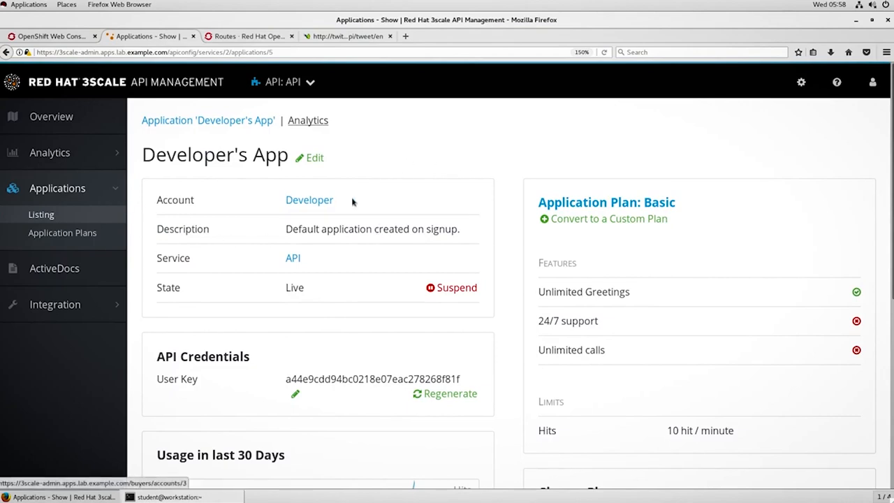
pyautogui.moveTo(424, 179)
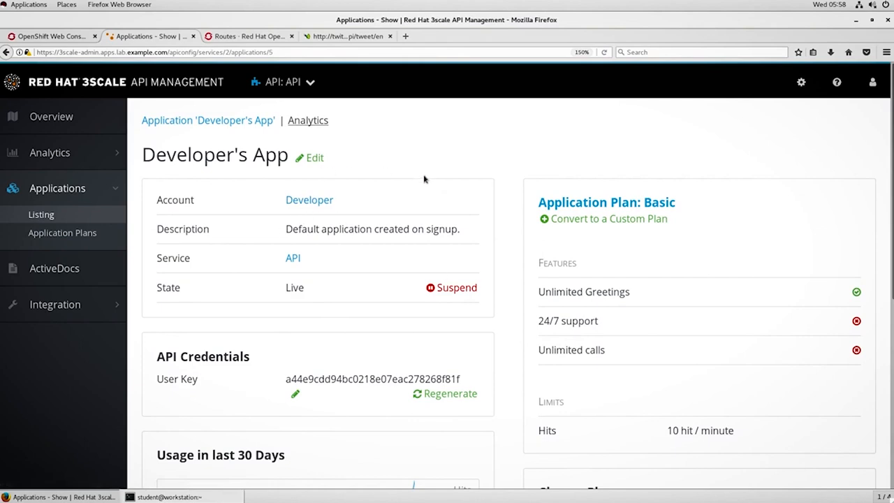
pyautogui.moveTo(369, 216)
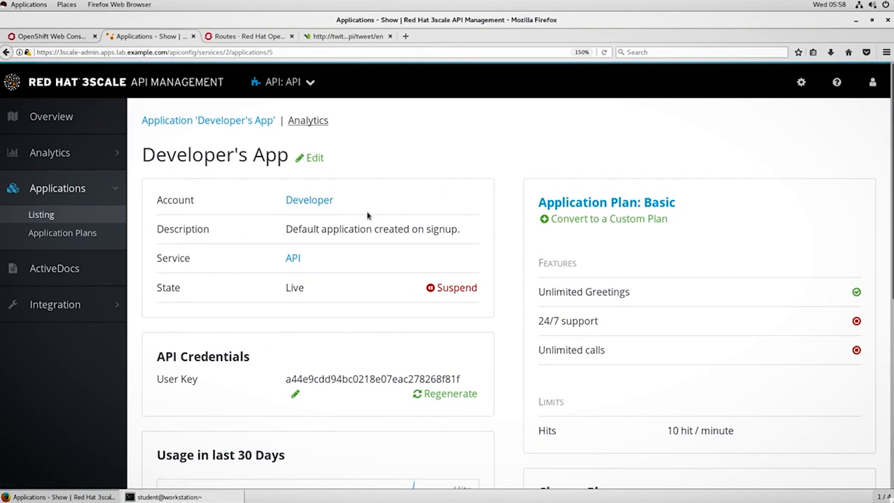
pyautogui.moveTo(271, 209)
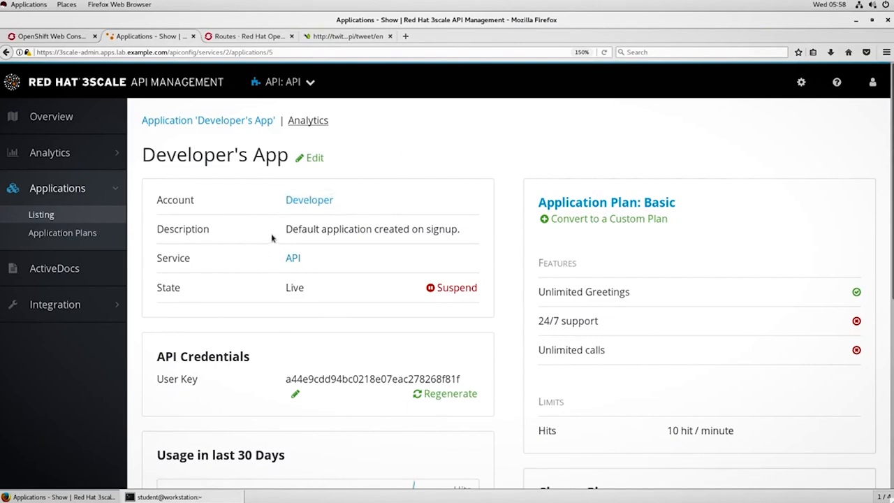
pyautogui.moveTo(315, 255)
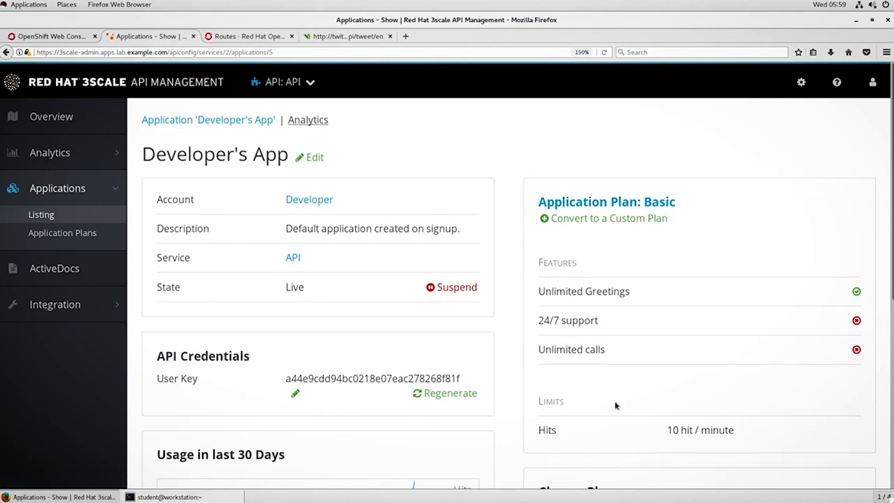
pyautogui.scroll(-3)
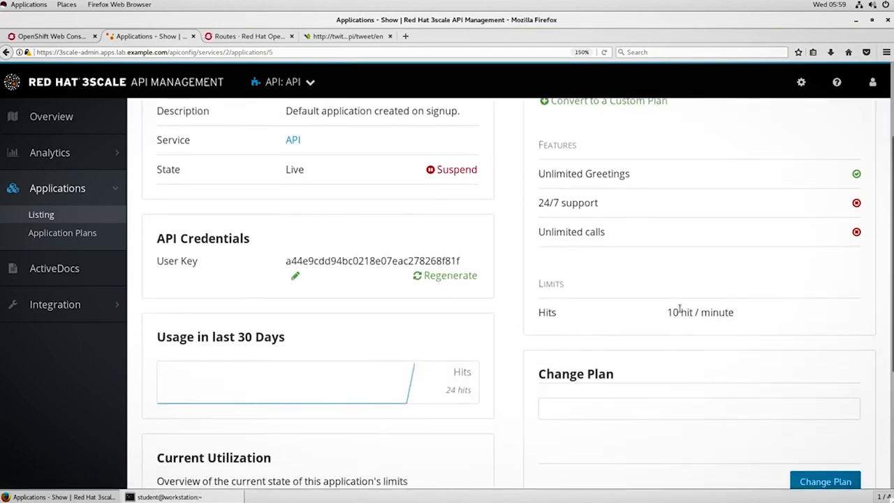
pyautogui.moveTo(511, 316)
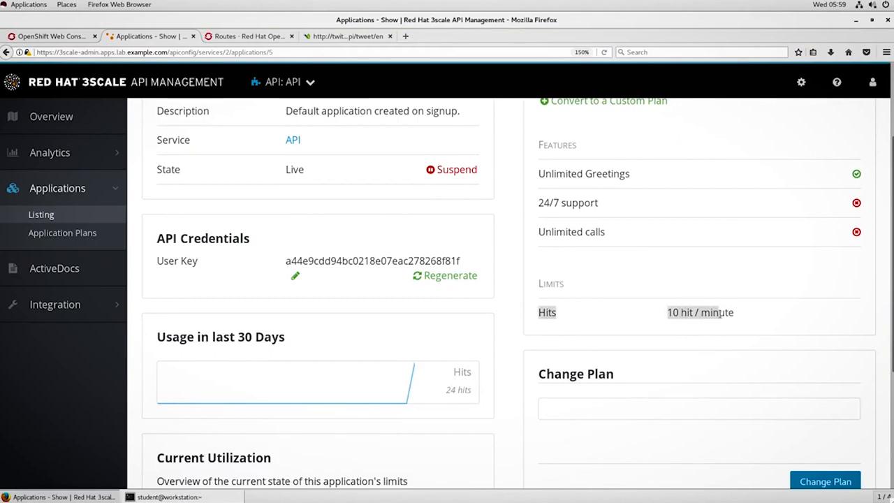
pyautogui.scroll(3)
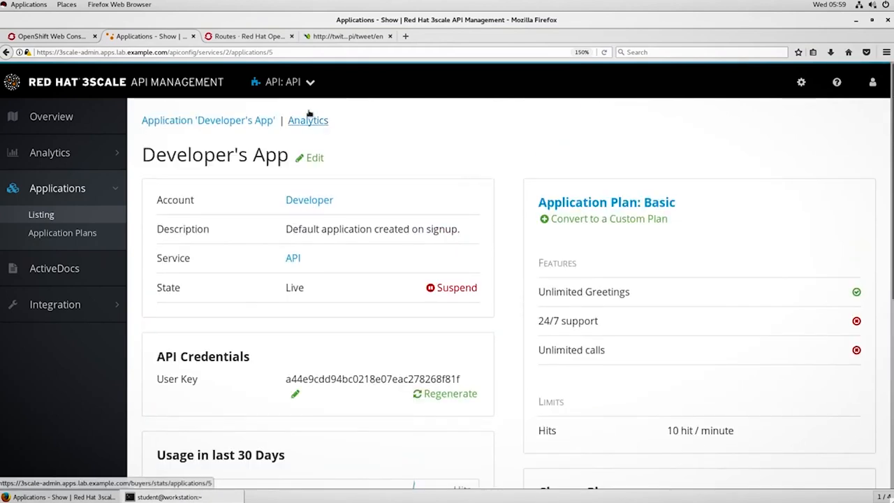
# From the API overview, edit the APIcast configuration and review the single GET / mapping rule to hits.
pyautogui.click(294, 258)
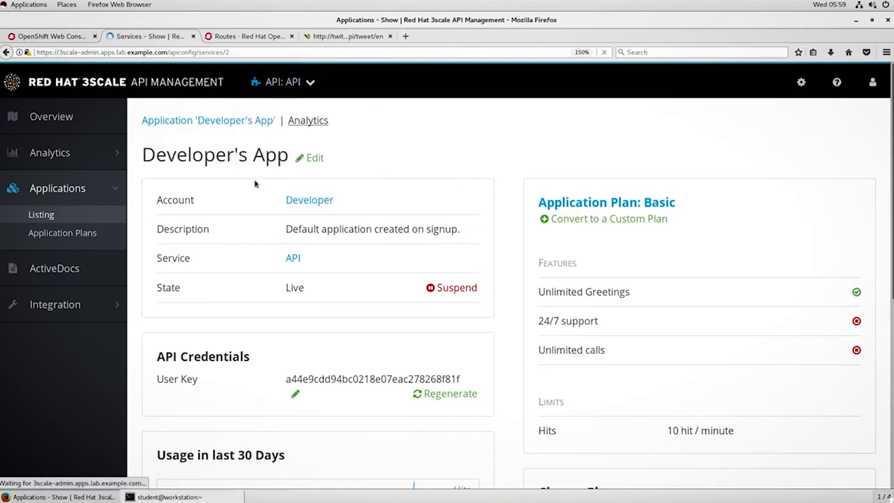
pyautogui.click(50, 116)
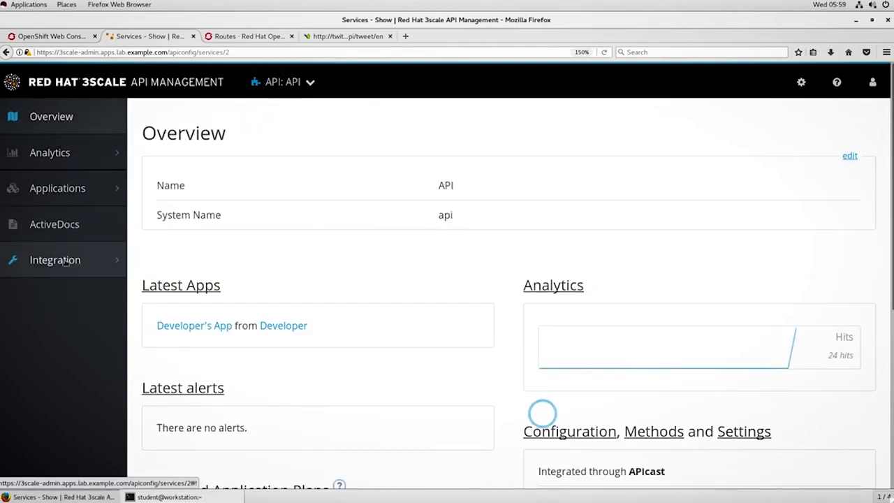
pyautogui.click(54, 259)
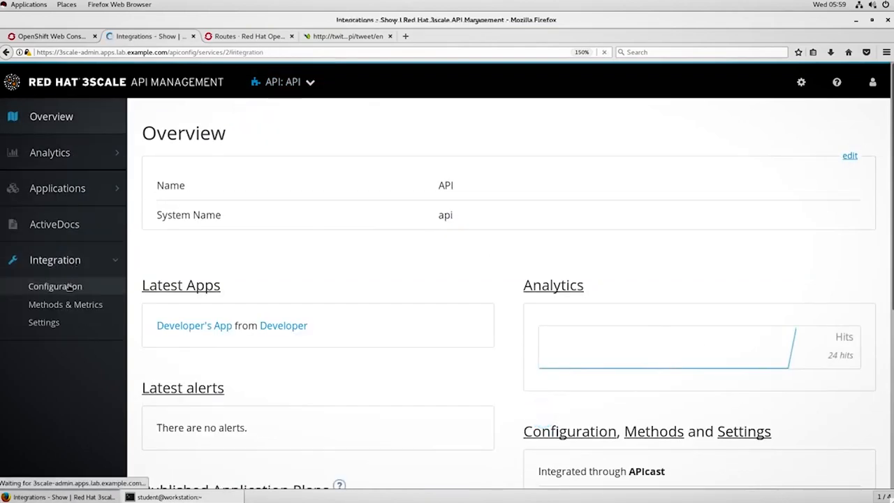
pyautogui.click(55, 285)
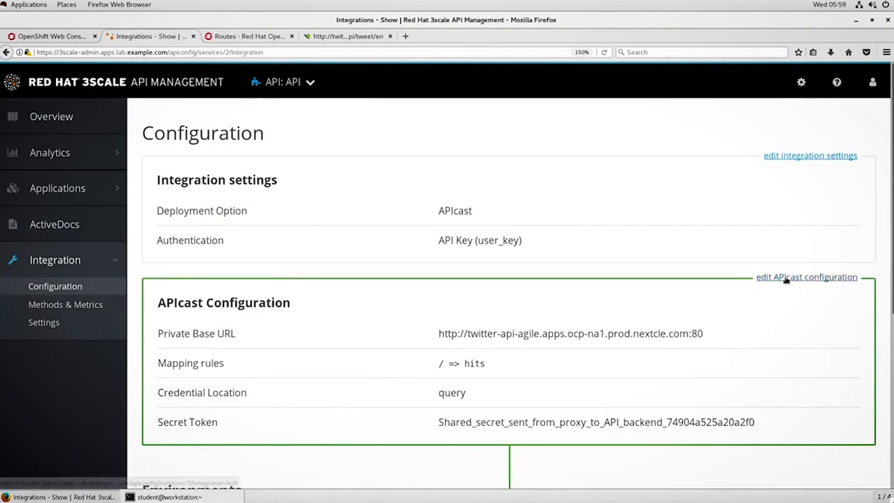
pyautogui.click(807, 277)
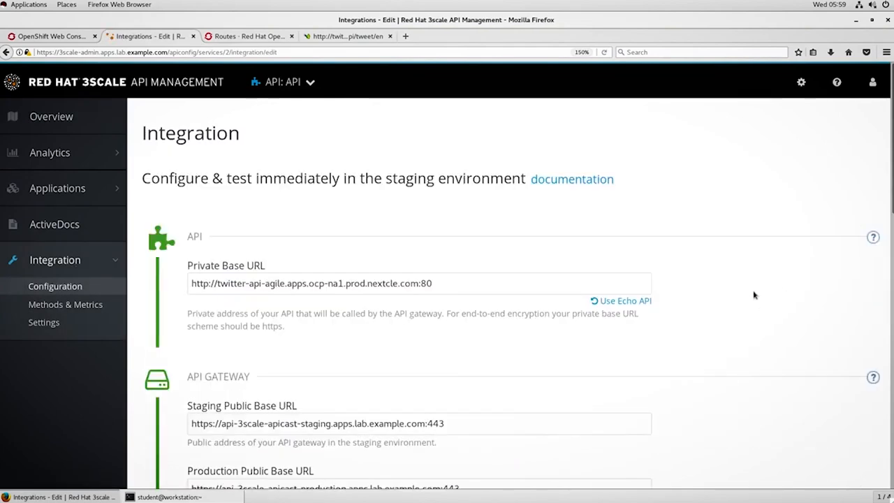
pyautogui.scroll(-3)
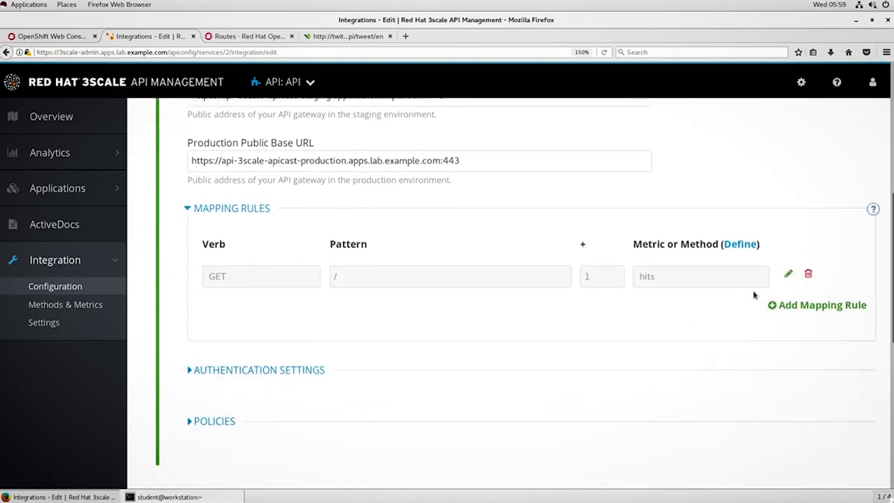
pyautogui.scroll(-3)
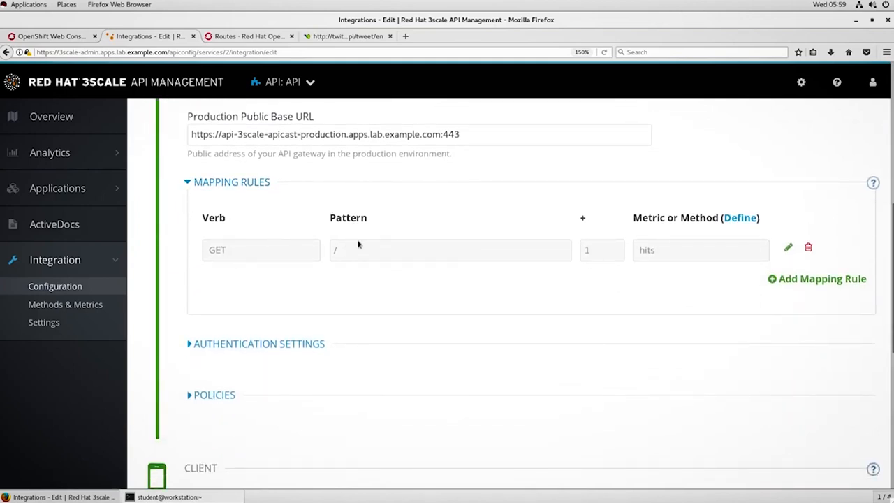
pyautogui.moveTo(341, 261)
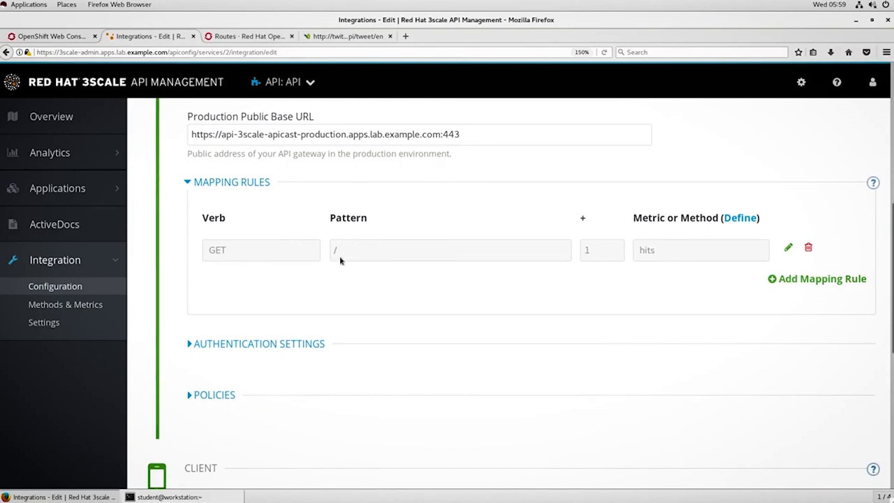
pyautogui.moveTo(637, 258)
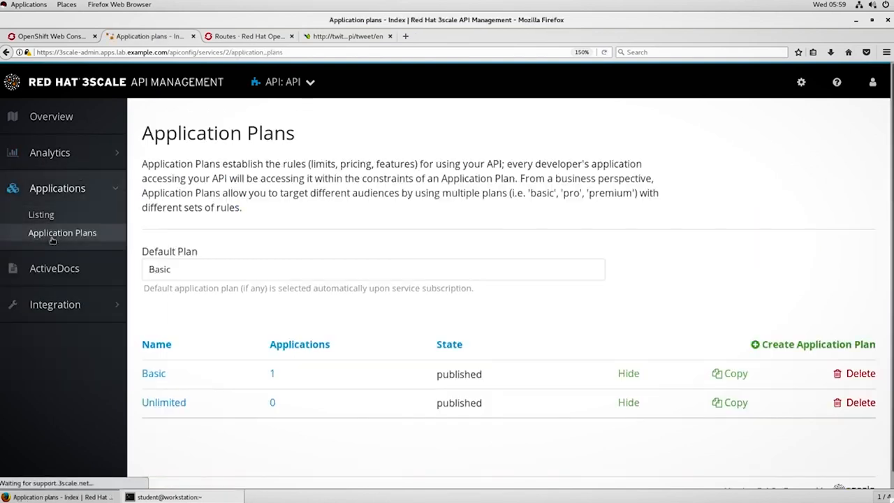
# Edit the Basic plan and expand the Hits usage limits: one limit of 10 per 1 minute.
pyautogui.click(154, 373)
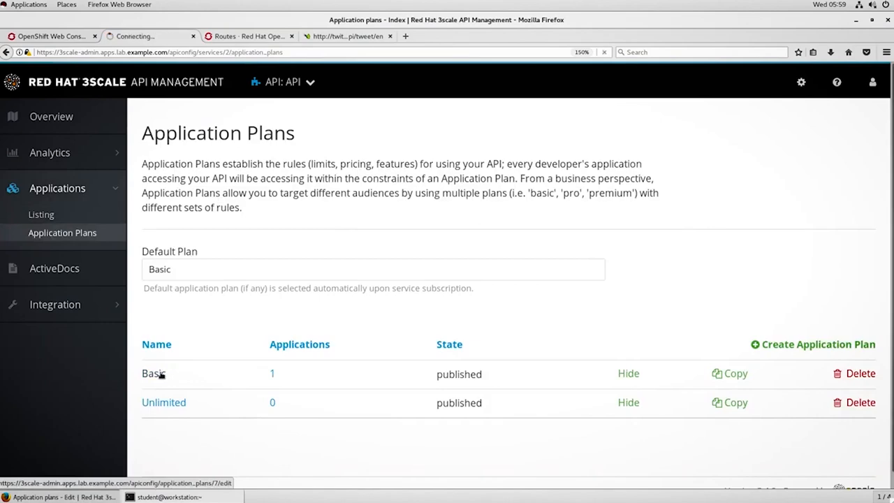
pyautogui.click(154, 373)
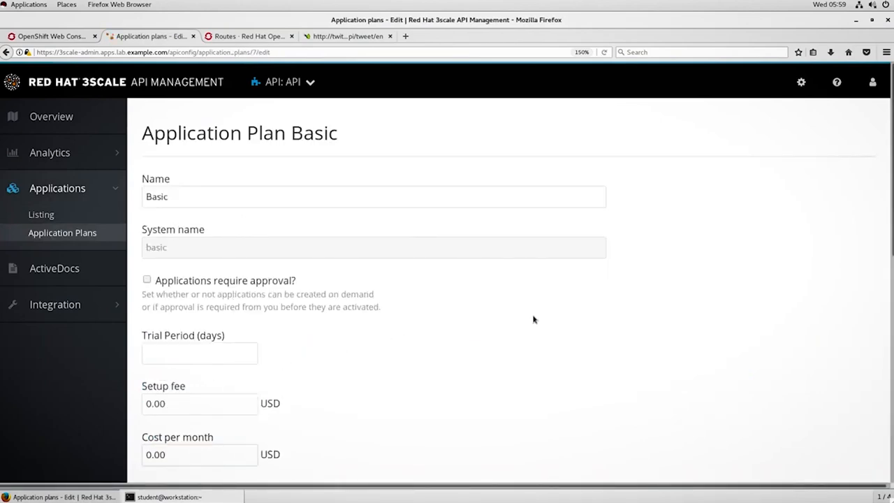
pyautogui.scroll(-3)
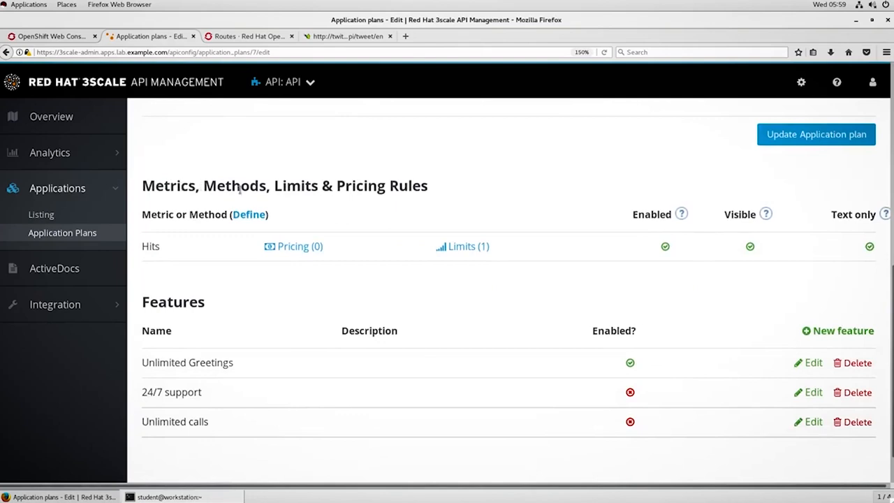
pyautogui.moveTo(207, 243)
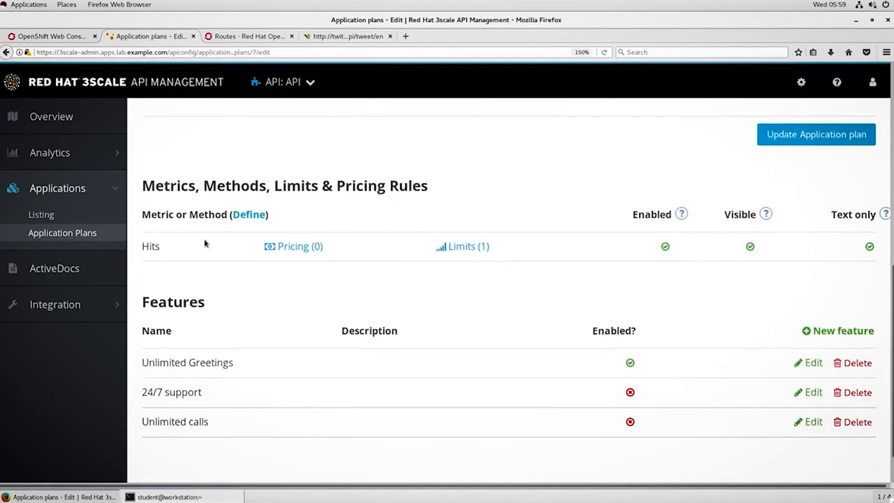
pyautogui.moveTo(177, 266)
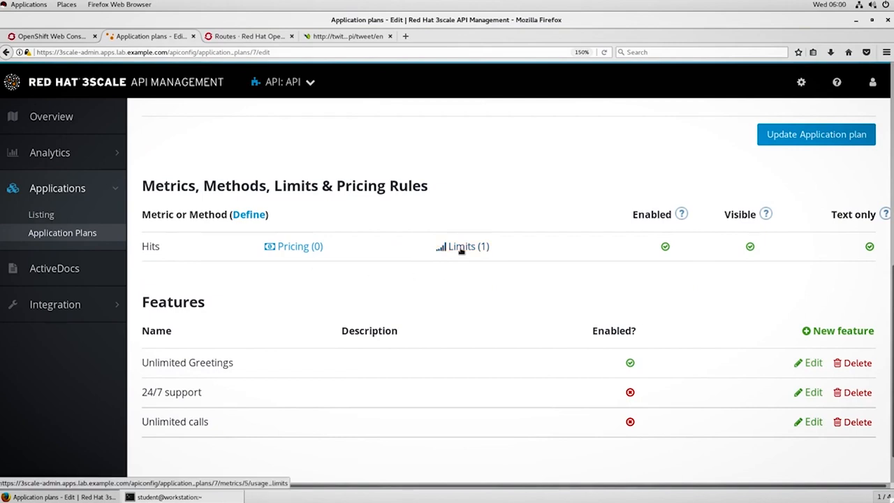
pyautogui.click(464, 246)
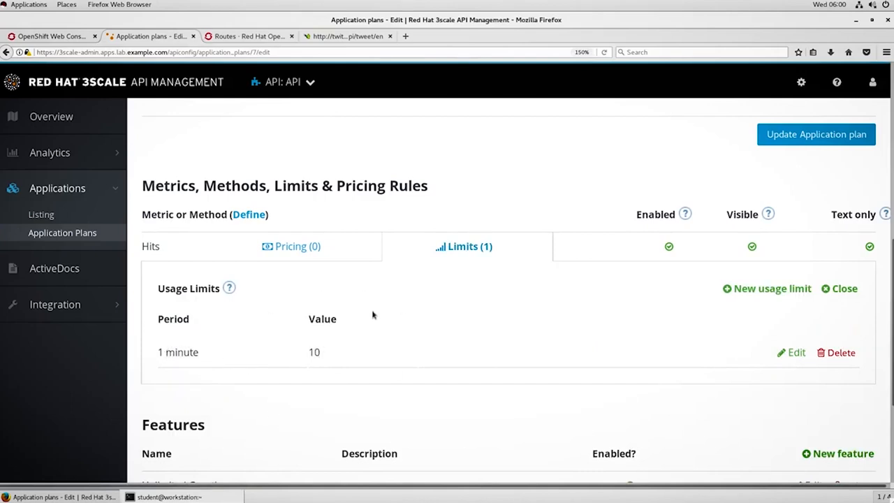
pyautogui.moveTo(433, 248)
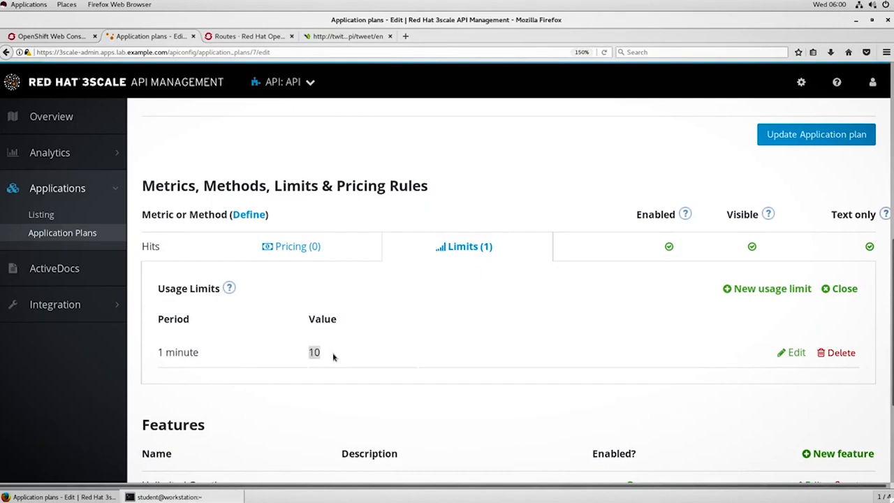
pyautogui.moveTo(272, 369)
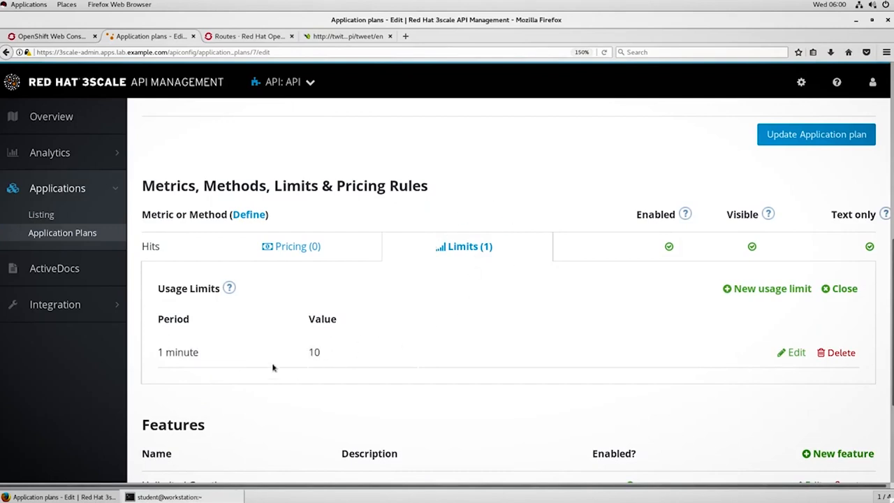
# Scroll to the top of the plan form and expand the Integration section in the sidebar.
pyautogui.scroll(3)
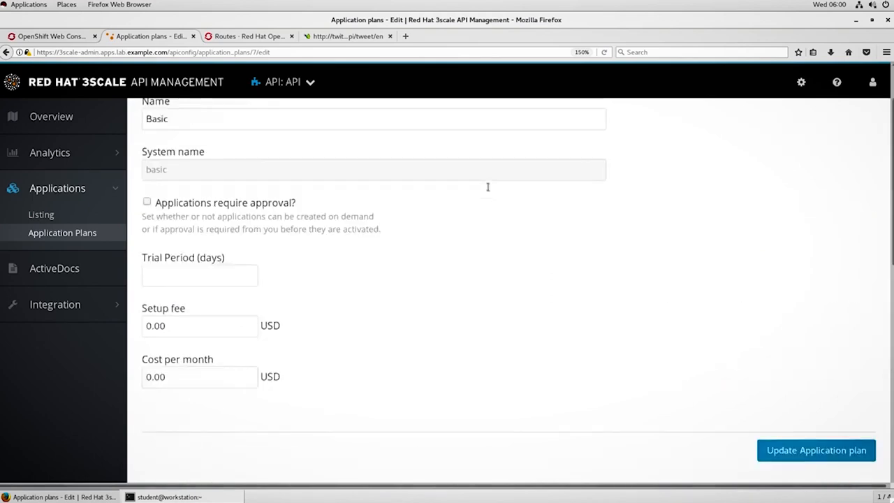
pyautogui.scroll(3)
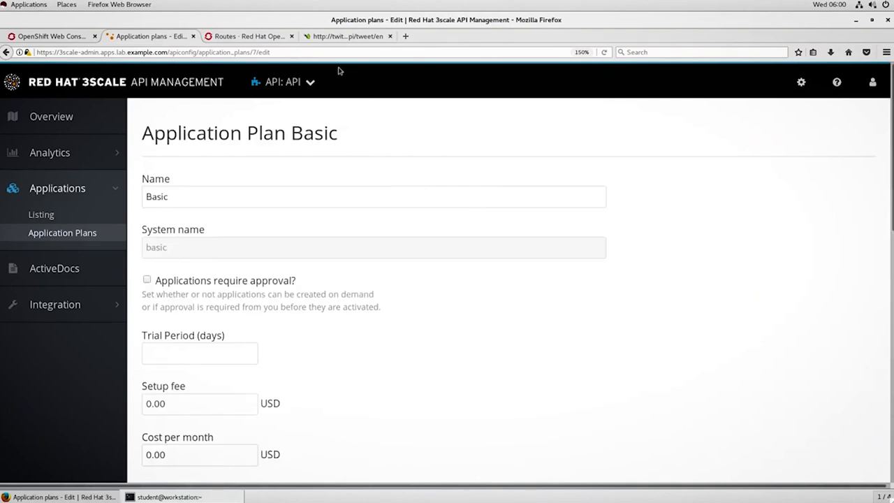
pyautogui.moveTo(123, 187)
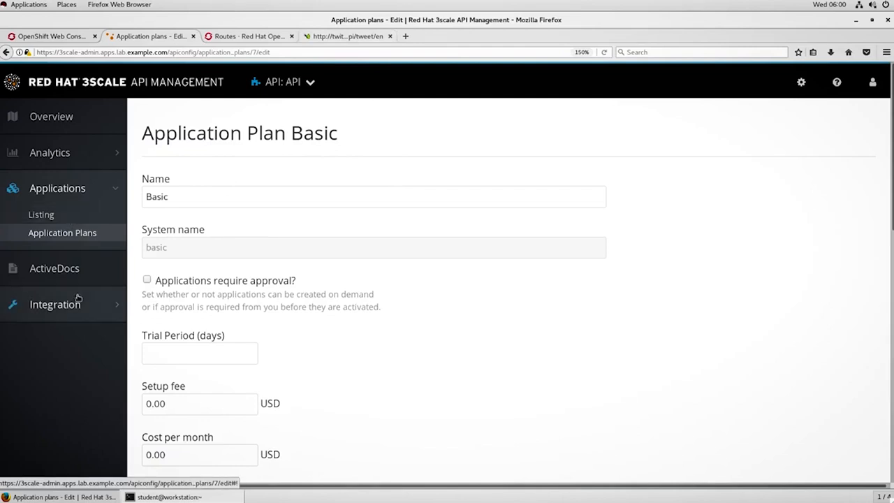
pyautogui.click(55, 304)
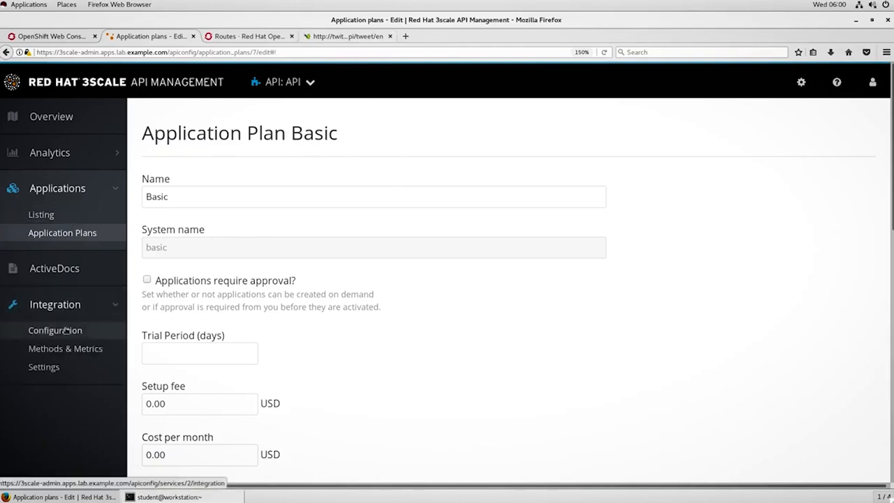
# In Methods & Metrics, create a new method named GET request (system name agile-api-get).
pyautogui.click(65, 348)
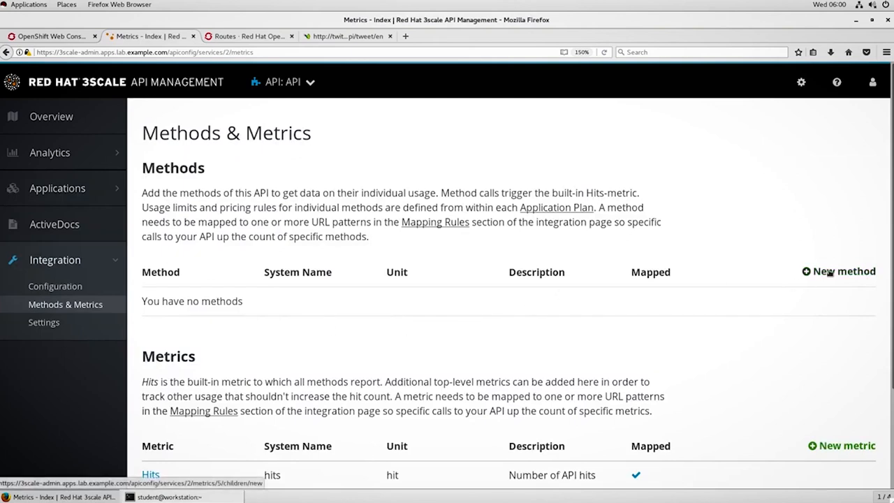
pyautogui.click(844, 271)
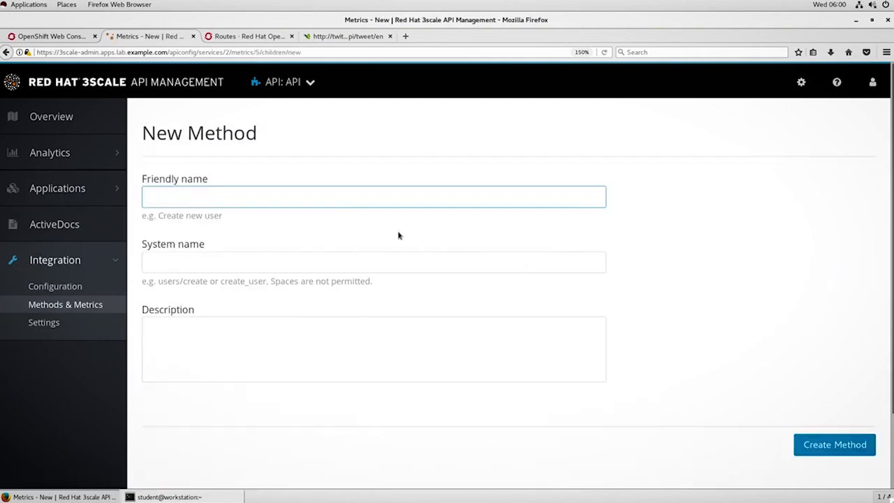
pyautogui.write('GET request')
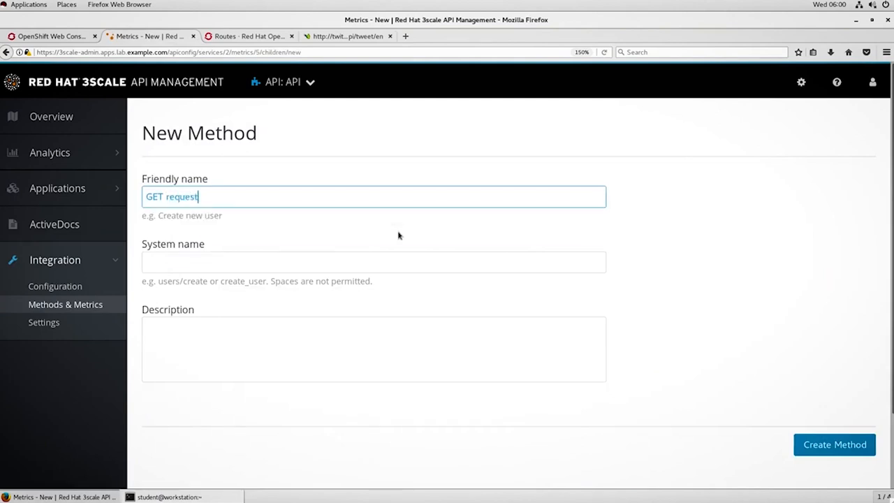
pyautogui.click(834, 445)
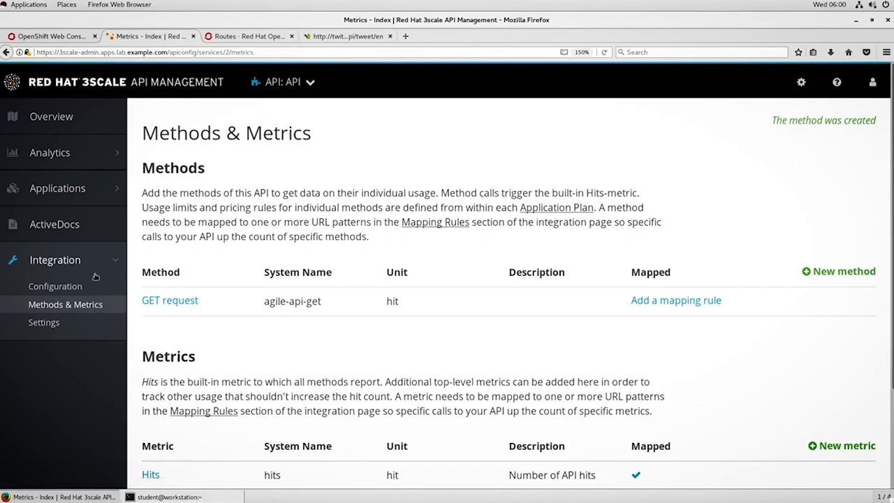
# Edit the APIcast configuration and add a GET rule for /api/tweet/en mapped to agile-api-get.
pyautogui.click(54, 285)
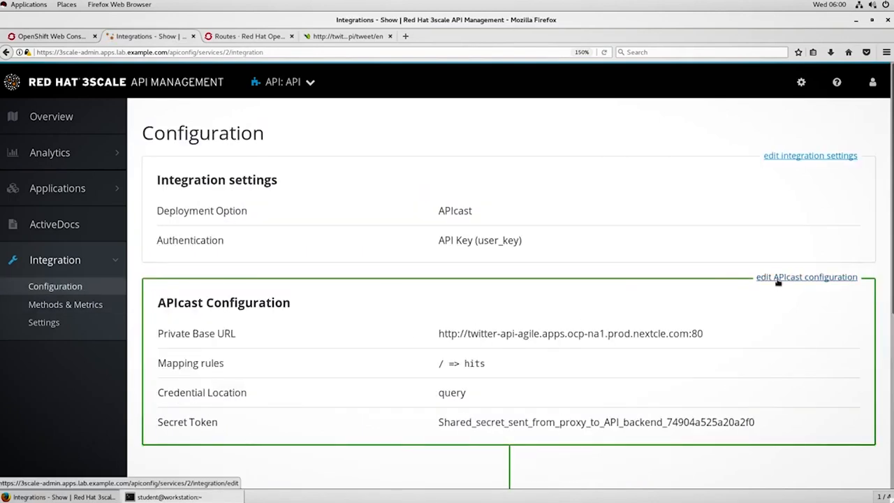
pyautogui.click(806, 277)
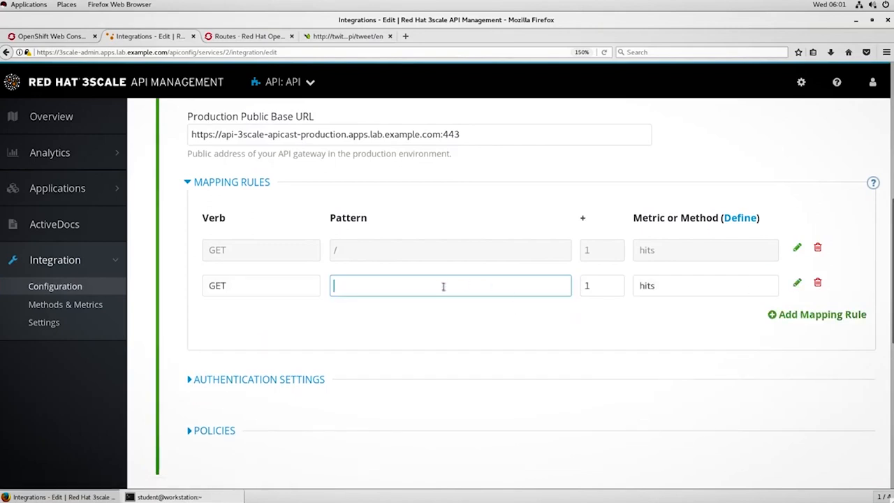
pyautogui.write('/api/')
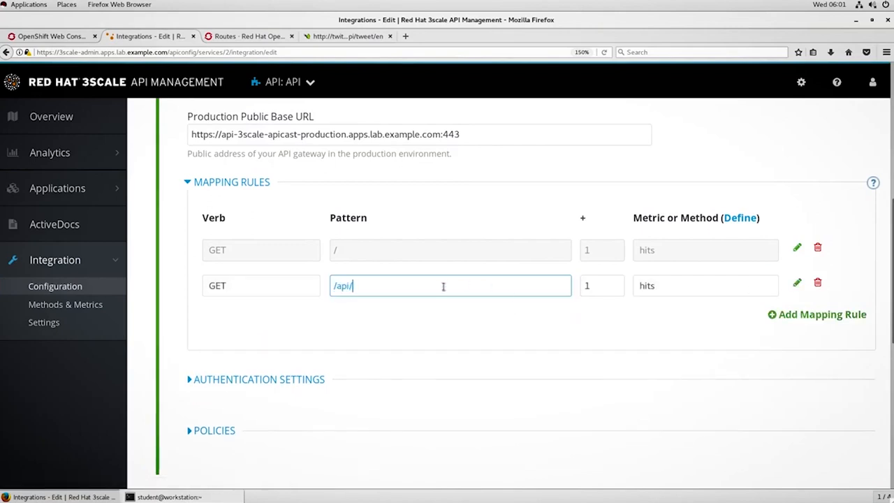
pyautogui.write('tweet/')
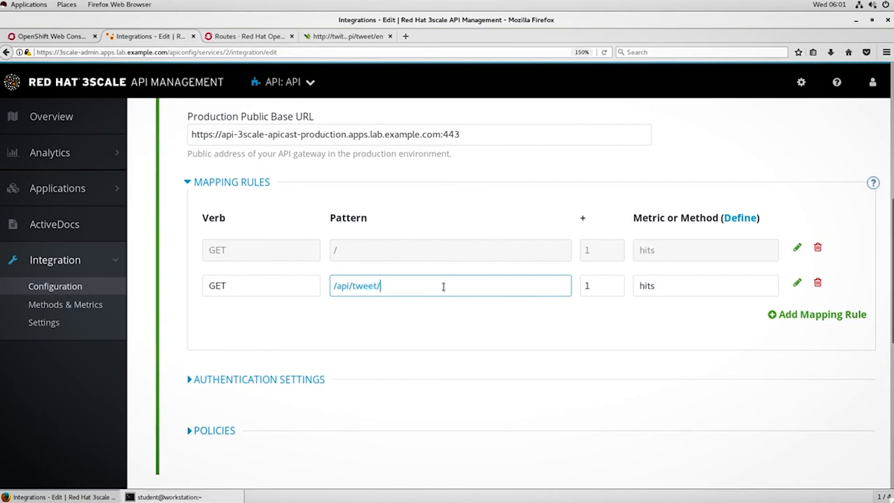
pyautogui.click(704, 285)
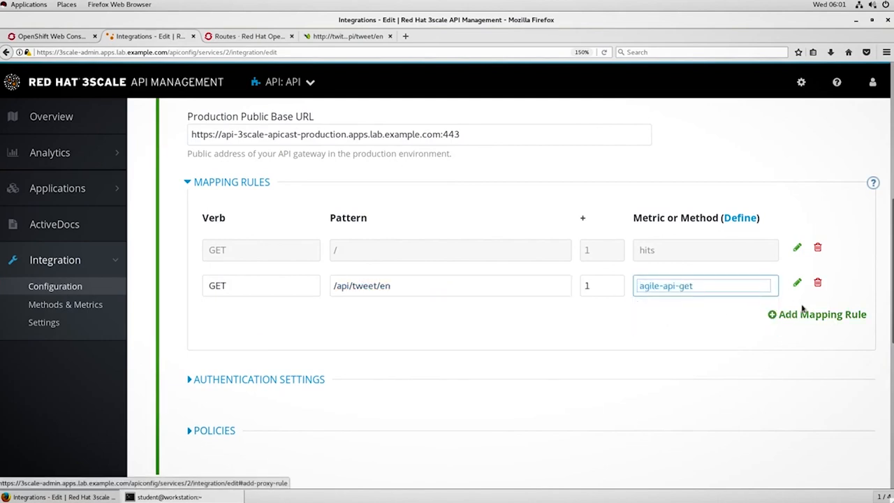
# Add GET mapping rules for /api/tweet/es and /api/tweet/fr, each mapped to agile-api-get.
pyautogui.click(821, 313)
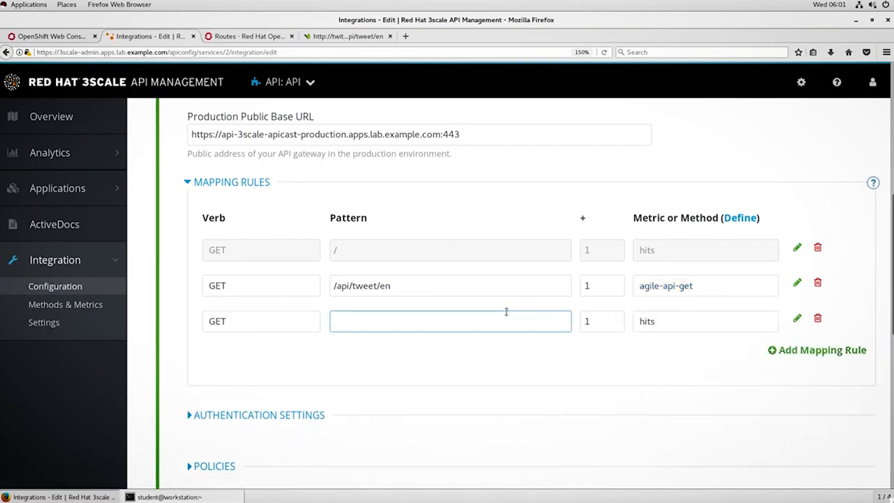
pyautogui.write('/api/tweet/')
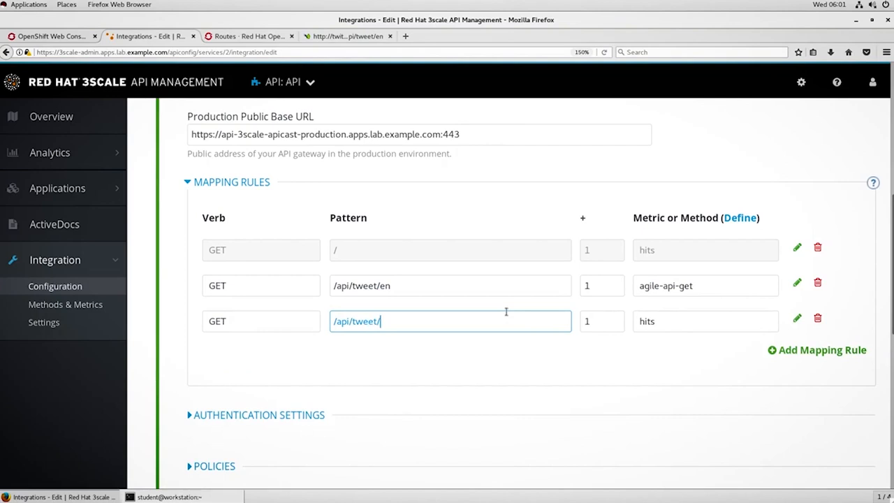
pyautogui.click(704, 320)
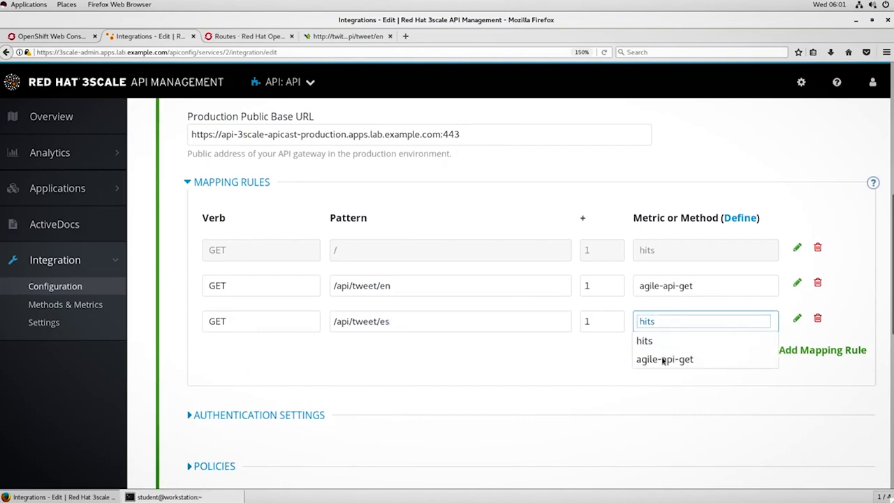
pyautogui.click(666, 358)
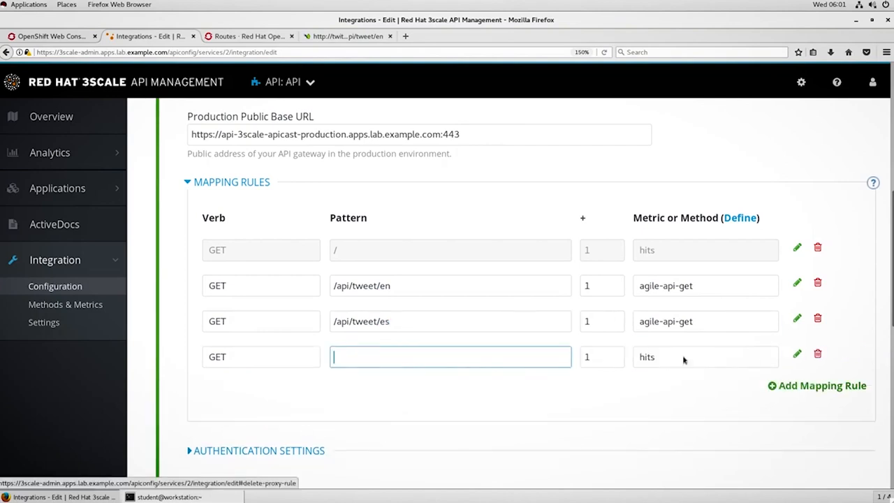
pyautogui.click(601, 358)
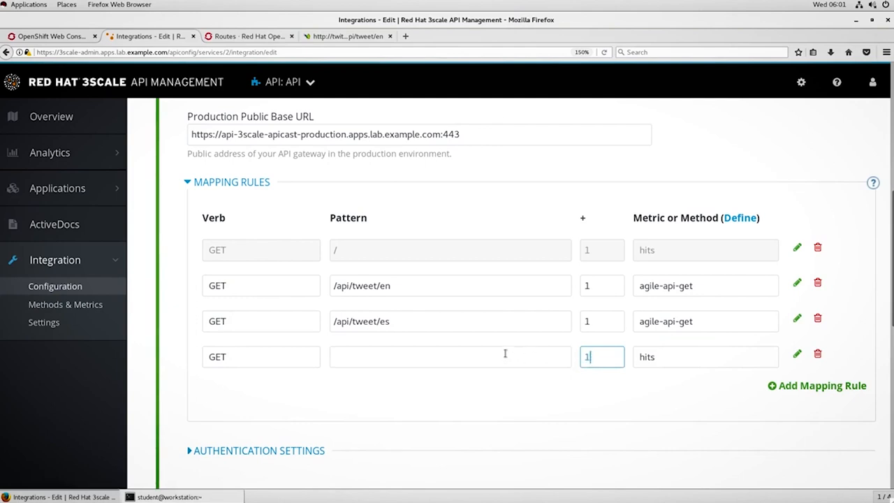
pyautogui.write('/api/twe')
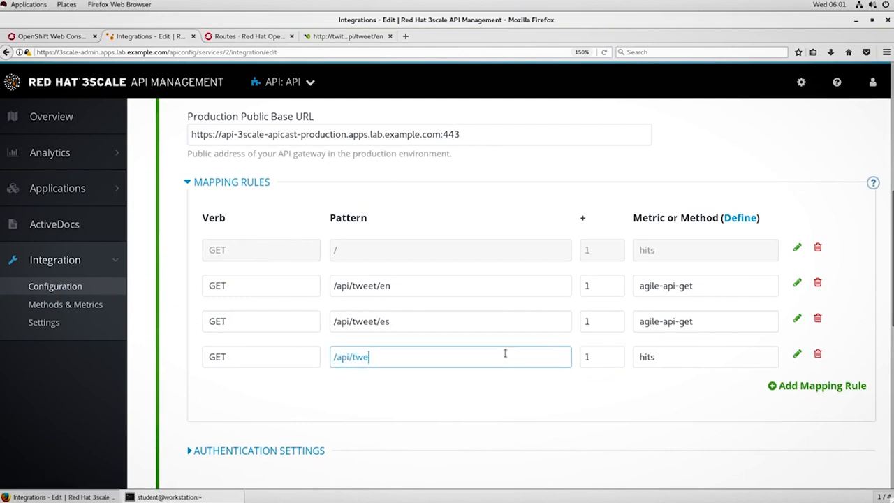
pyautogui.write('et/fr')
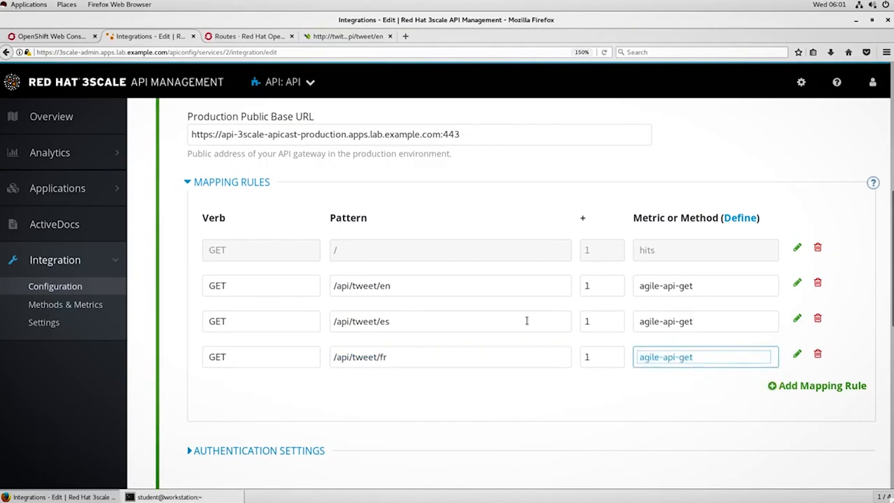
pyautogui.moveTo(537, 293)
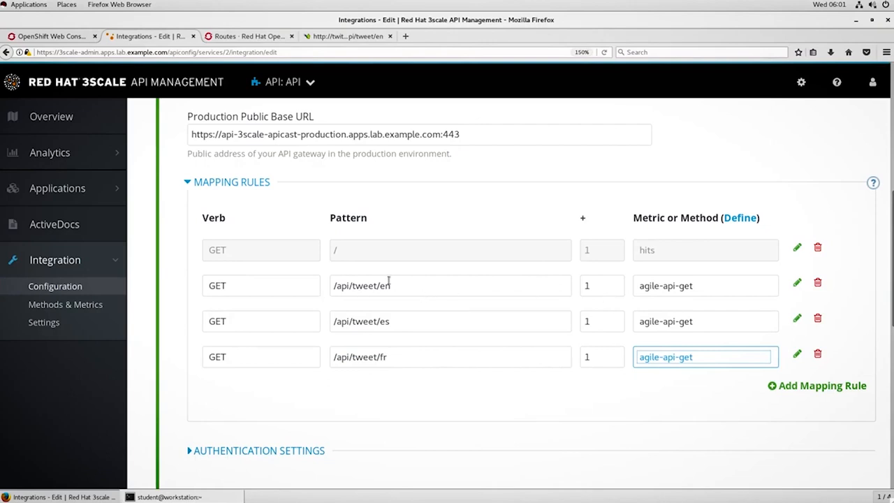
pyautogui.moveTo(429, 310)
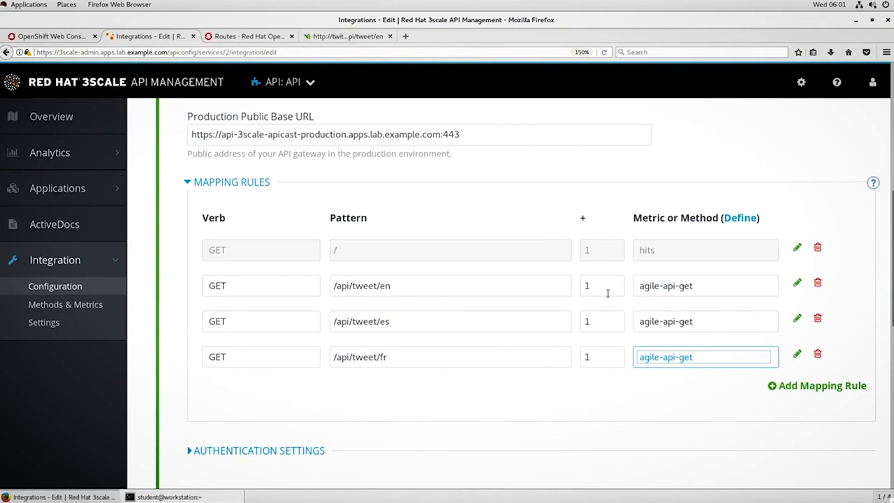
pyautogui.moveTo(626, 294)
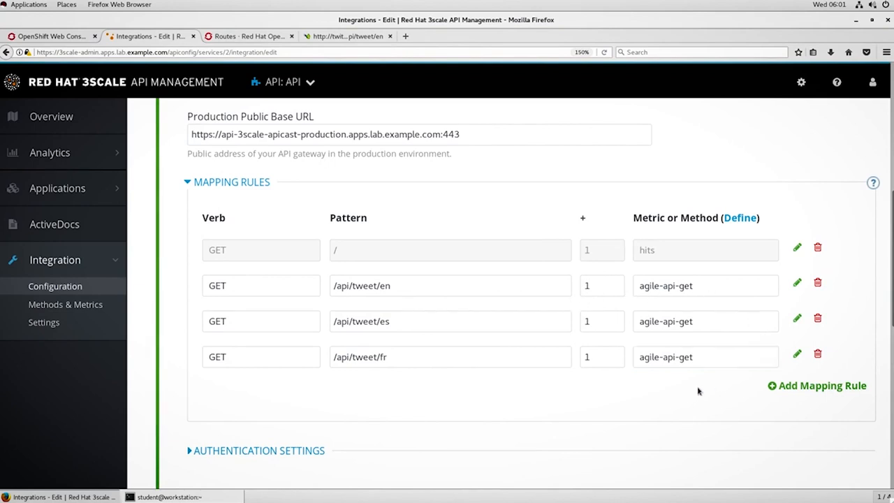
pyautogui.scroll(-3)
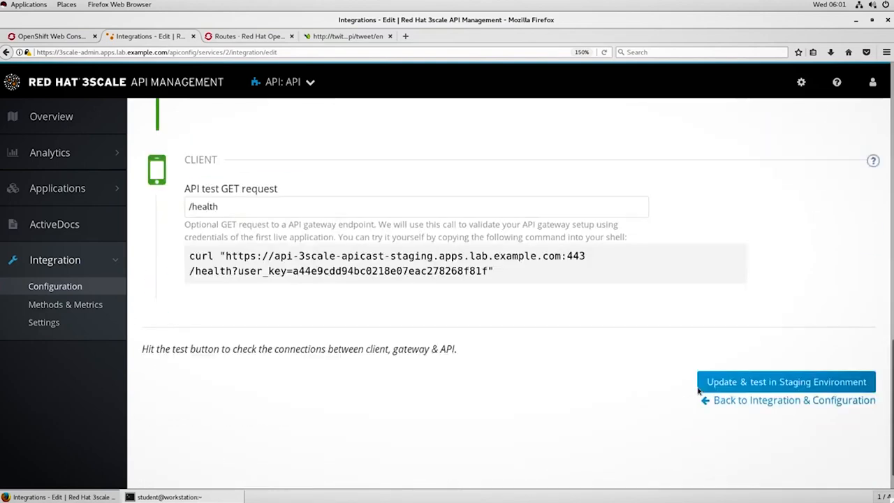
# Update & test in staging to persist the three tweet rules, then expand the Applications section.
pyautogui.click(785, 381)
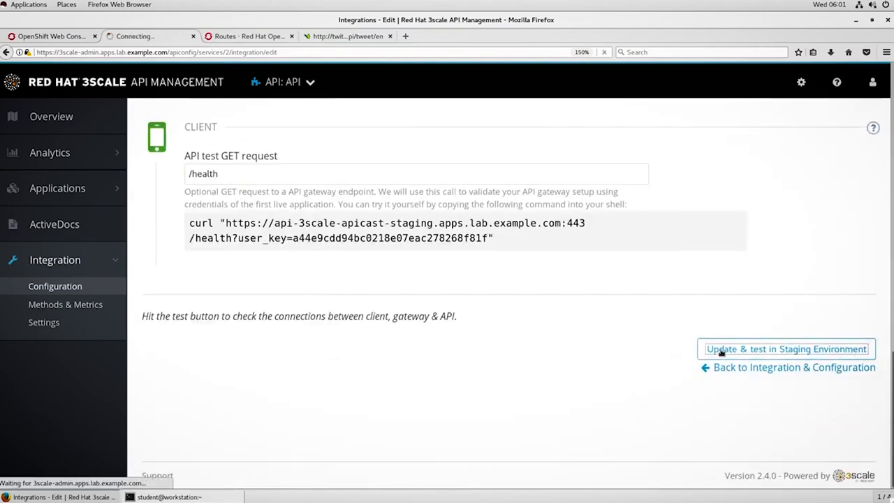
pyautogui.click(785, 350)
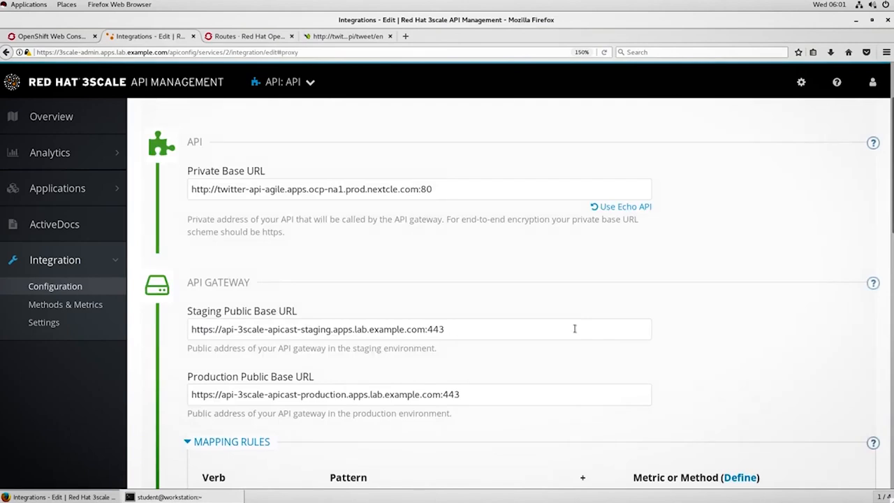
pyautogui.scroll(-3)
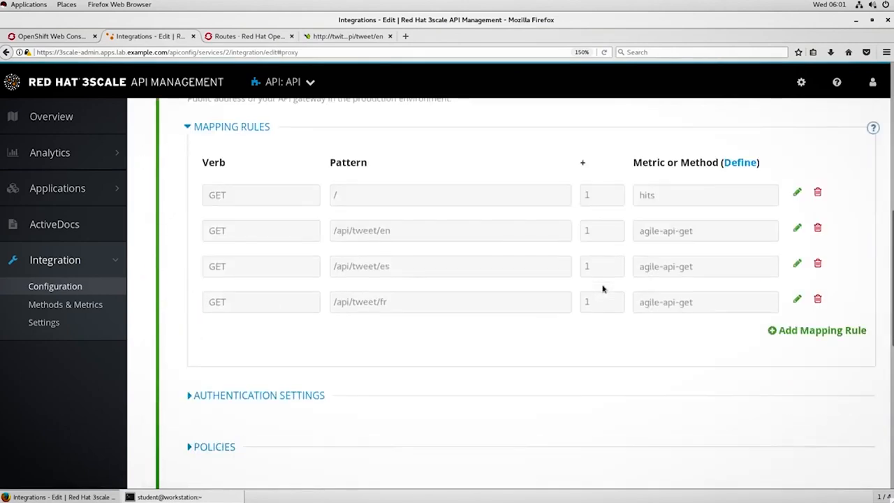
pyautogui.moveTo(424, 215)
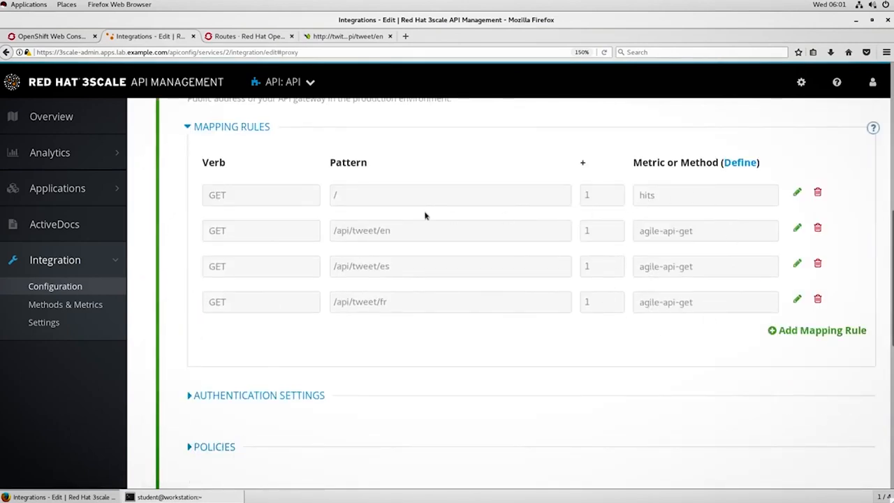
pyautogui.click(57, 187)
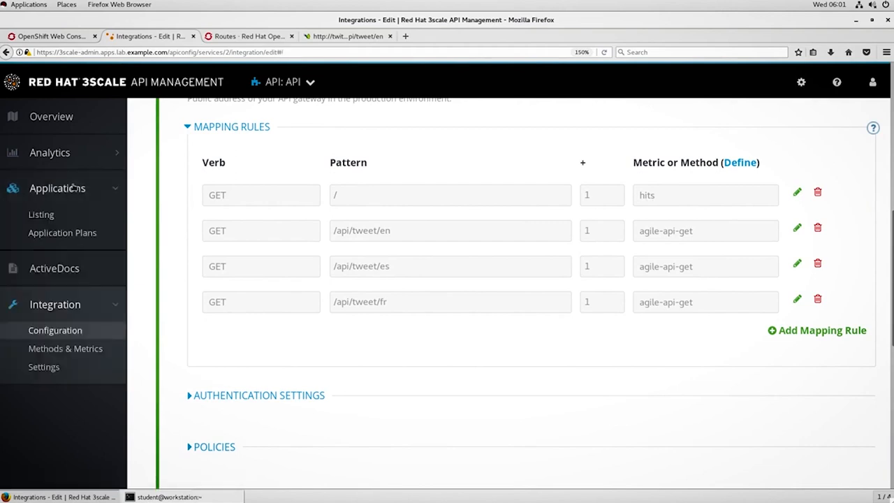
# Show the GET request usage limits inside the Basic application plan editor.
pyautogui.click(62, 232)
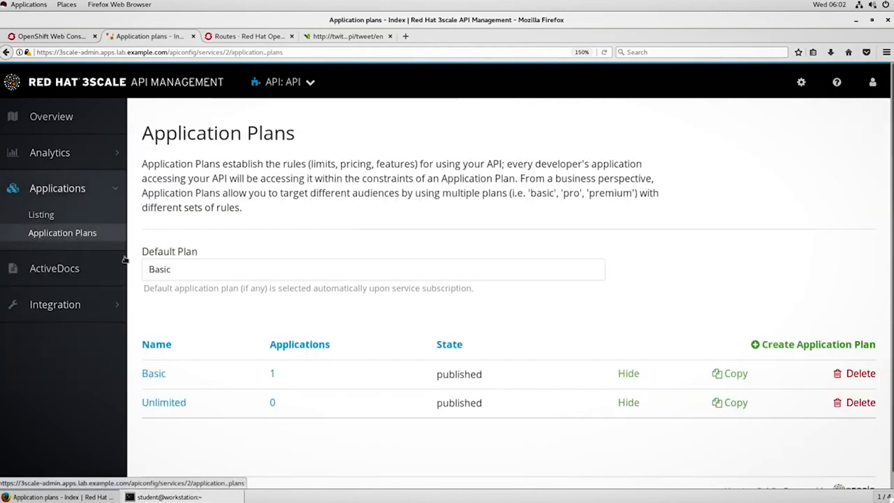
pyautogui.click(153, 373)
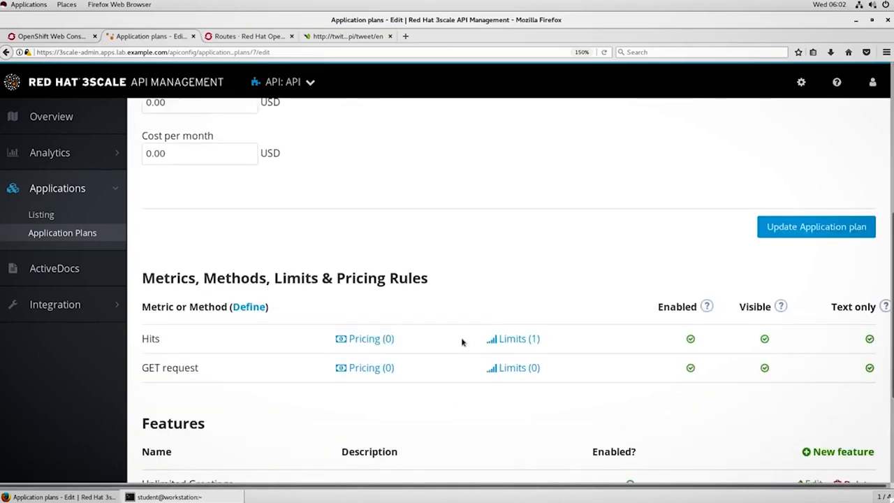
pyautogui.scroll(-3)
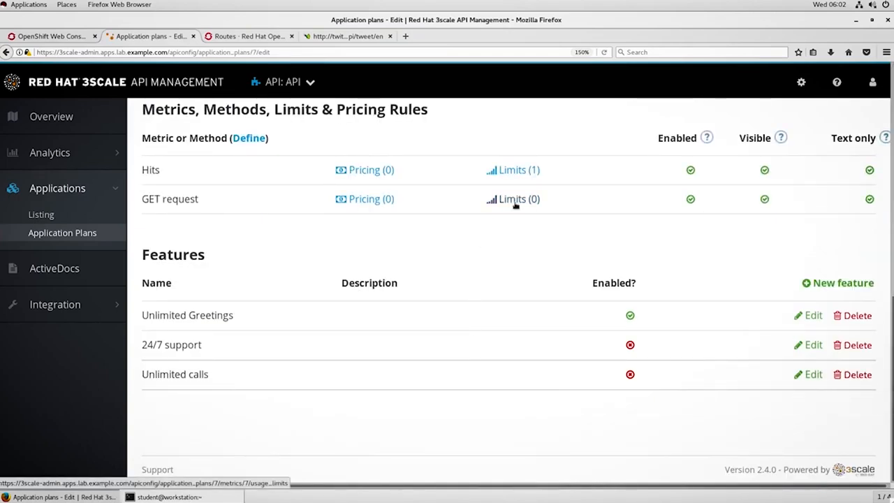
pyautogui.moveTo(168, 220)
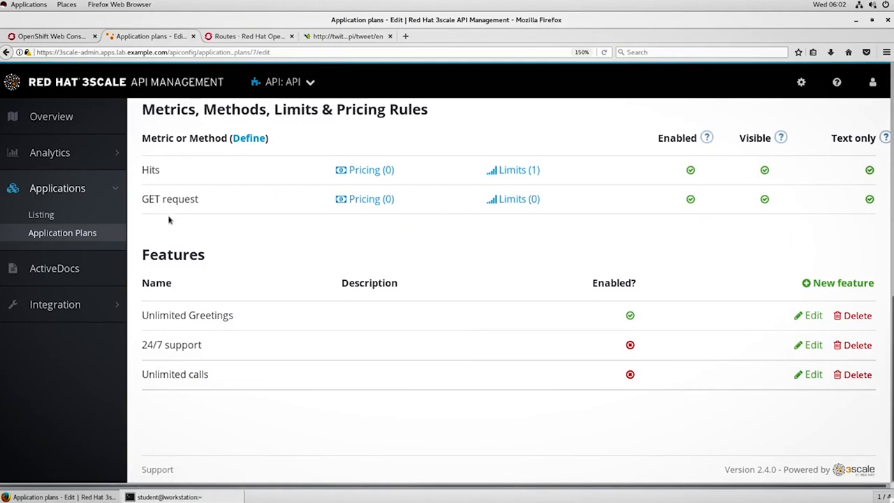
pyautogui.moveTo(382, 154)
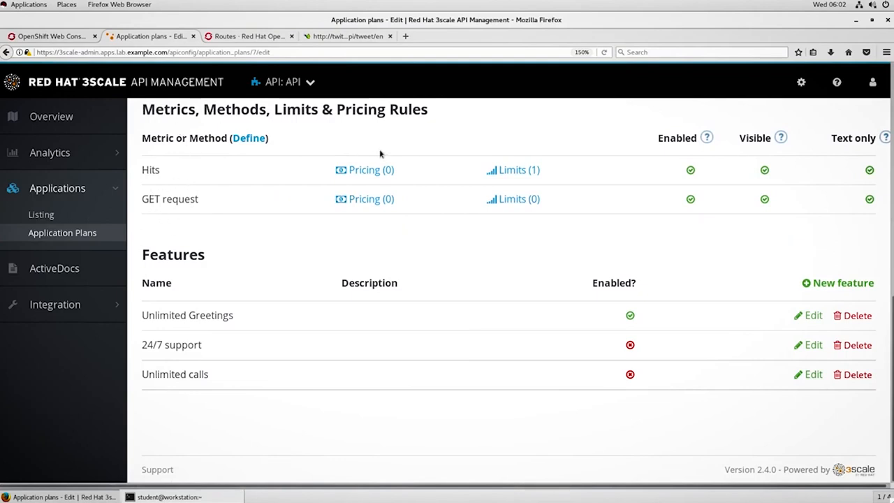
pyautogui.moveTo(514, 198)
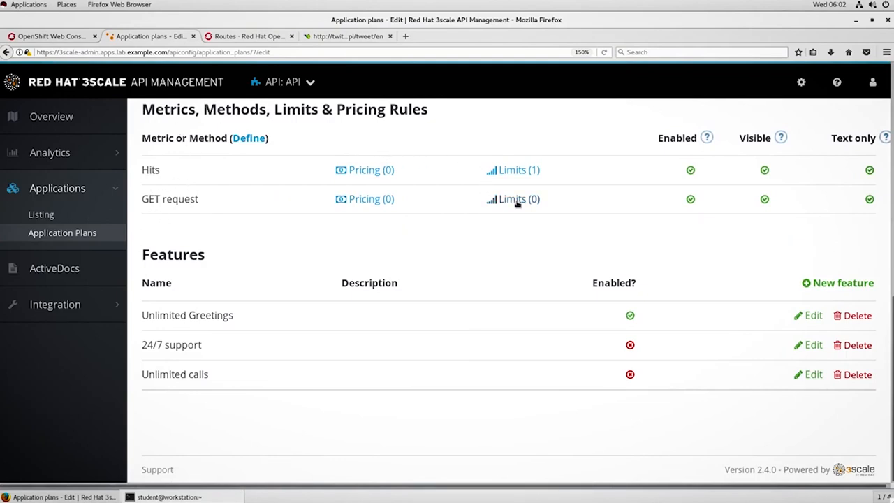
pyautogui.click(513, 199)
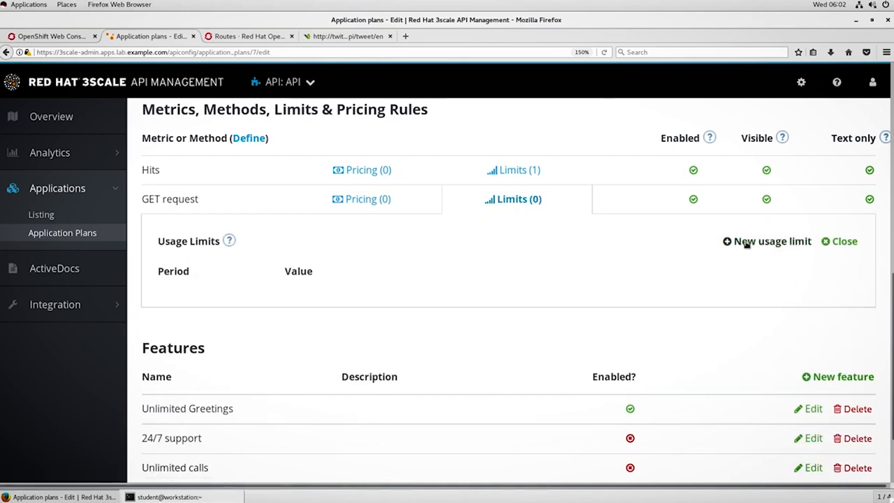
# Add a 2-per-minute usage limit on GET request and update the Basic plan.
pyautogui.click(771, 240)
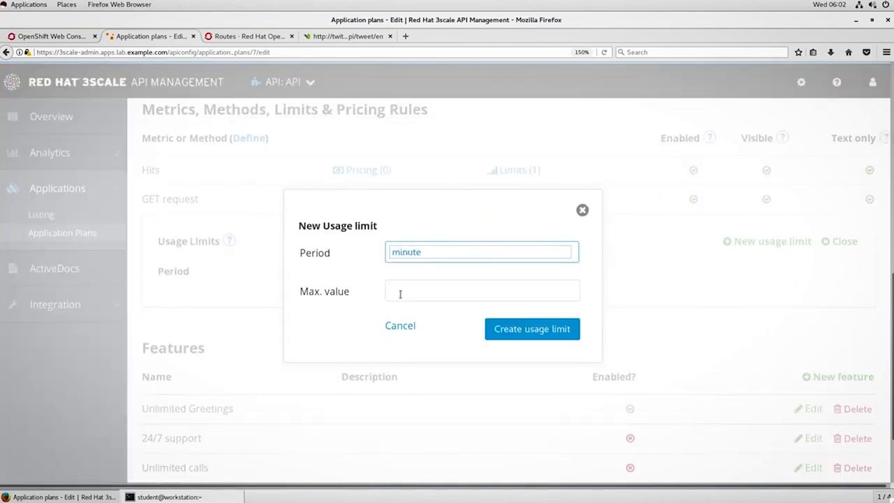
pyautogui.write('2')
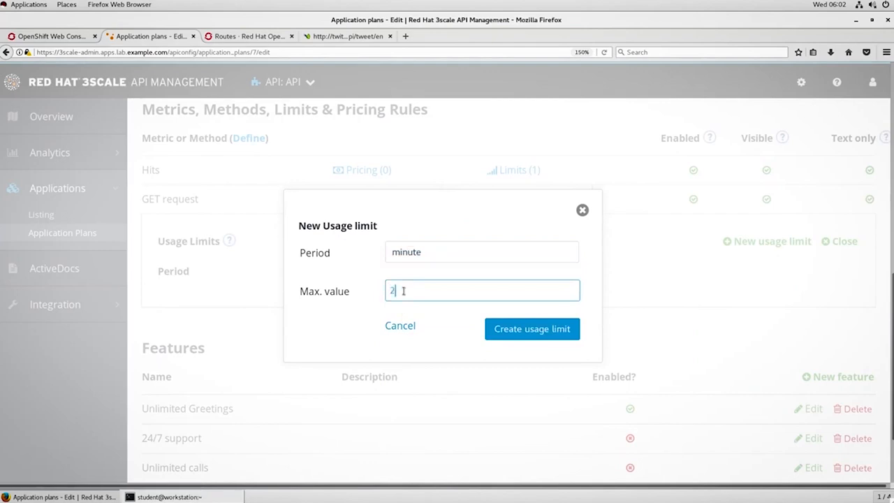
pyautogui.moveTo(531, 330)
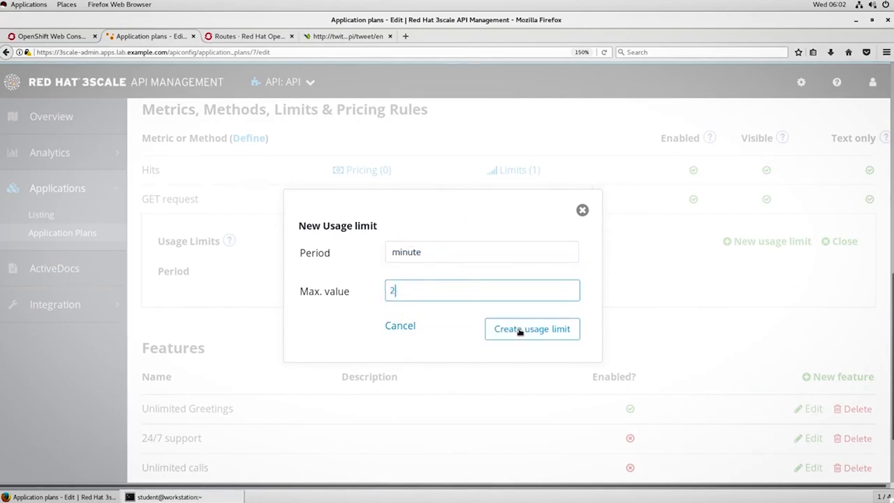
pyautogui.click(531, 329)
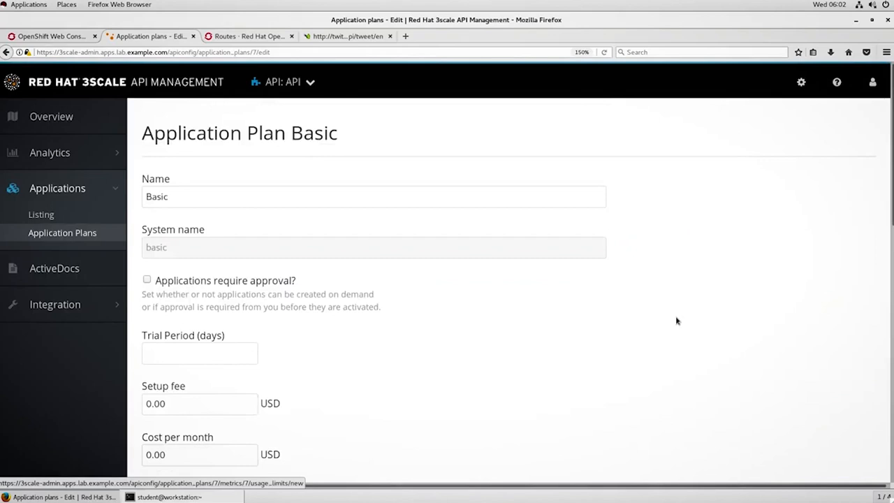
pyautogui.scroll(-3)
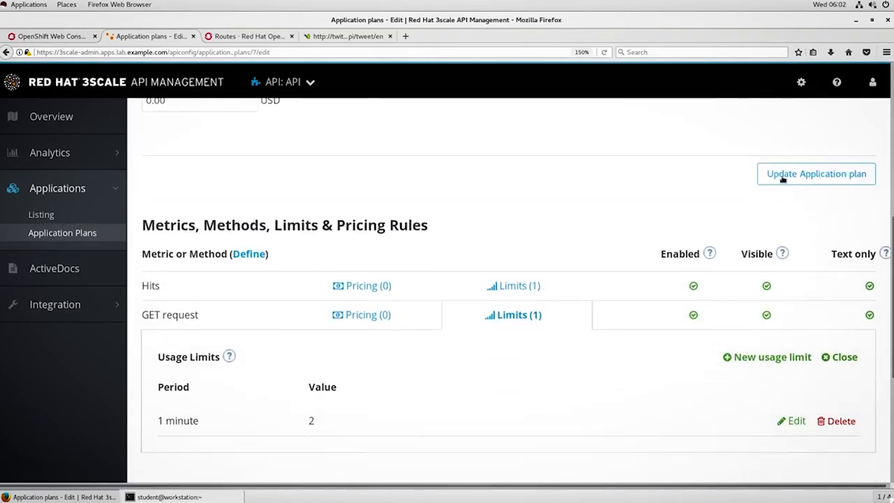
pyautogui.click(816, 174)
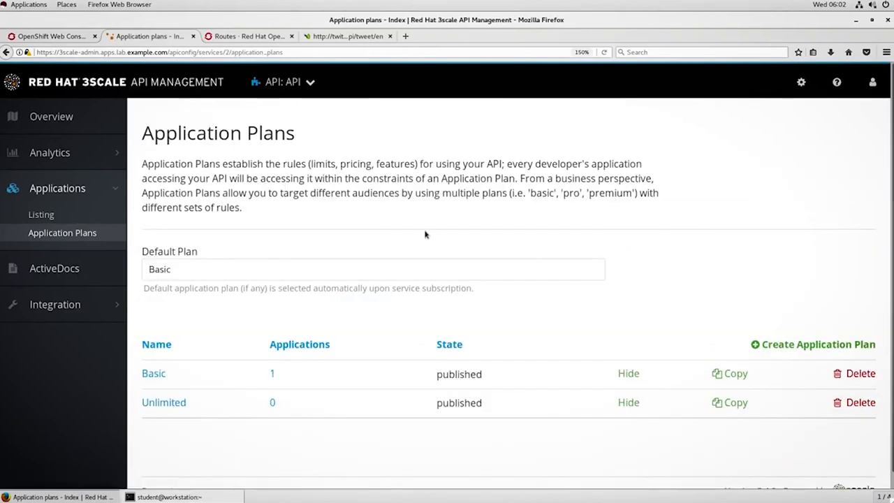
pyautogui.moveTo(293, 486)
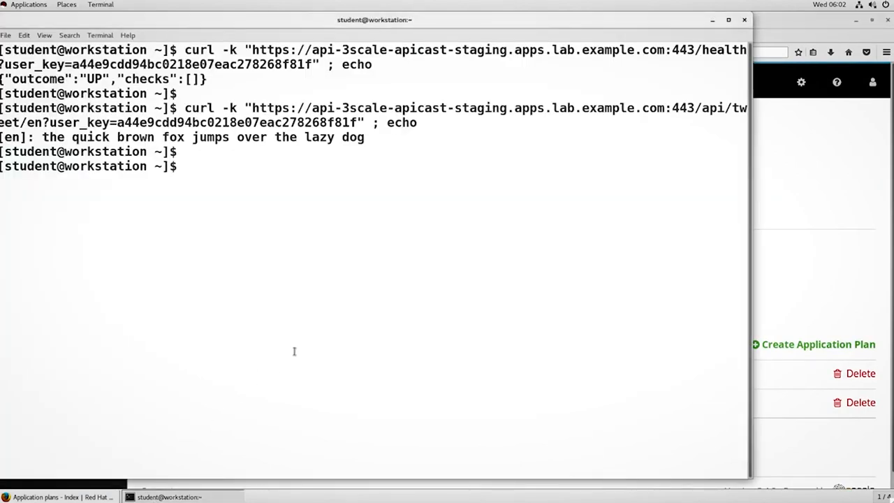
# Request /api/tweet/en, /es and /fr via curl, getting English, Spanish and French text back.
pyautogui.press('Return')
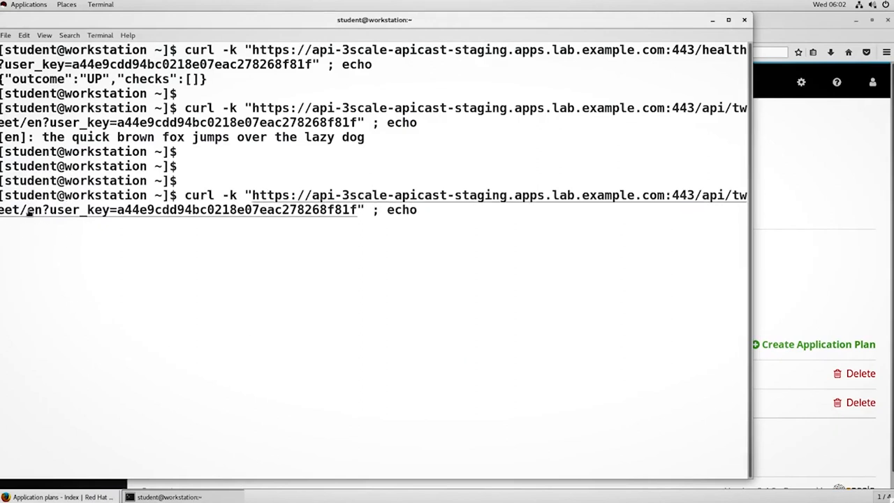
pyautogui.press('Return')
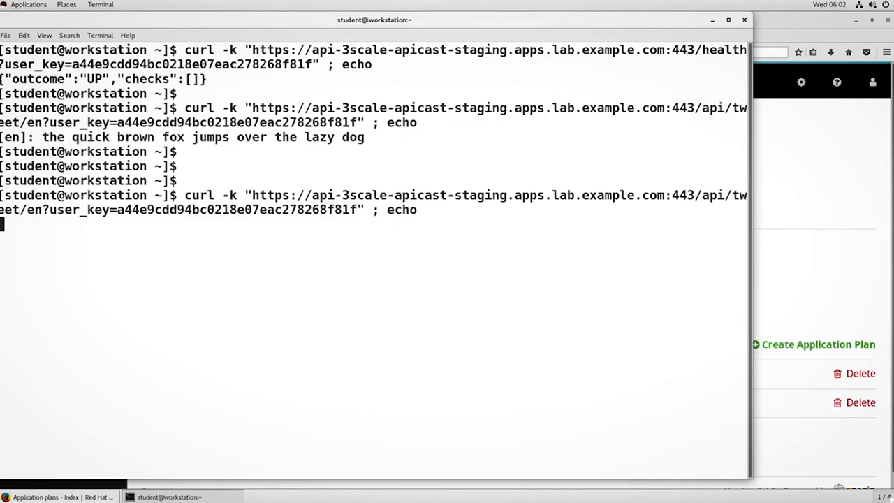
pyautogui.press('Return')
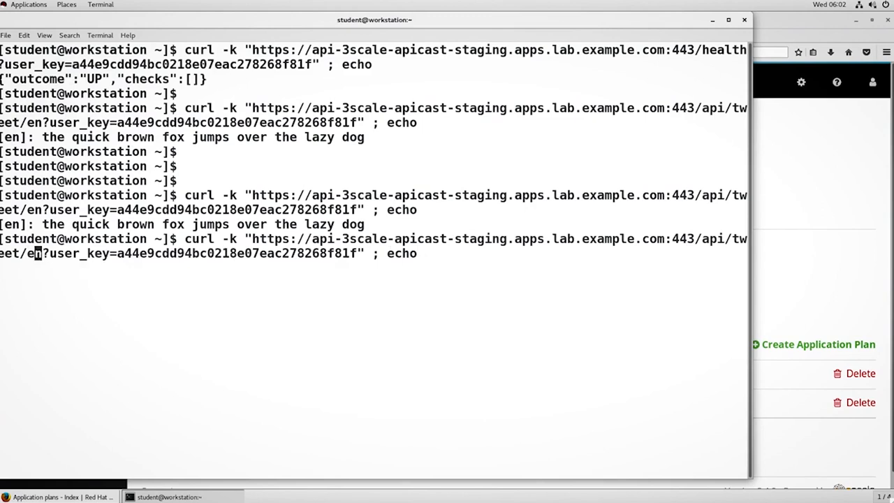
pyautogui.press('Return')
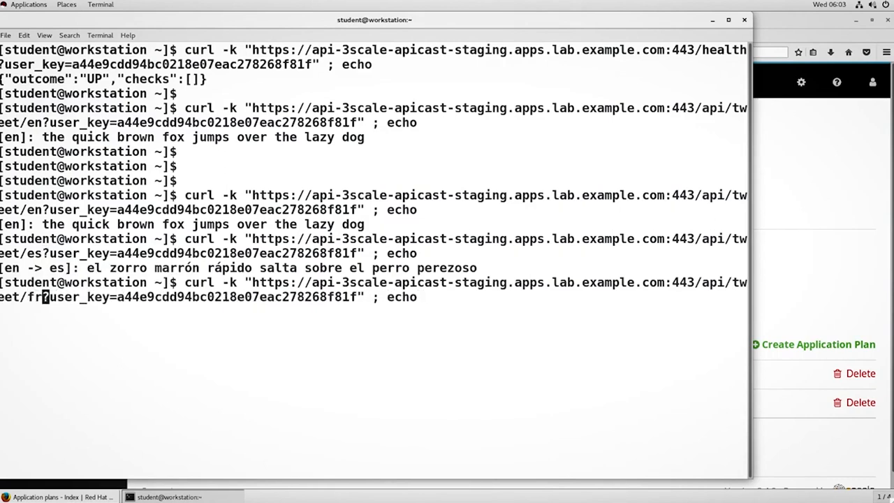
pyautogui.press('Return')
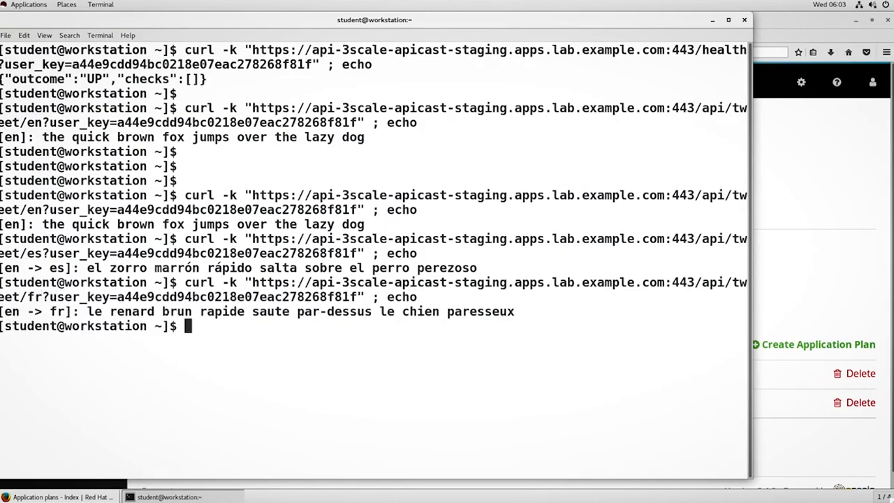
# Repeat the en, es and fr tweet requests until the French one returns Limits exceeded.
pyautogui.write('curl -k "https://api-3scale-apicast-staging.apps.lab.example.com:443/api/tweet/es?user_key=a44e9cdd94bc0218e07eac278268f81f" ; echo')
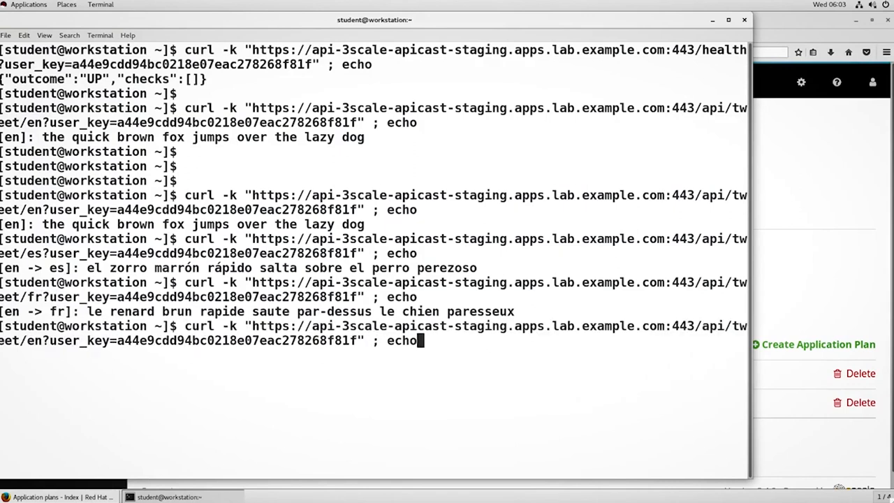
pyautogui.press('Return')
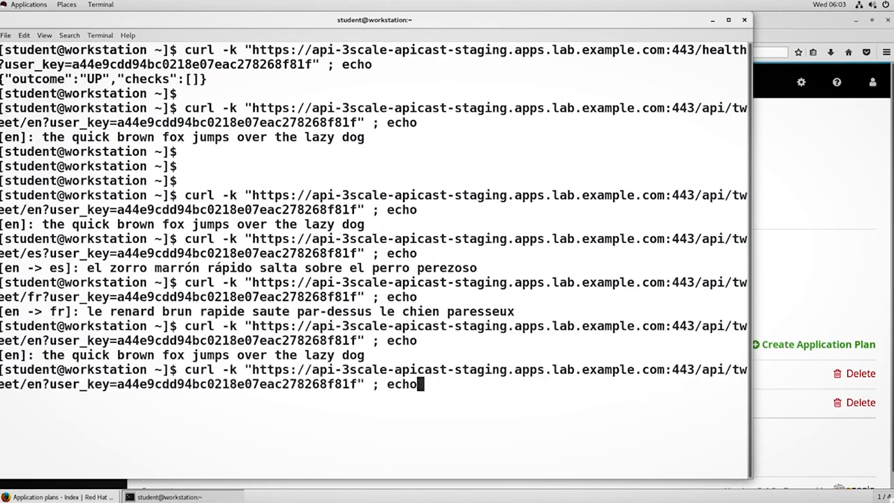
pyautogui.press('Return')
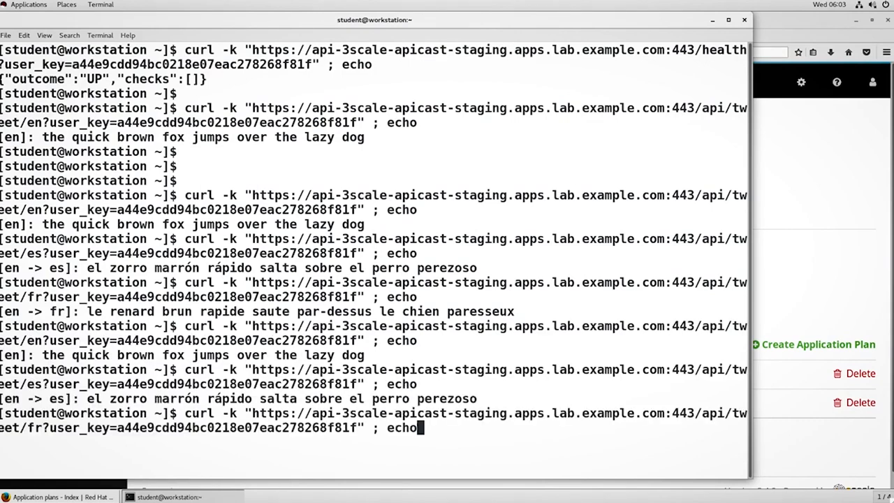
pyautogui.press('Return')
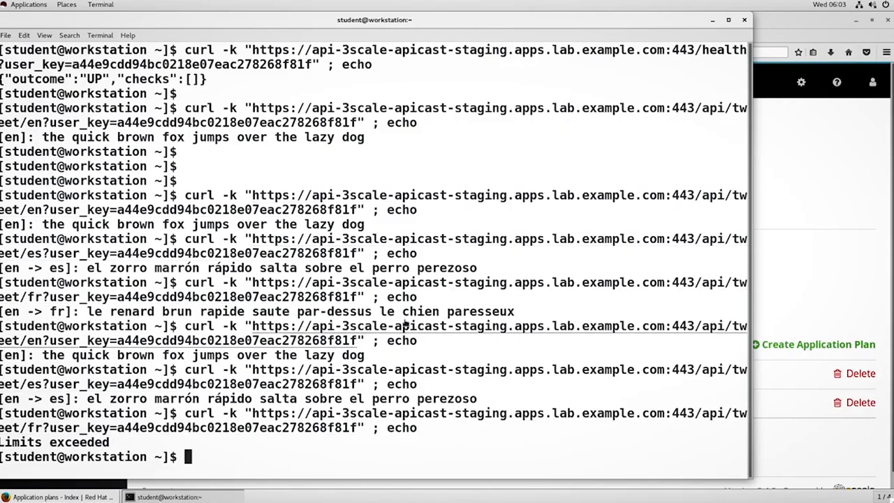
# Rerun the /health curl with the user_key several times, each returning outcome UP, then return to Application Plans.
pyautogui.write('curl -k "https://api-3scale-apicast-staging.apps.lab.example.com:443/api/tweet/fr?user_key=a44e9cdd94bc0218e07eac278268f81f" ; echo')
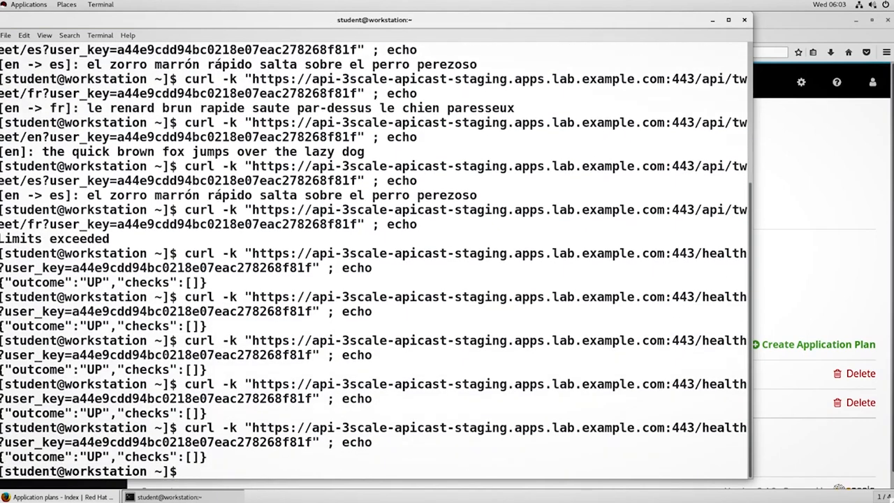
pyautogui.scroll(-3)
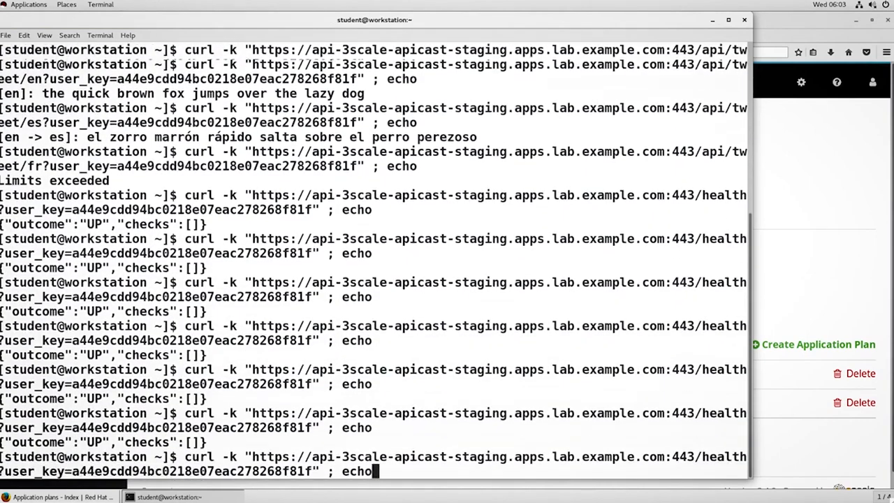
pyautogui.press('Return')
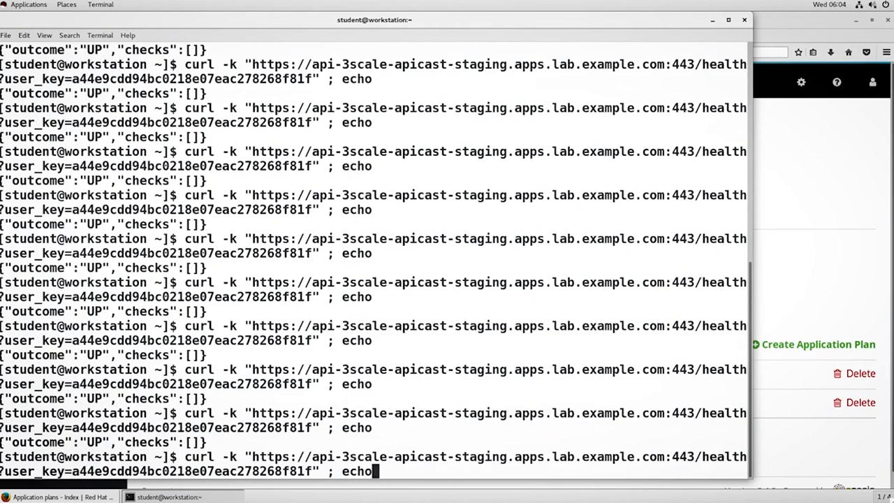
pyautogui.press('Return')
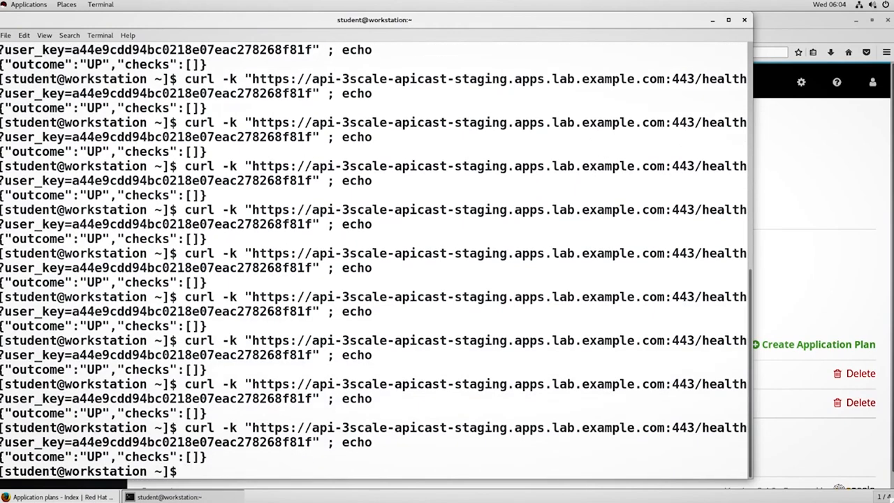
pyautogui.press('Return')
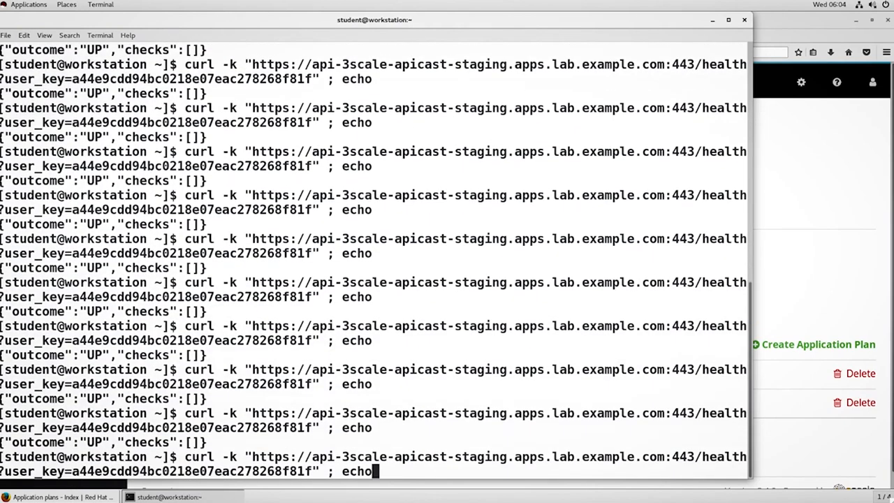
pyautogui.press('Return')
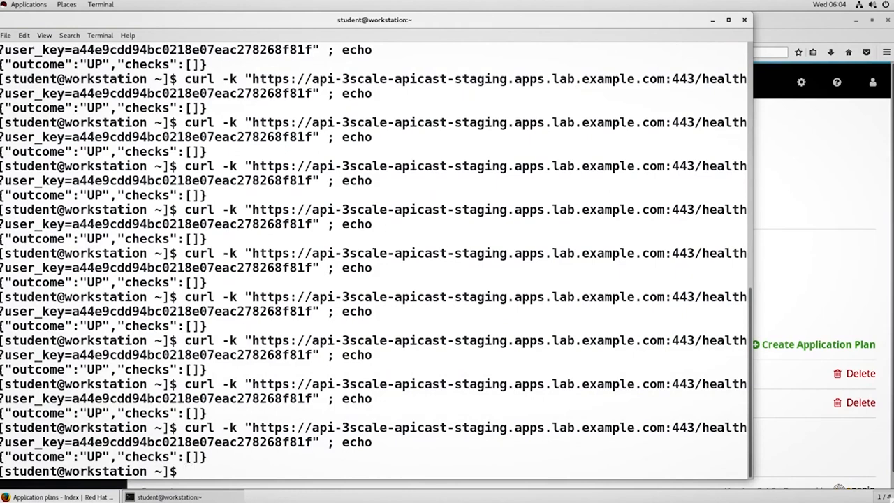
pyautogui.click(59, 498)
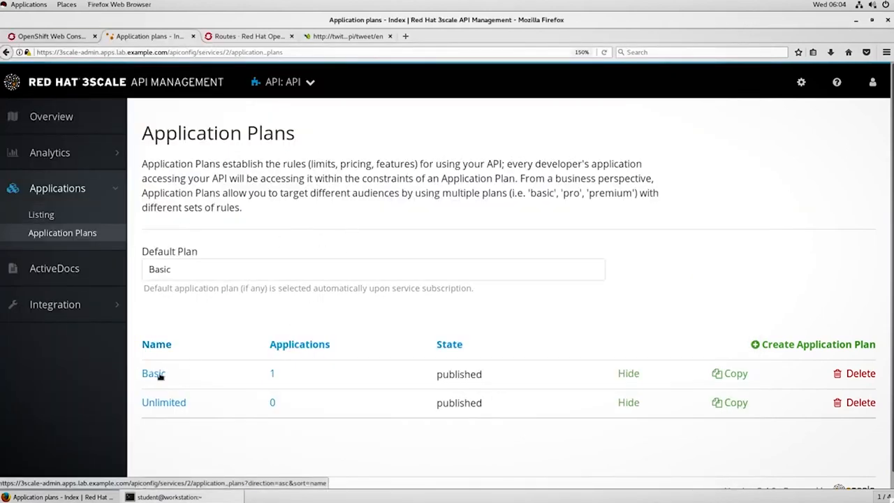
# Show the empty Pricing (0) rules of the GET request method in the Basic plan editor.
pyautogui.click(153, 374)
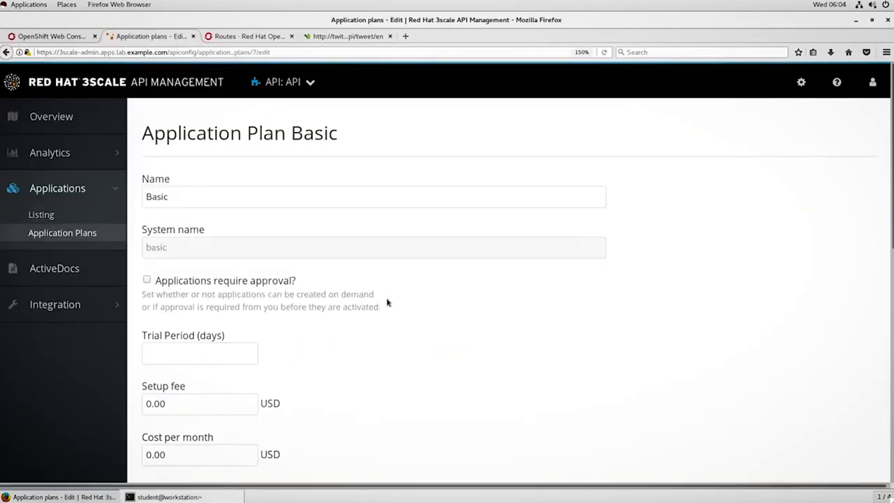
pyautogui.scroll(-3)
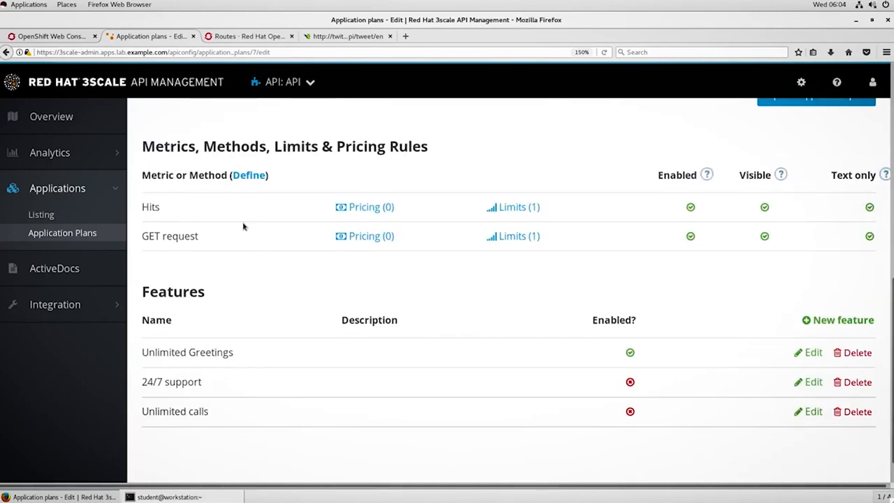
pyautogui.moveTo(353, 207)
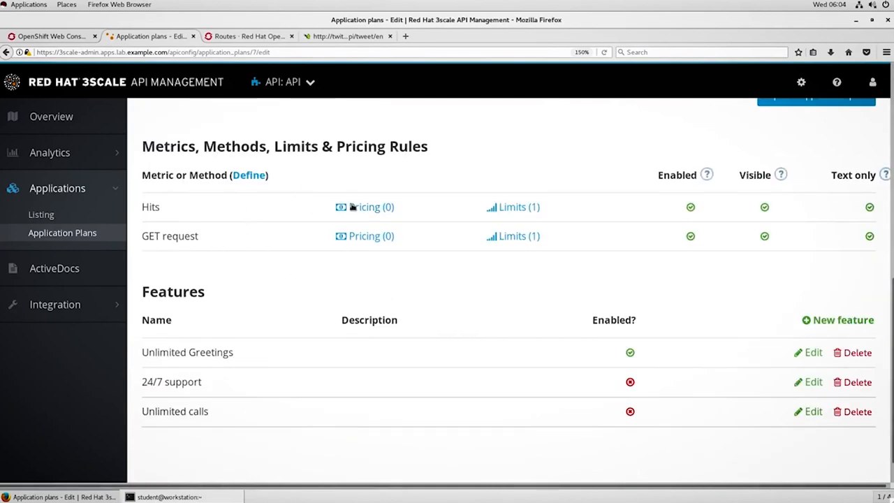
pyautogui.moveTo(366, 218)
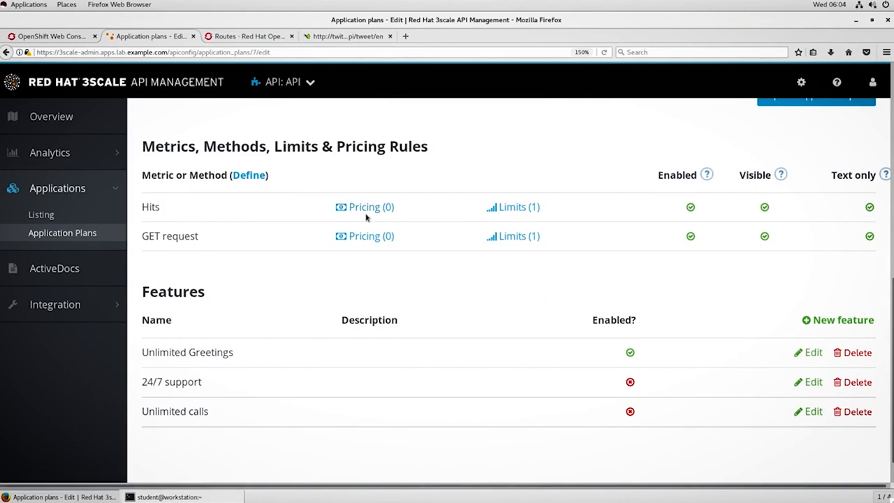
pyautogui.moveTo(372, 235)
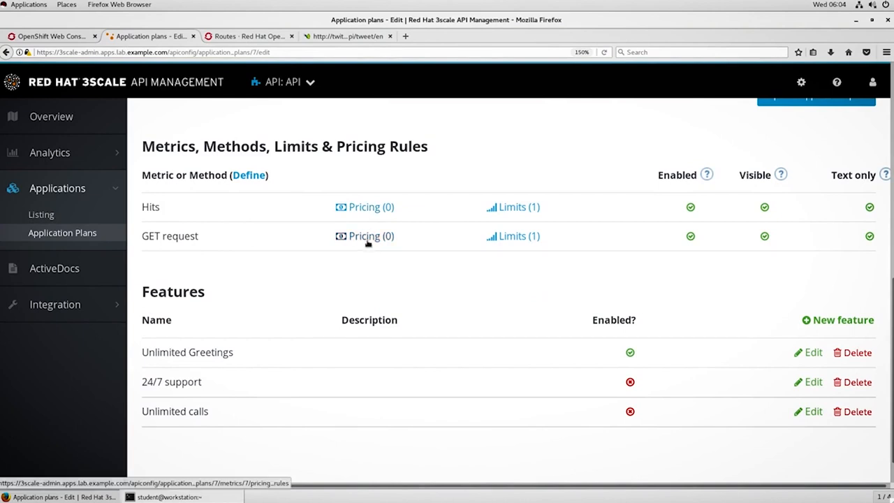
pyautogui.moveTo(527, 253)
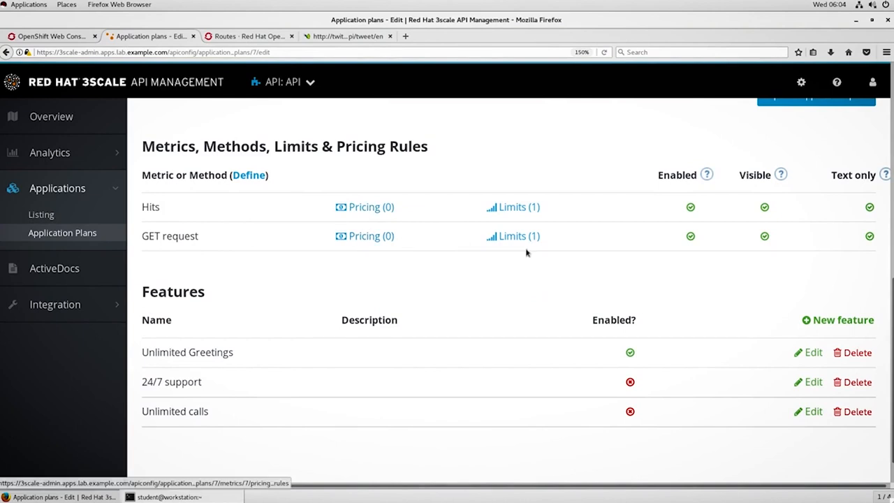
pyautogui.click(366, 234)
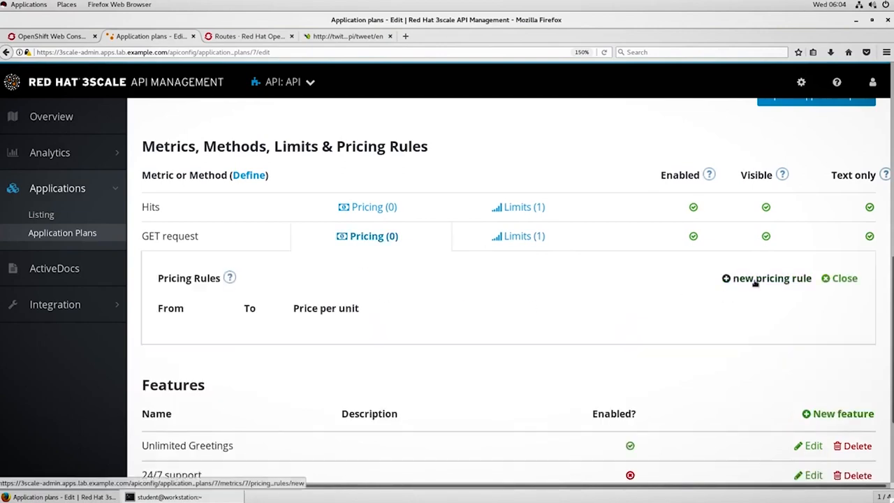
# Create a GET request pricing rule from 10 to 100 hits at USD 0.01 per unit.
pyautogui.click(767, 278)
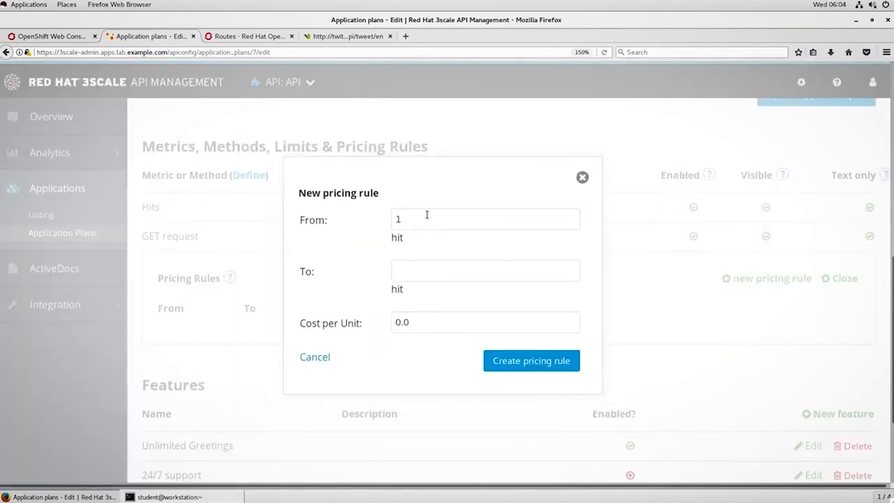
pyautogui.click(485, 218)
pyautogui.write('0')
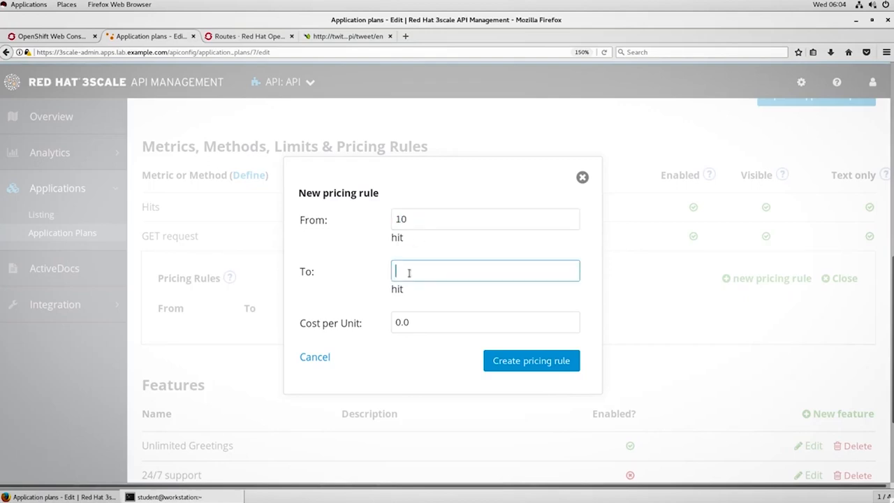
pyautogui.write('100')
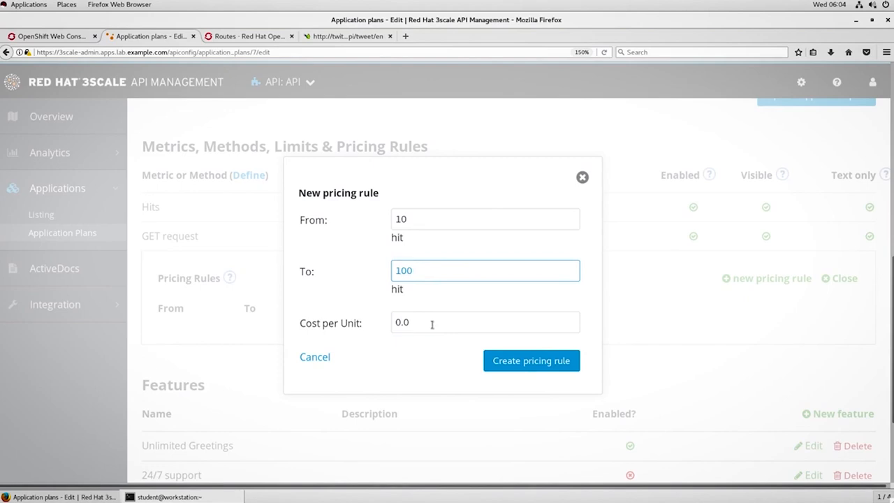
pyautogui.write('0.01')
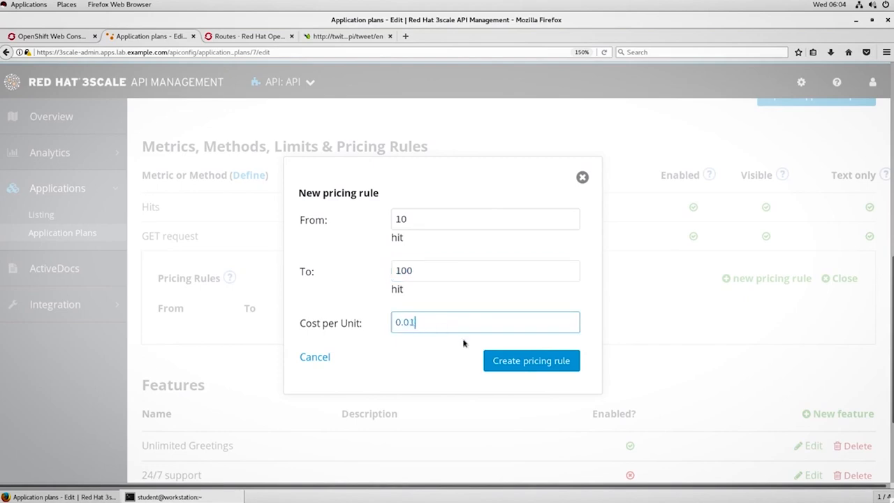
pyautogui.click(531, 360)
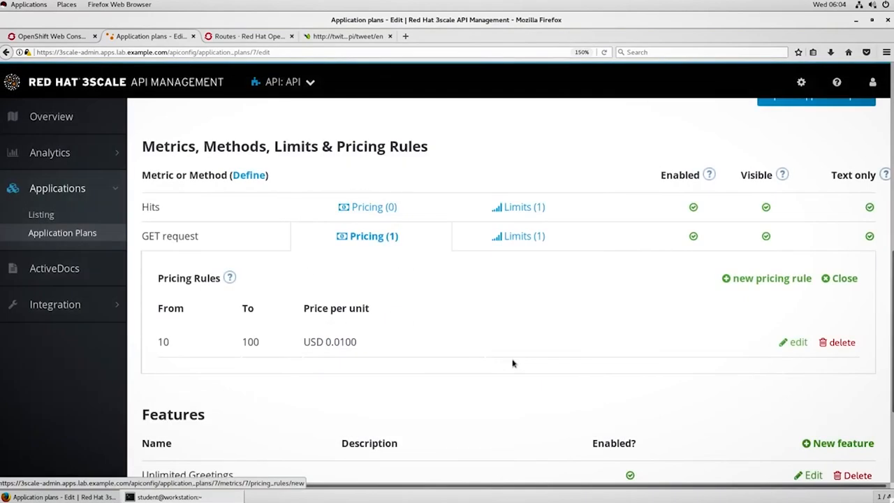
pyautogui.moveTo(389, 330)
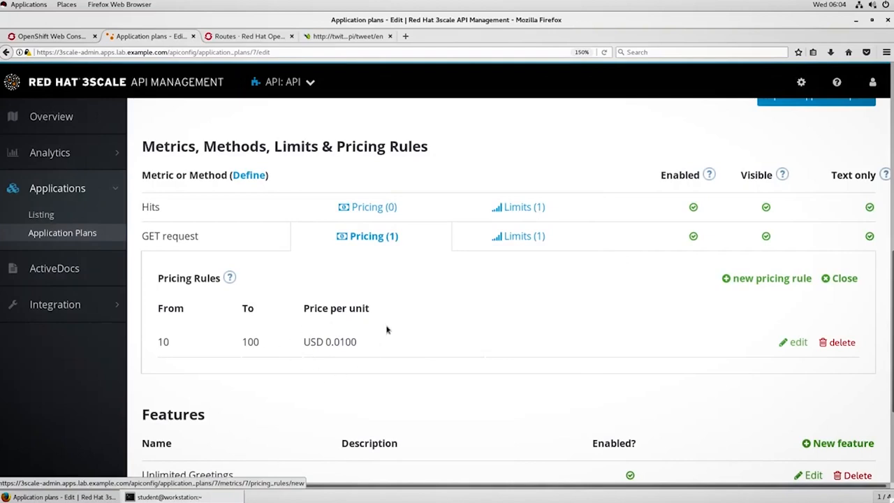
pyautogui.moveTo(338, 235)
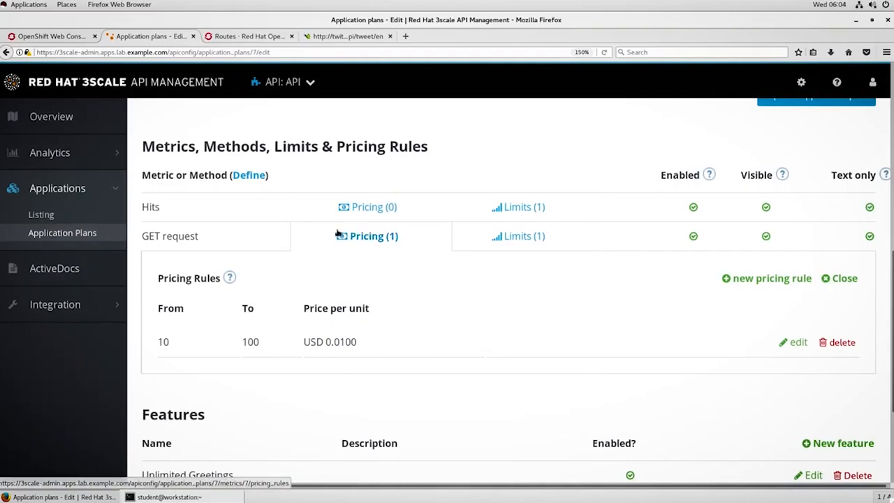
pyautogui.moveTo(389, 330)
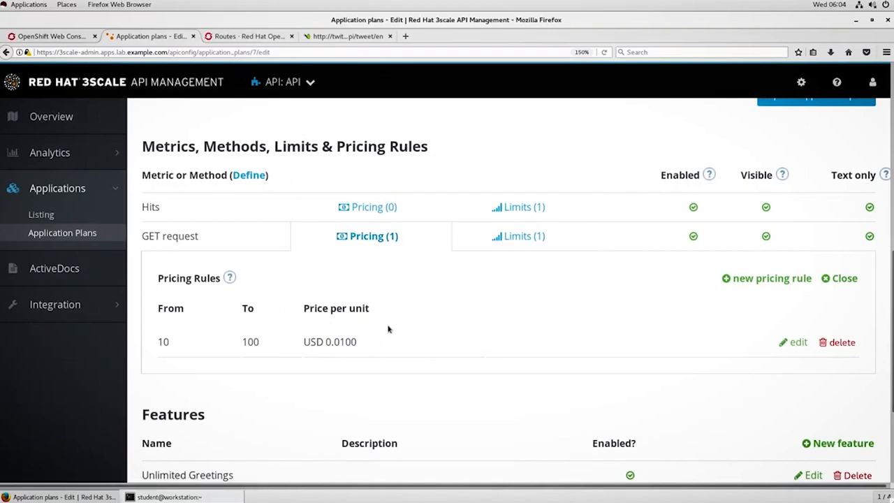
pyautogui.moveTo(438, 301)
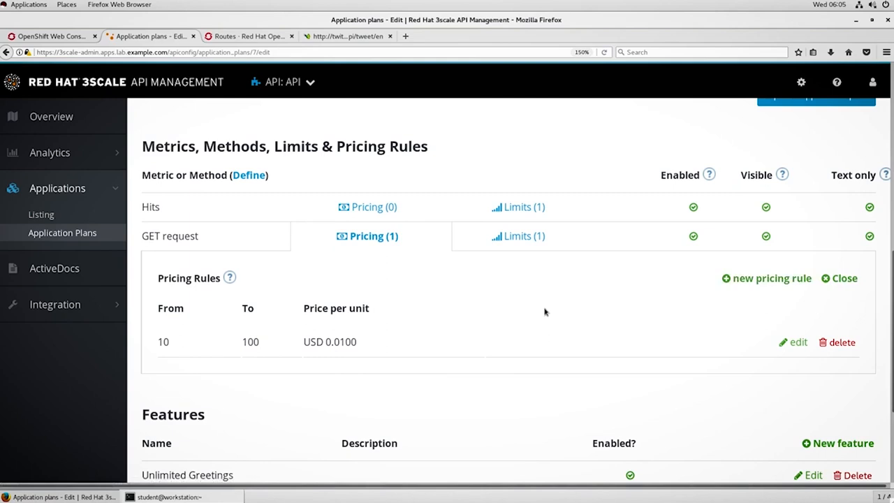
pyautogui.moveTo(260, 162)
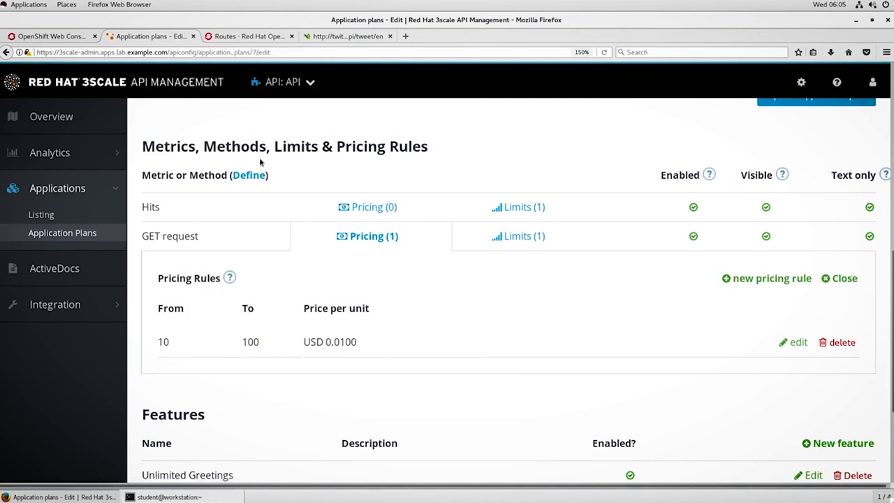
pyautogui.moveTo(179, 248)
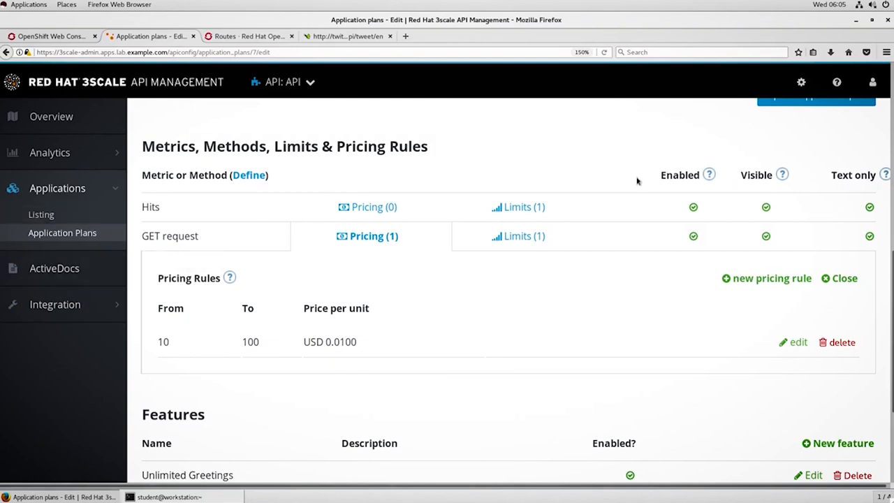
pyautogui.scroll(3)
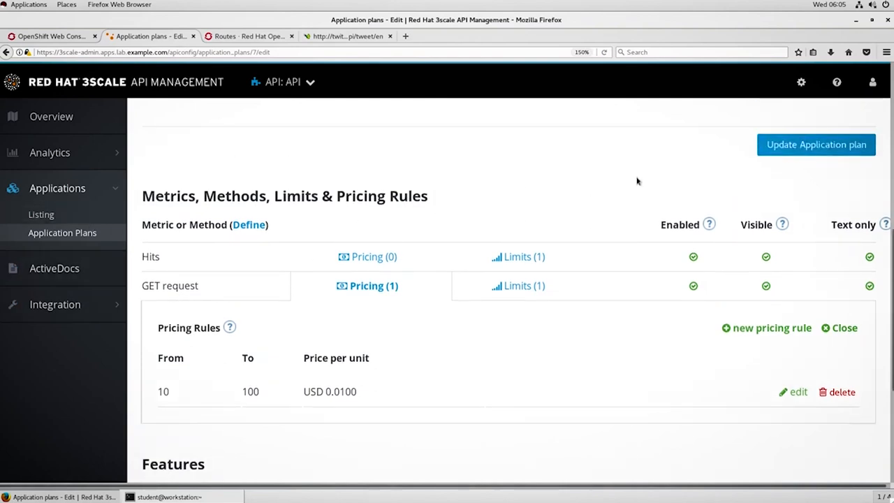
pyautogui.scroll(3)
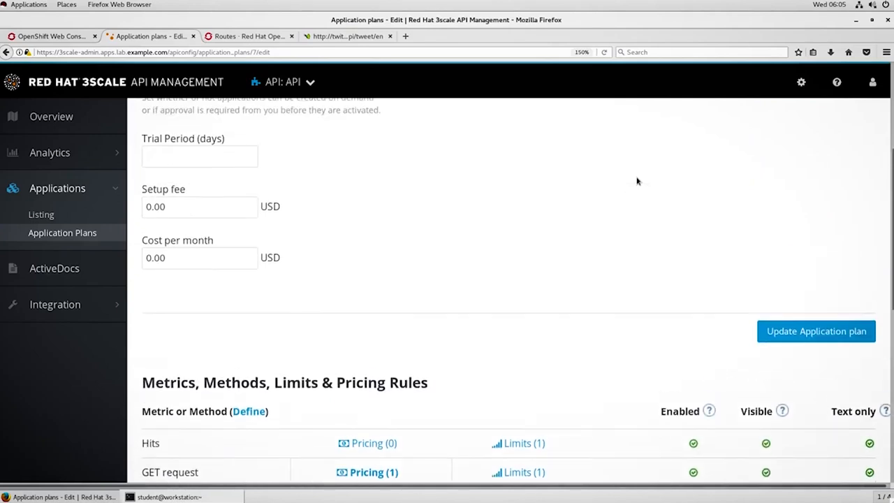
pyautogui.scroll(3)
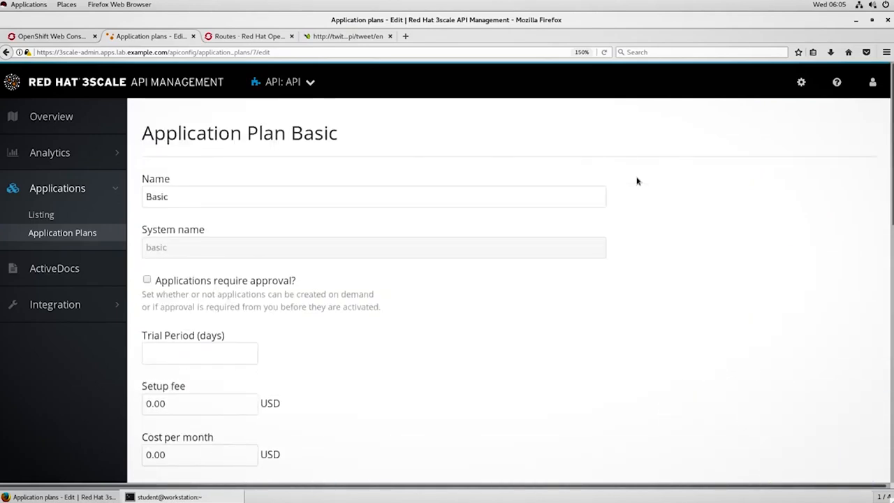
pyautogui.moveTo(705, 147)
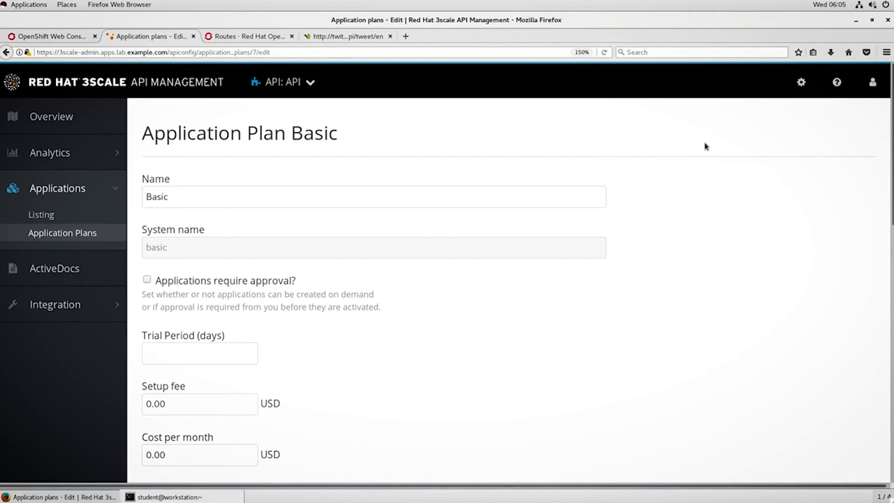
pyautogui.moveTo(408, 129)
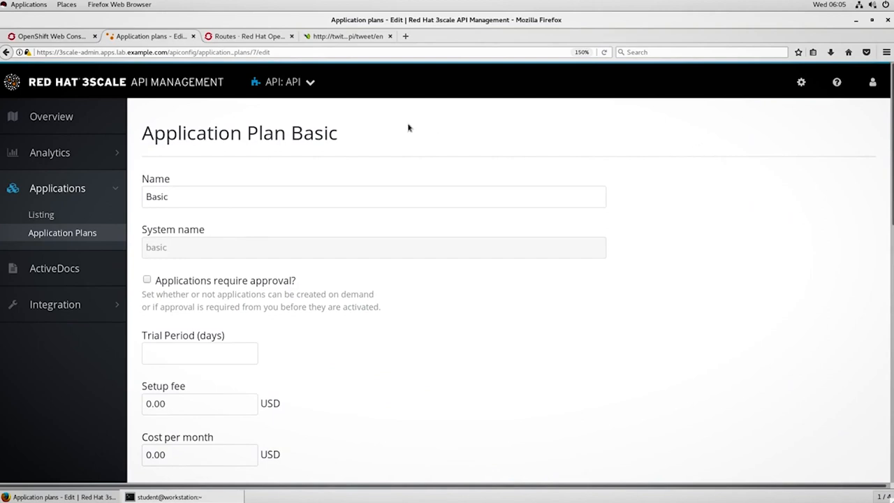
pyautogui.moveTo(509, 165)
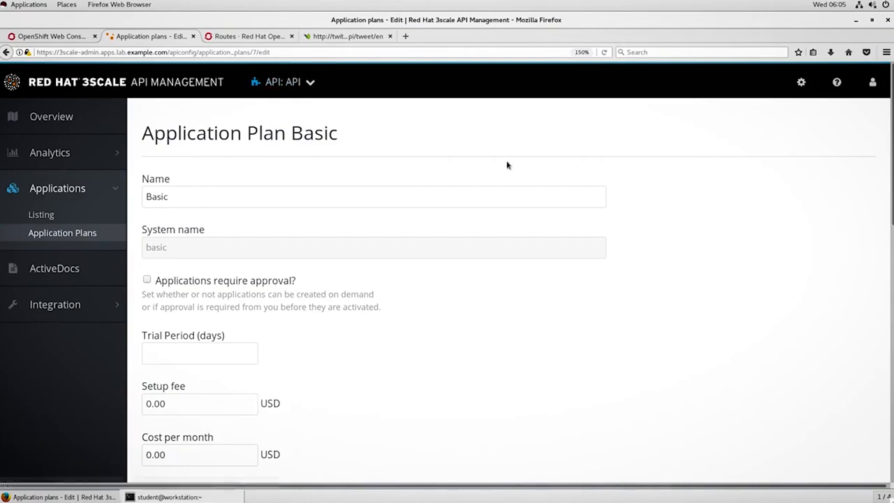